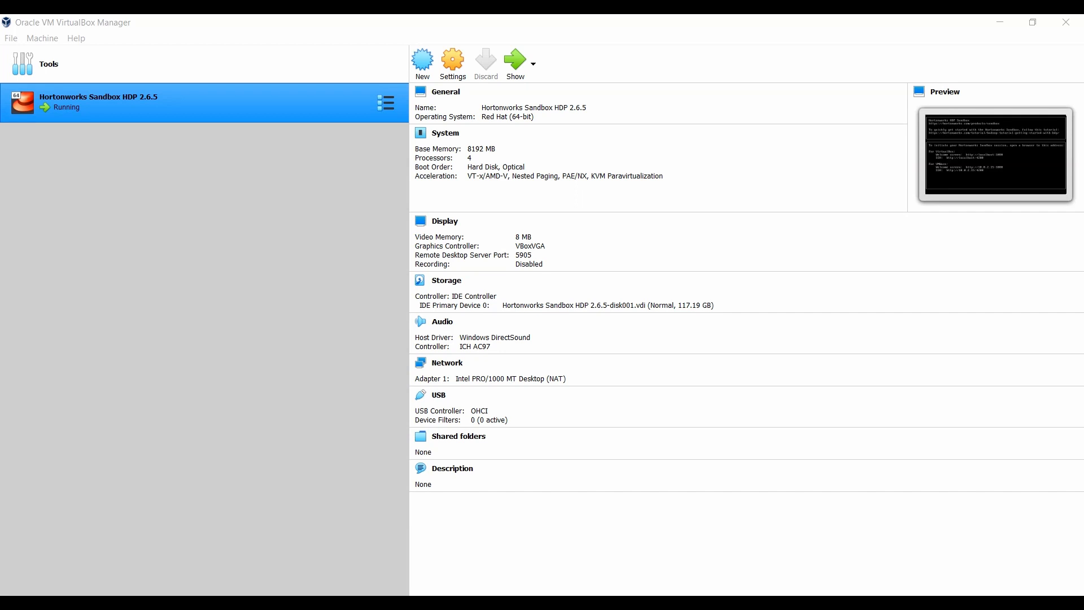
- Bring up the console window of the running Hortonworks Sandbox HDP 2.6.5 virtual machine
click(514, 61)
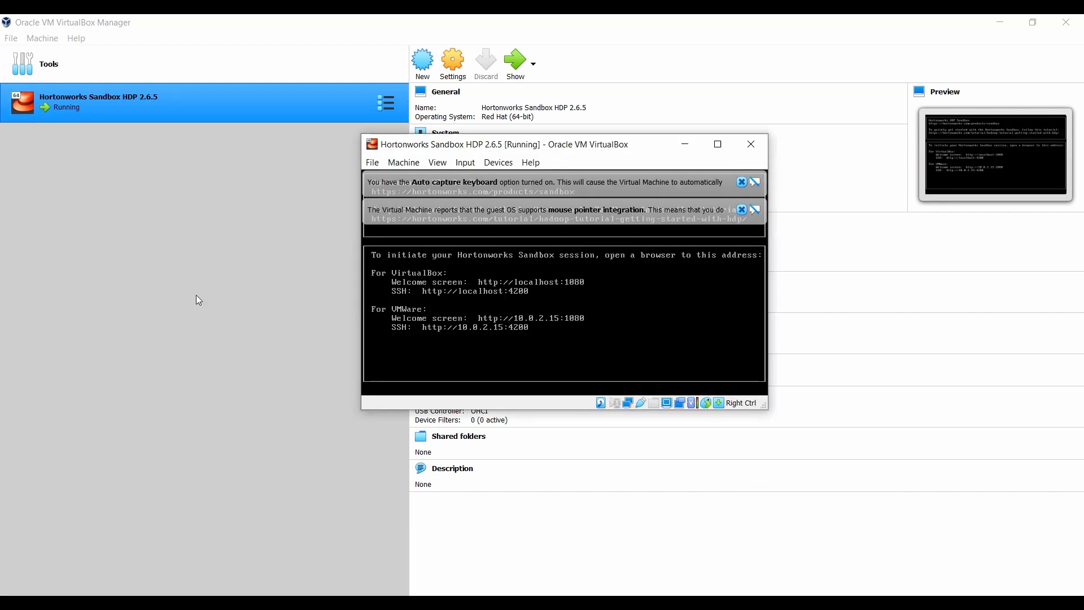
mouse_move(179, 230)
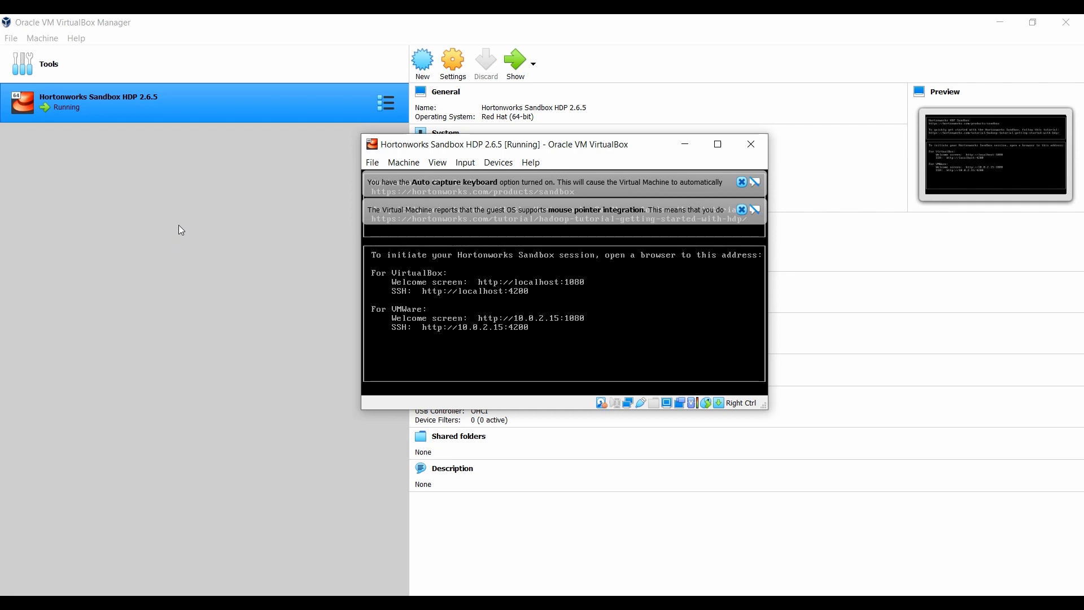
mouse_move(210, 237)
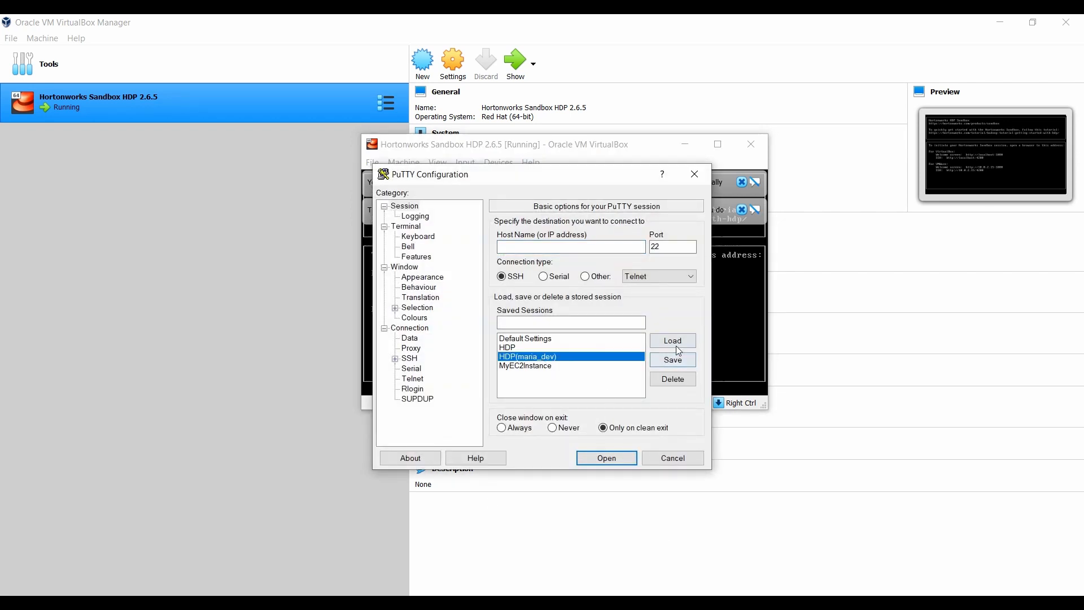
- Load the saved maria_dev sandbox session for localhost port 2222 and connect
click(670, 339)
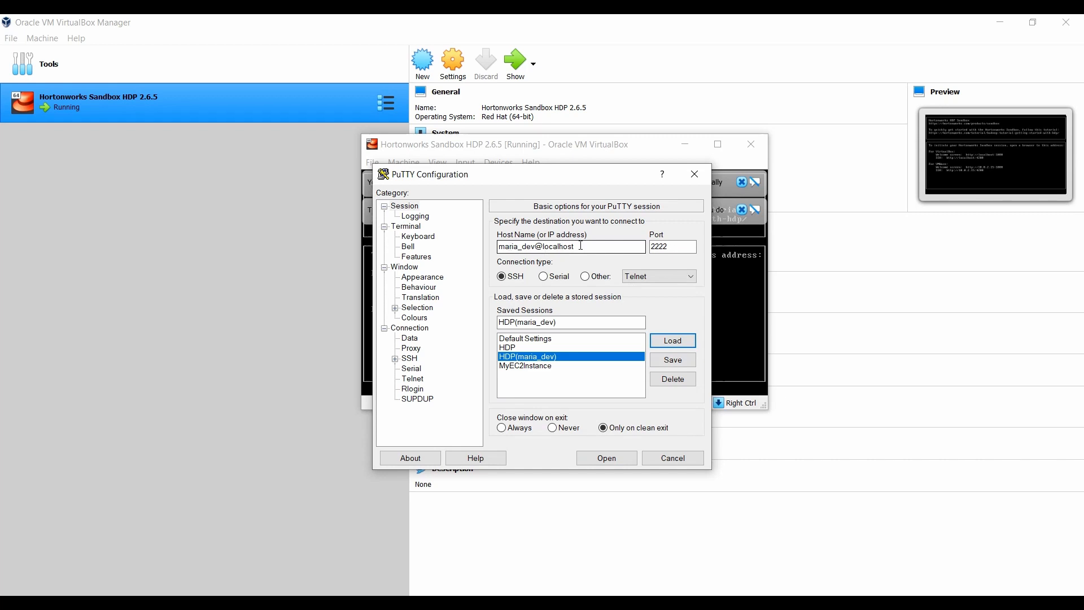
mouse_move(613, 555)
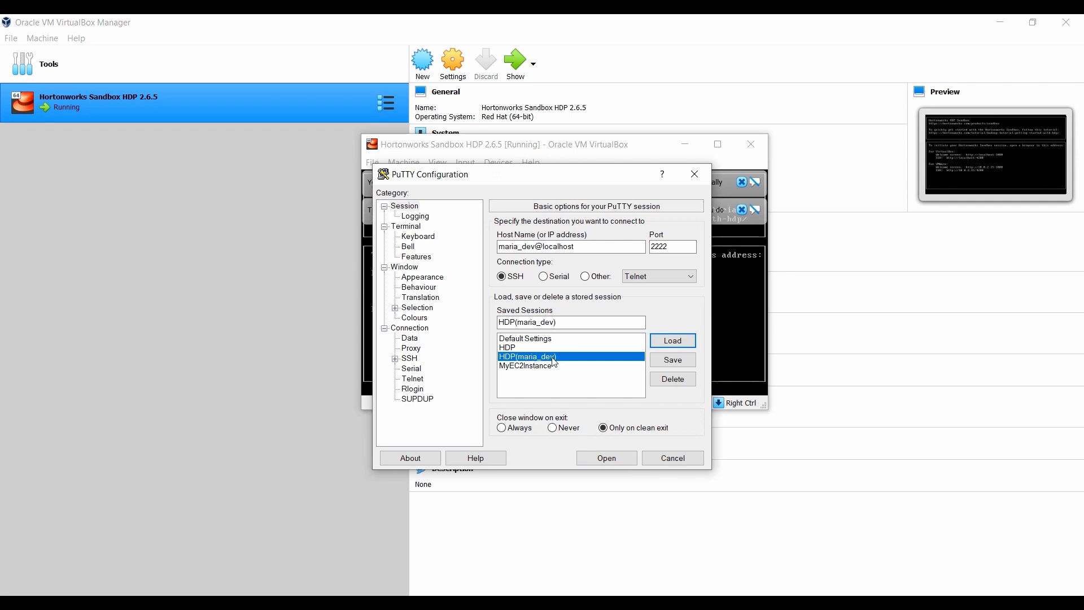
click(604, 458)
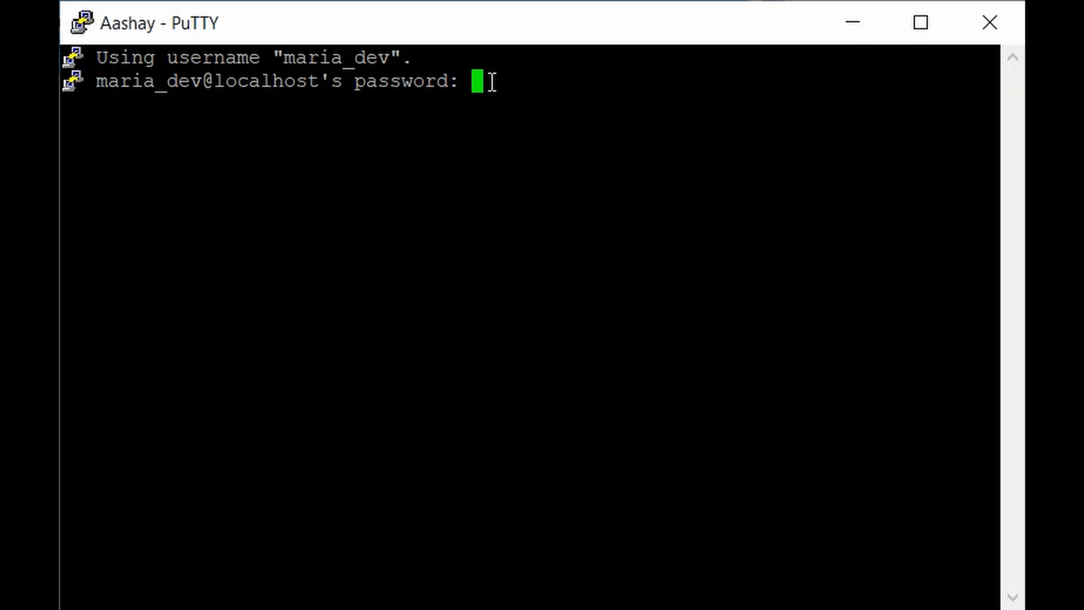
- Log in as maria_dev and run python -V, which reports Python 2.7.5
key(Return)
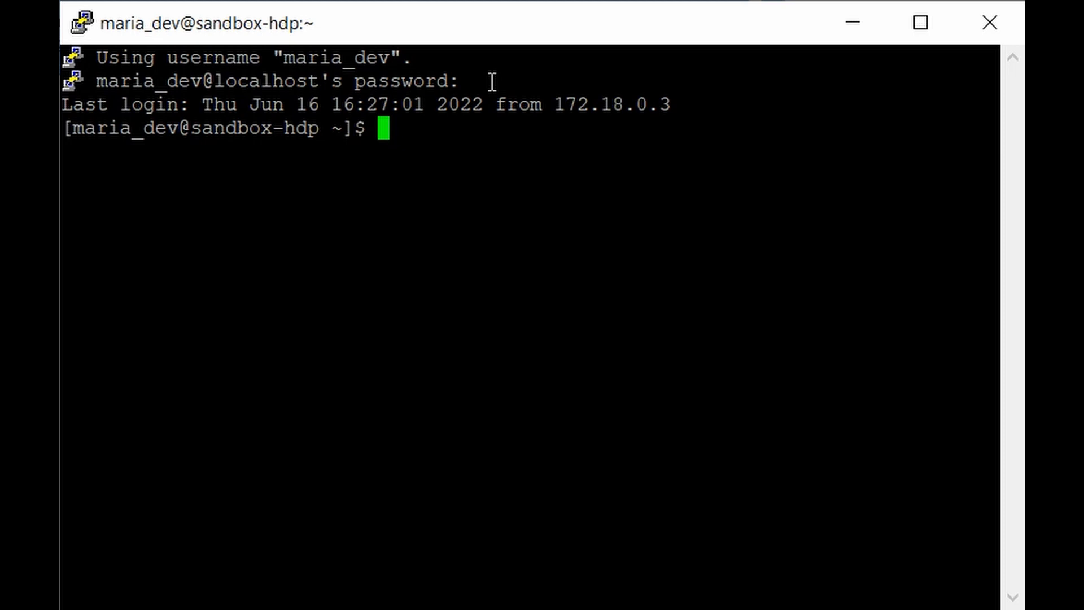
text(python)
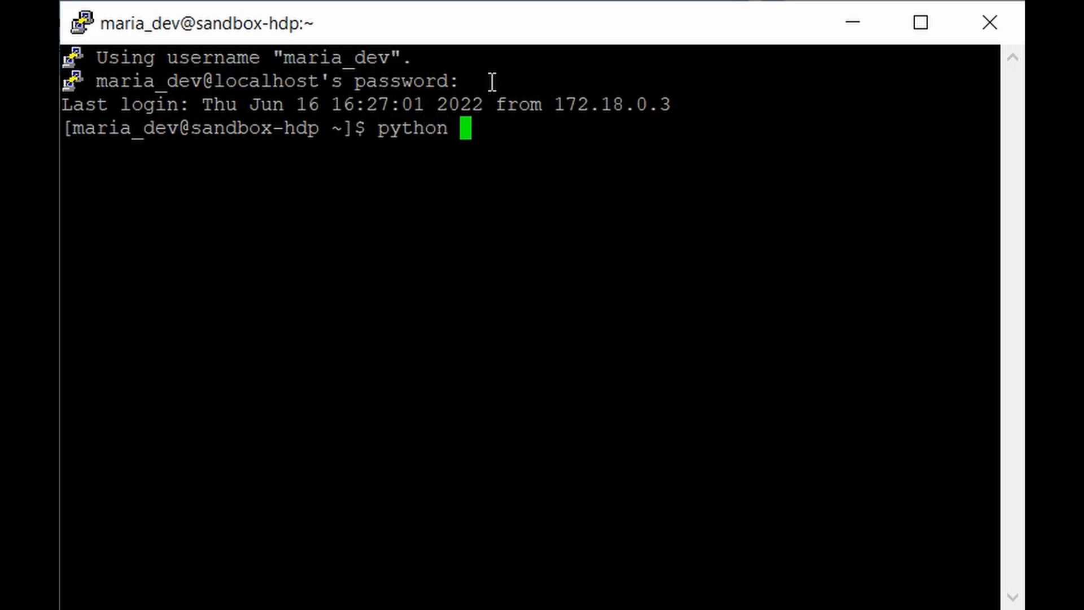
text(-V)
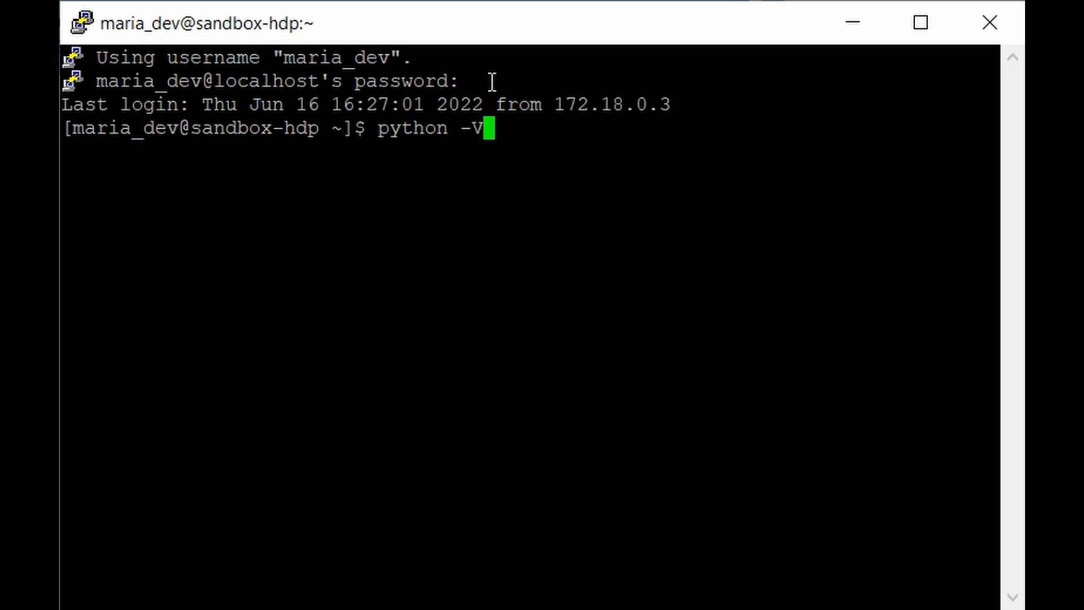
key(Return)
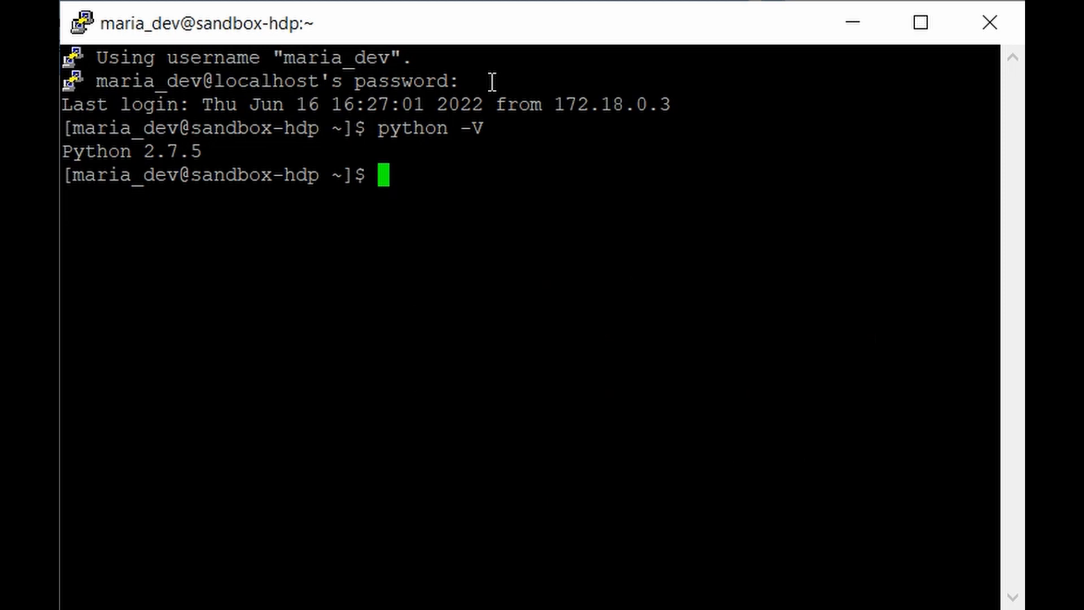
mouse_move(490, 81)
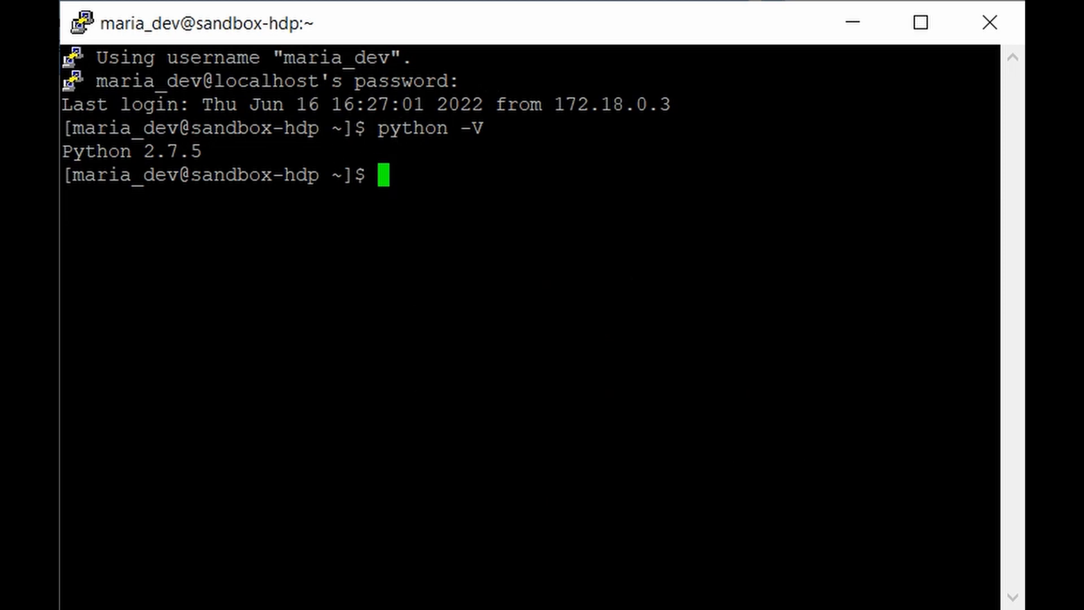
mouse_move(136, 146)
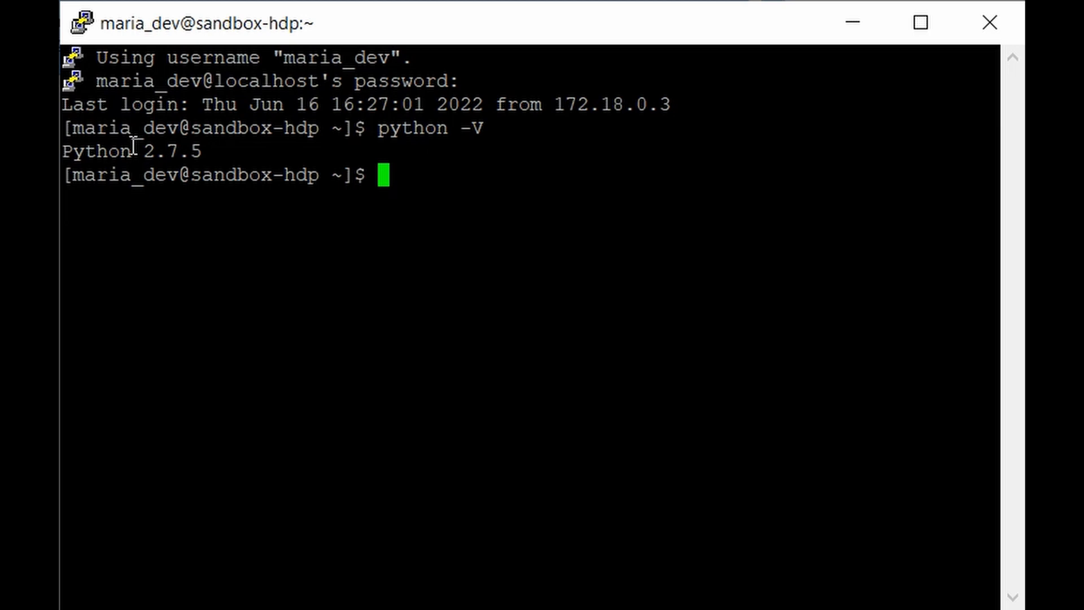
text(s)
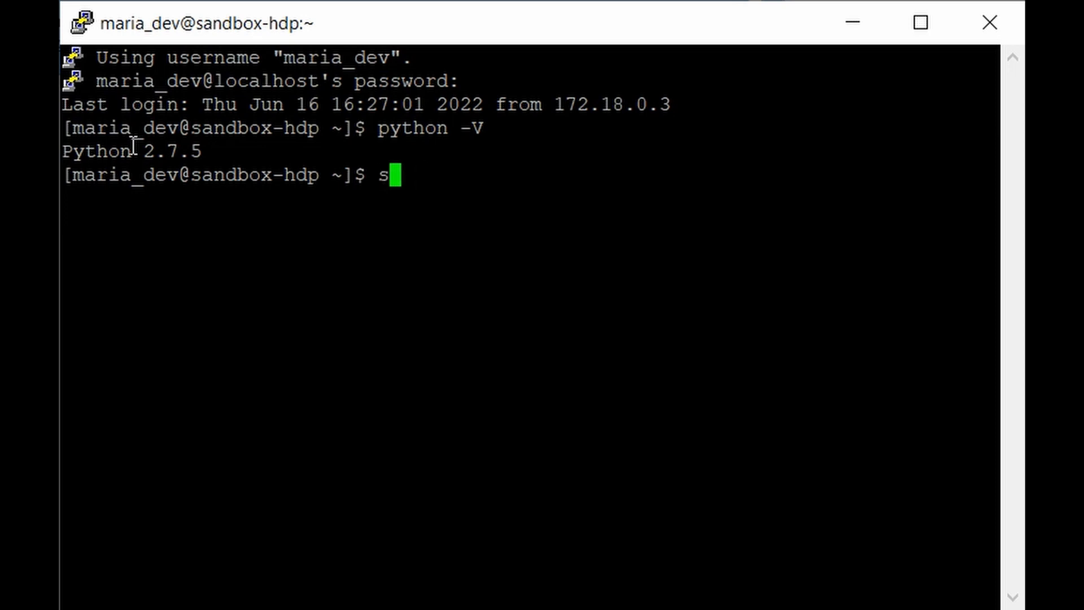
- Become root with su root and change into /etc/yum.repos.d
text(u root)
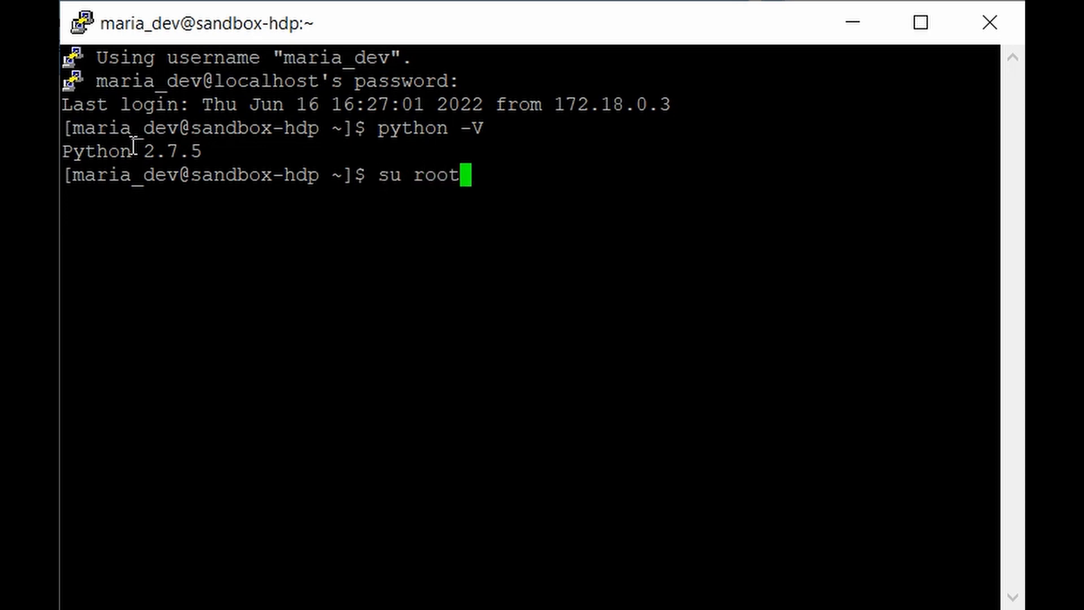
key(Return)
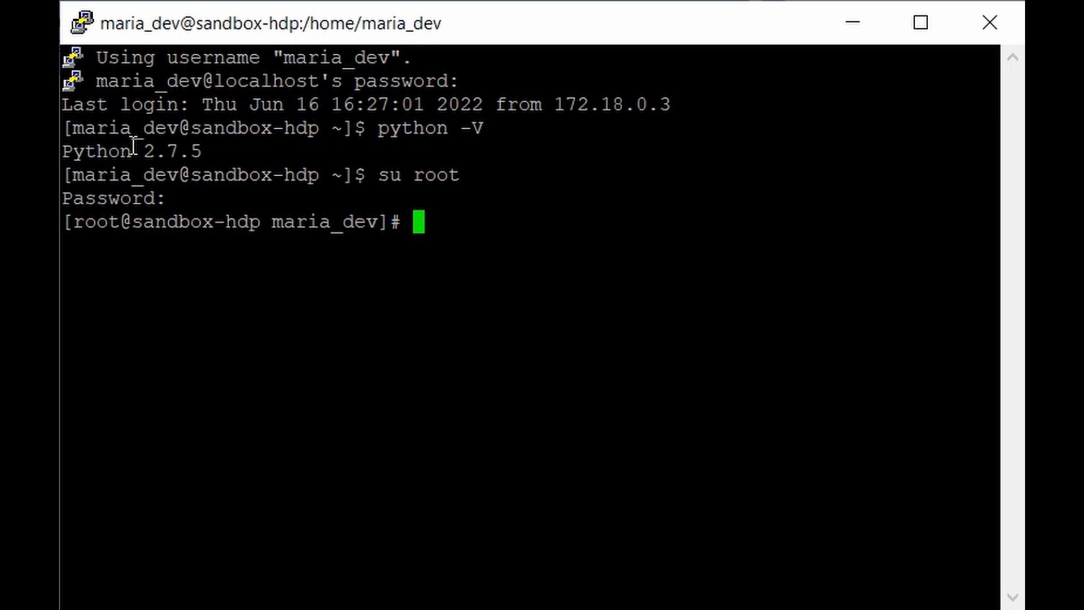
text(cd /)
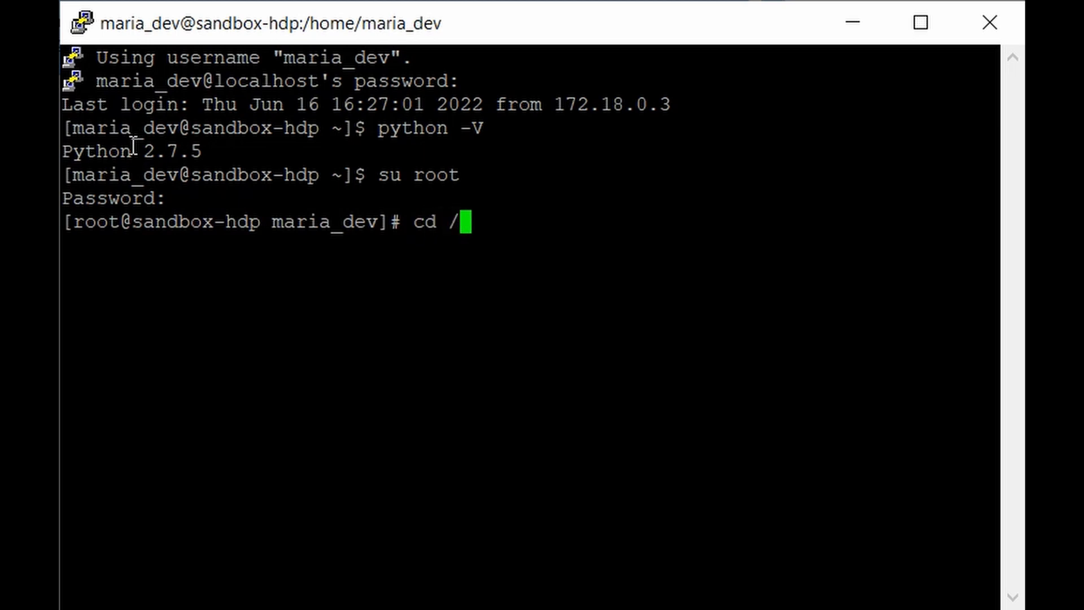
text(etc)
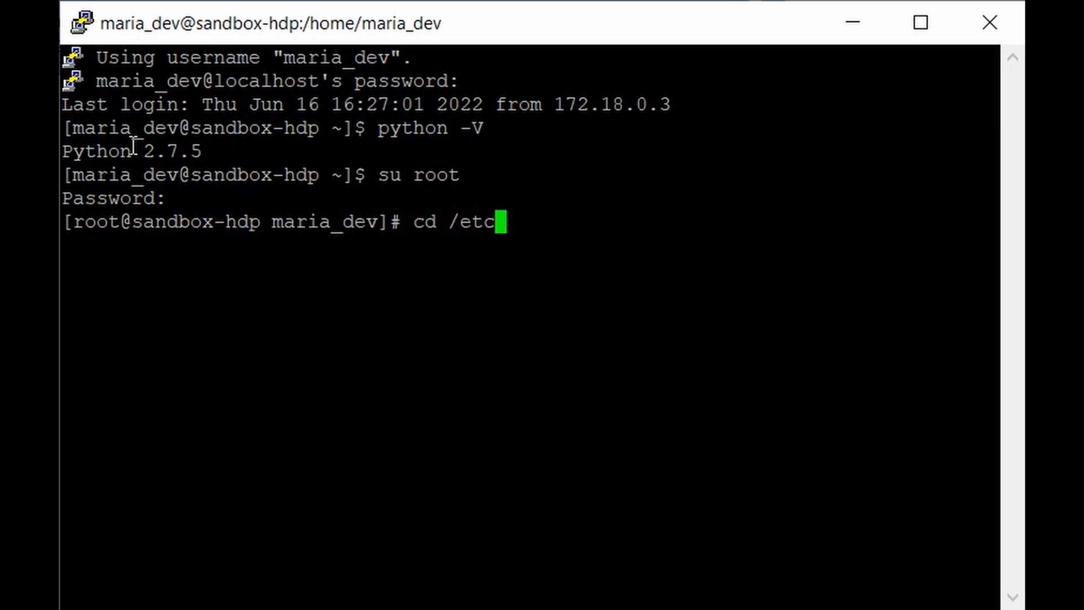
text(/yum)
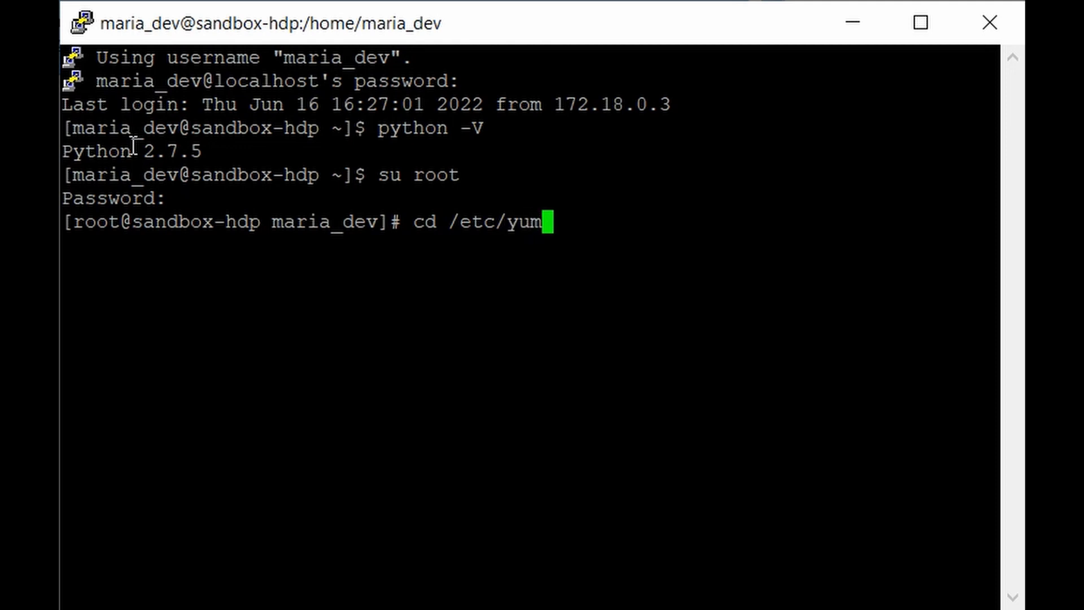
text(.repos)
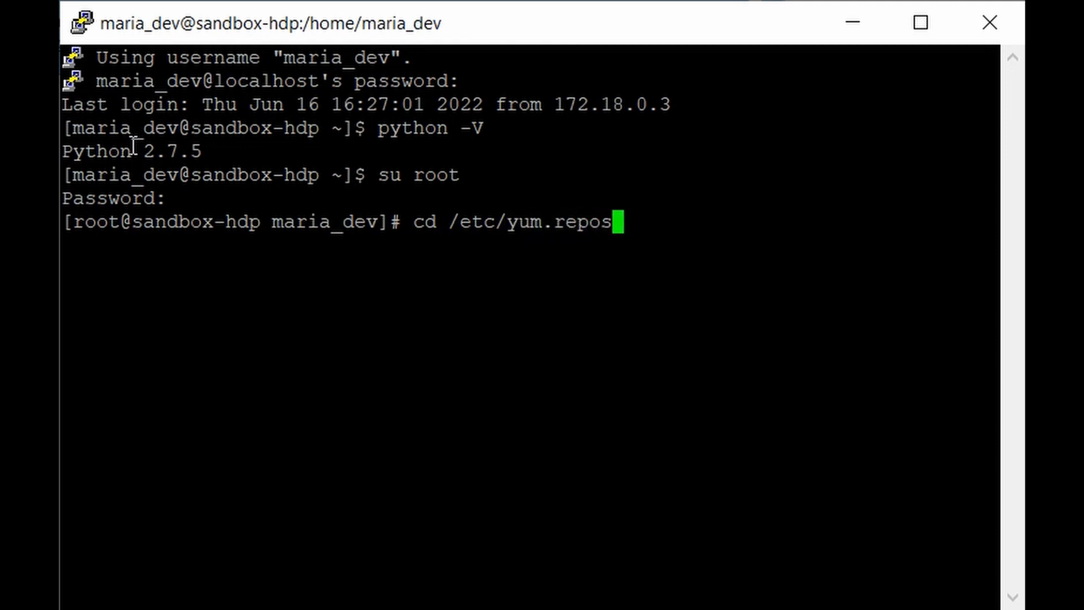
text(.d)
text(ls)
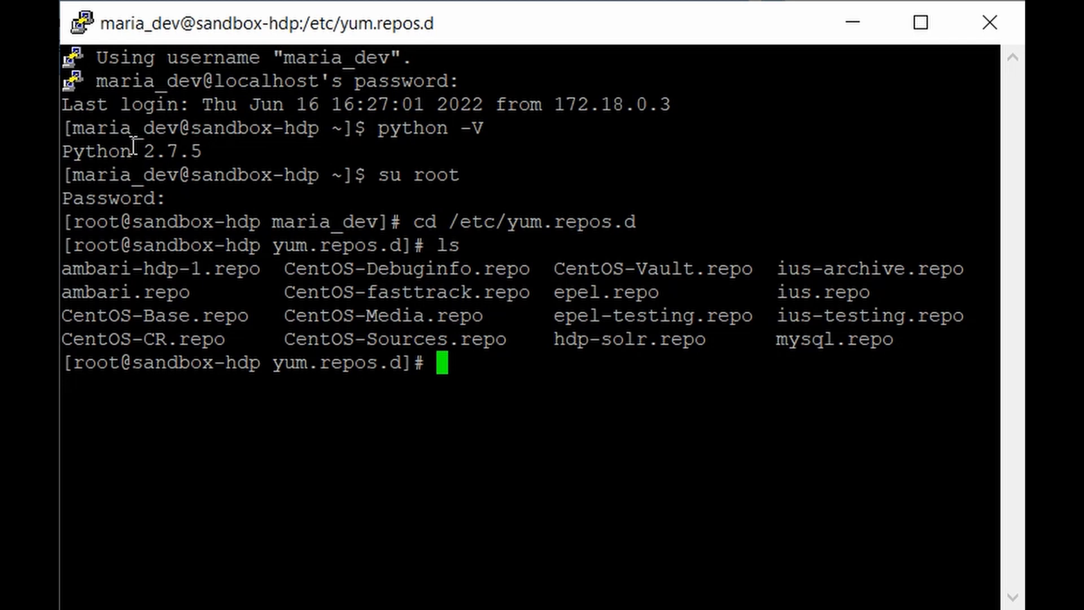
text(vi)
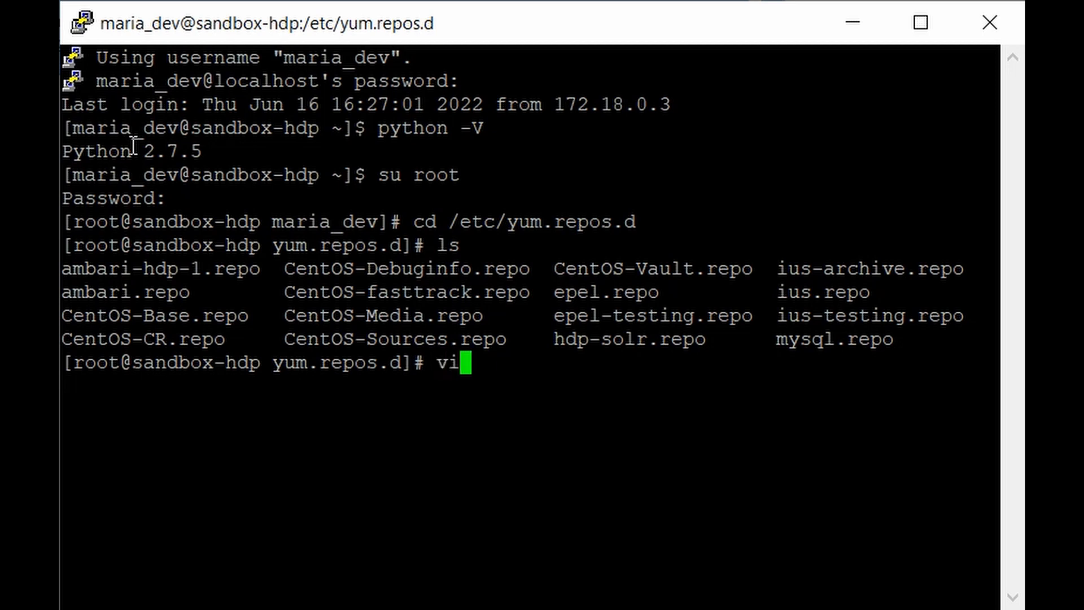
- Start datastax.repo with a [datastax] section named 'Datastax Repo for Apache Cassandra'
text(d)
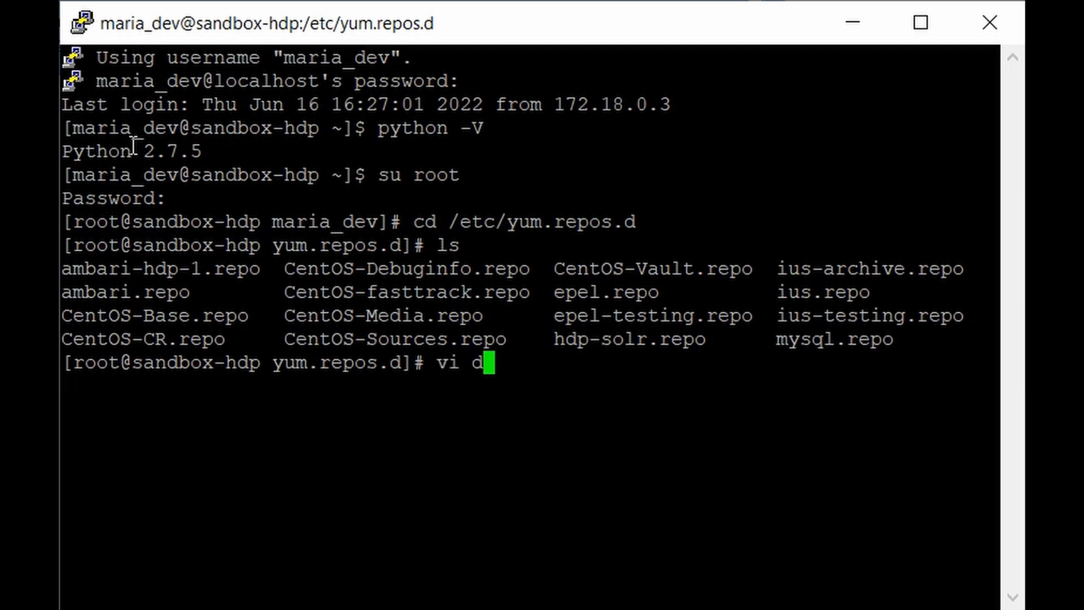
text(atastax)
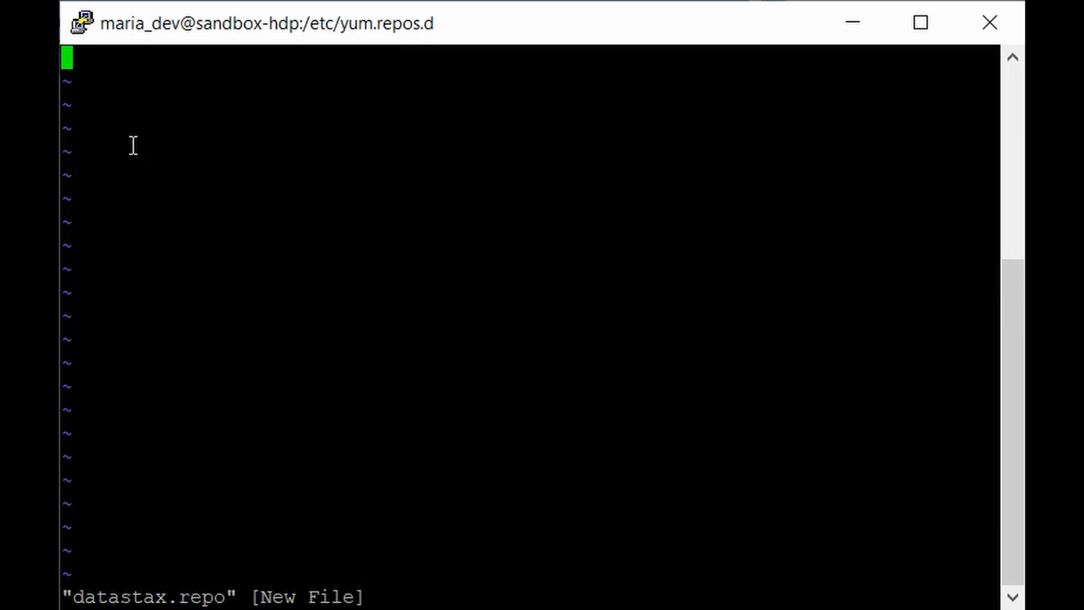
text([)
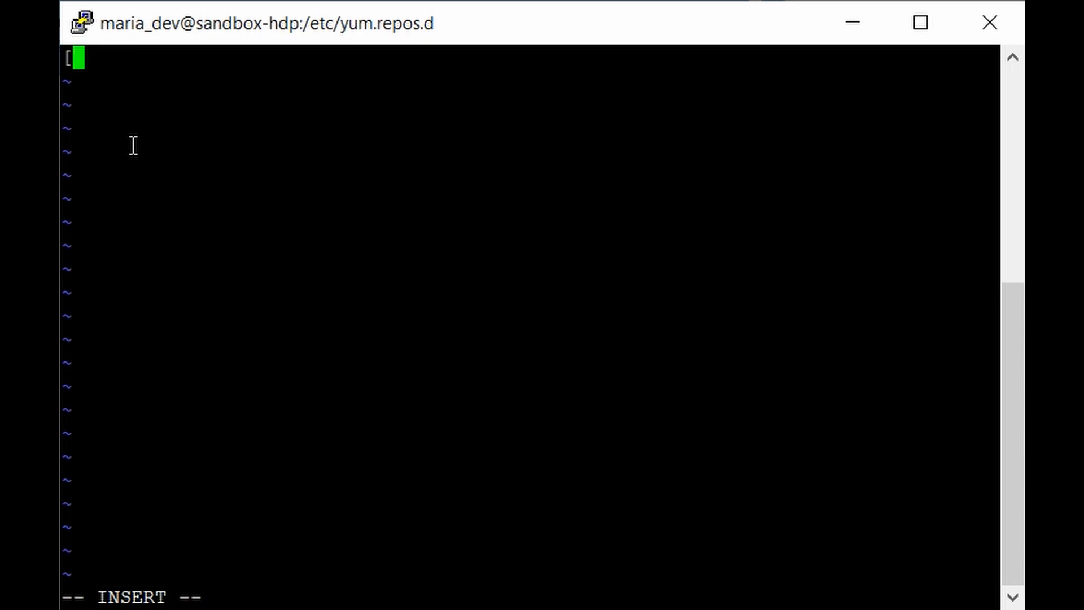
text(datastax)
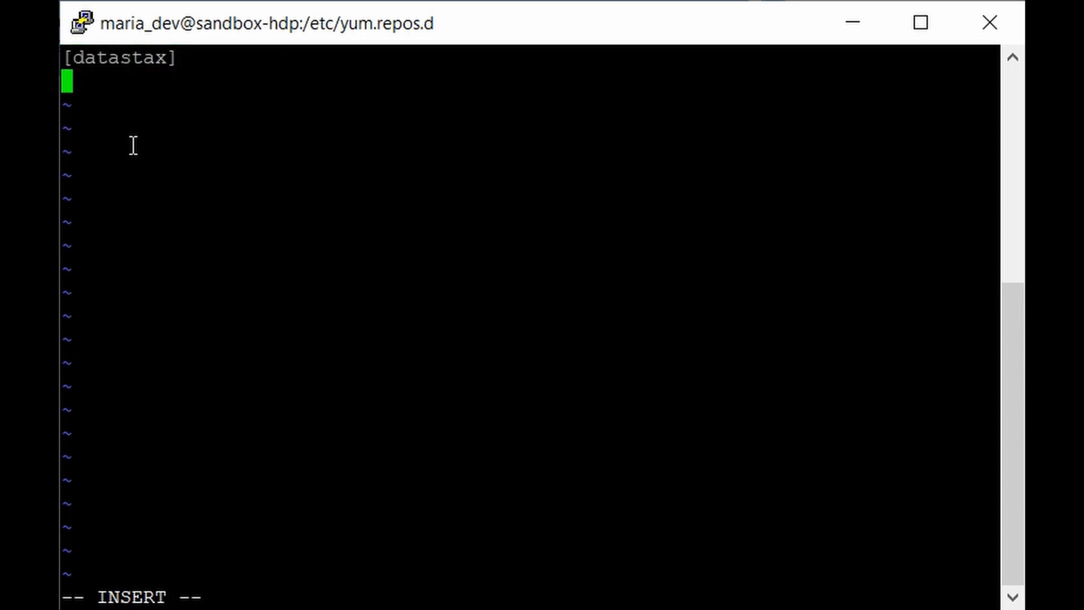
text(name =)
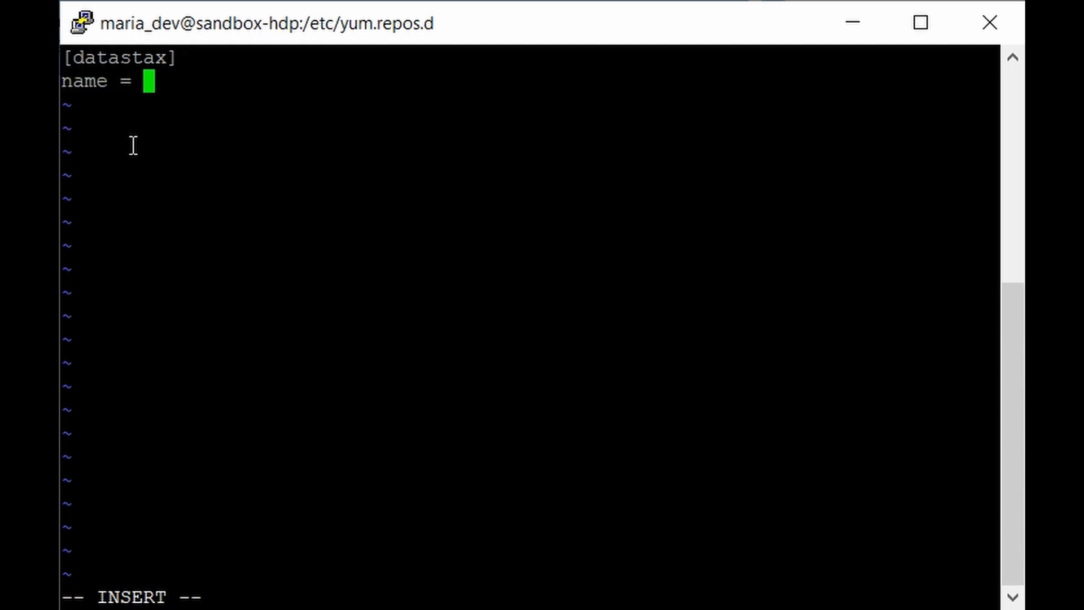
text(Datastax Repo fo)
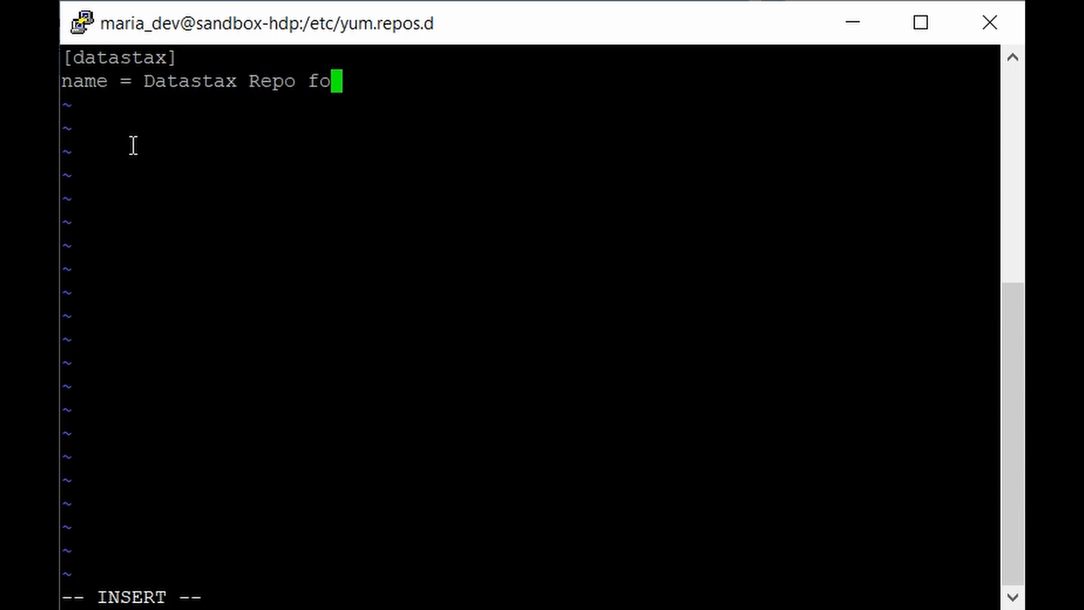
text(r Apache Cassandra)
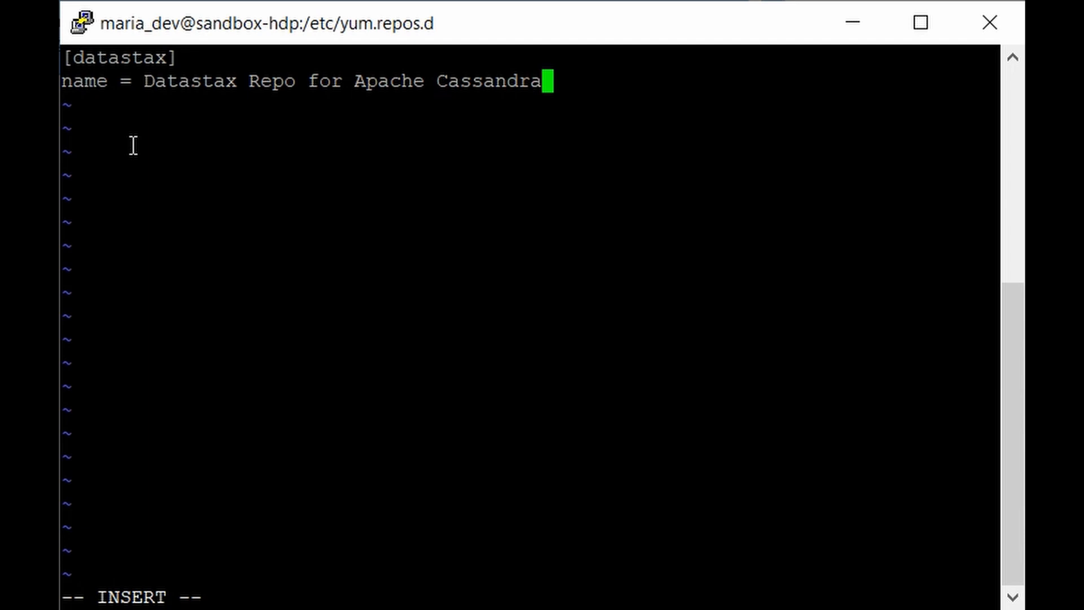
key(Return)
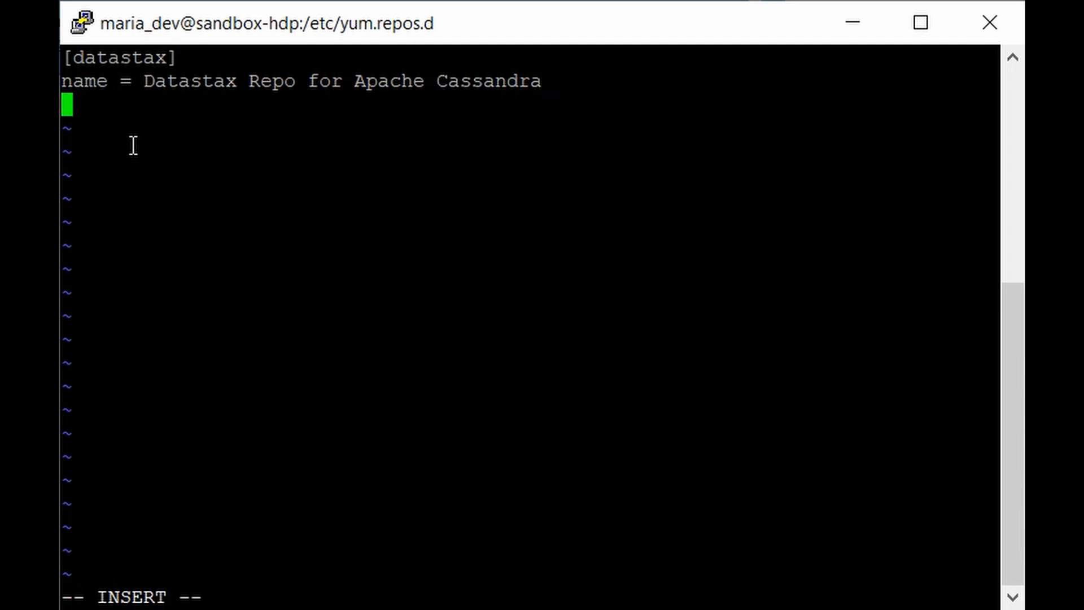
text(baseurl)
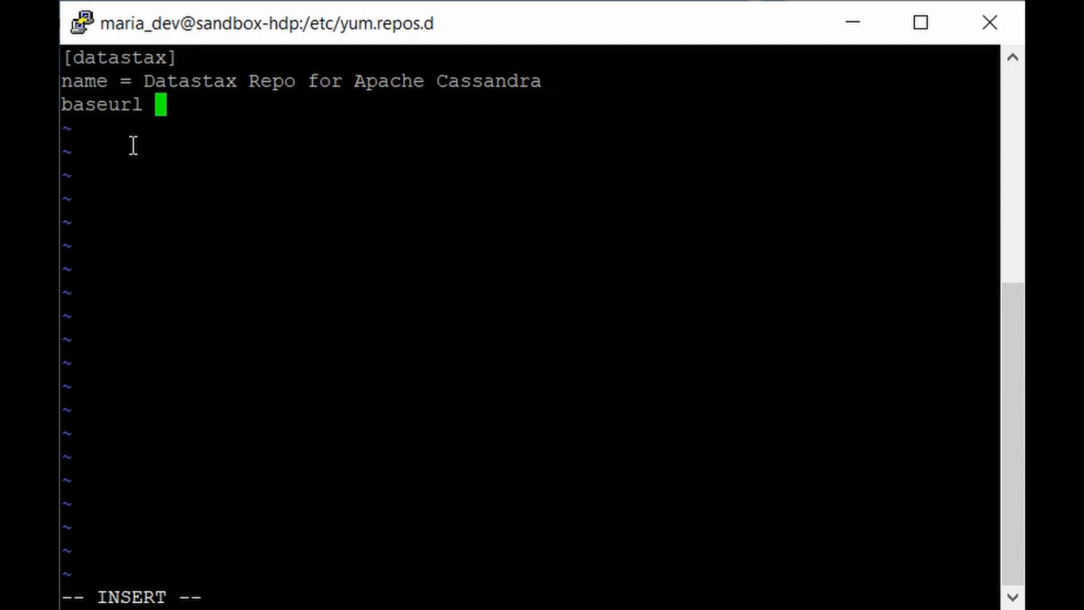
text(= h)
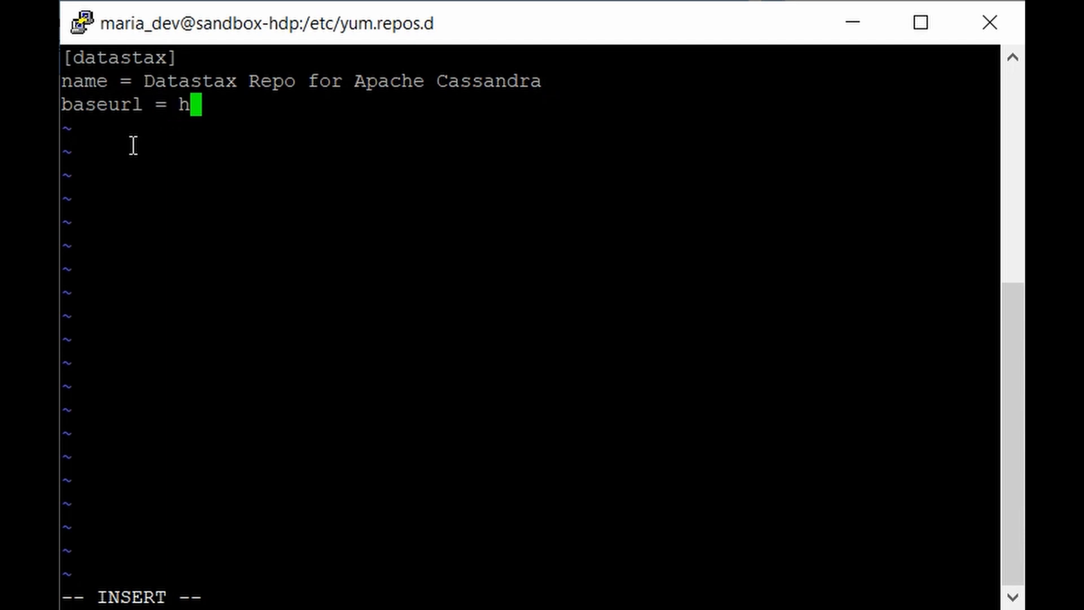
text(ttp:)
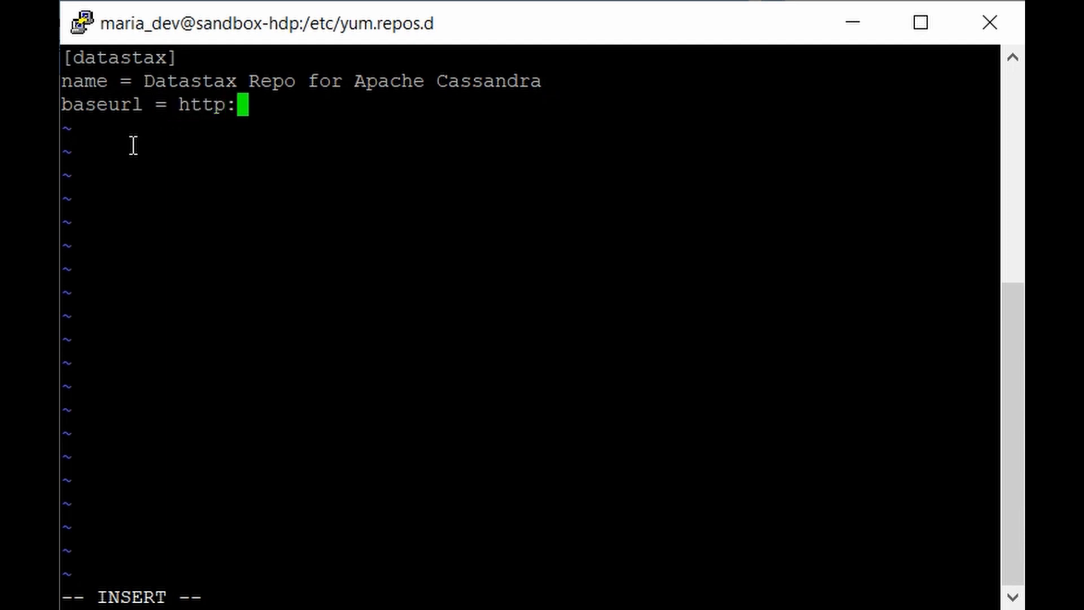
text(//rpm.)
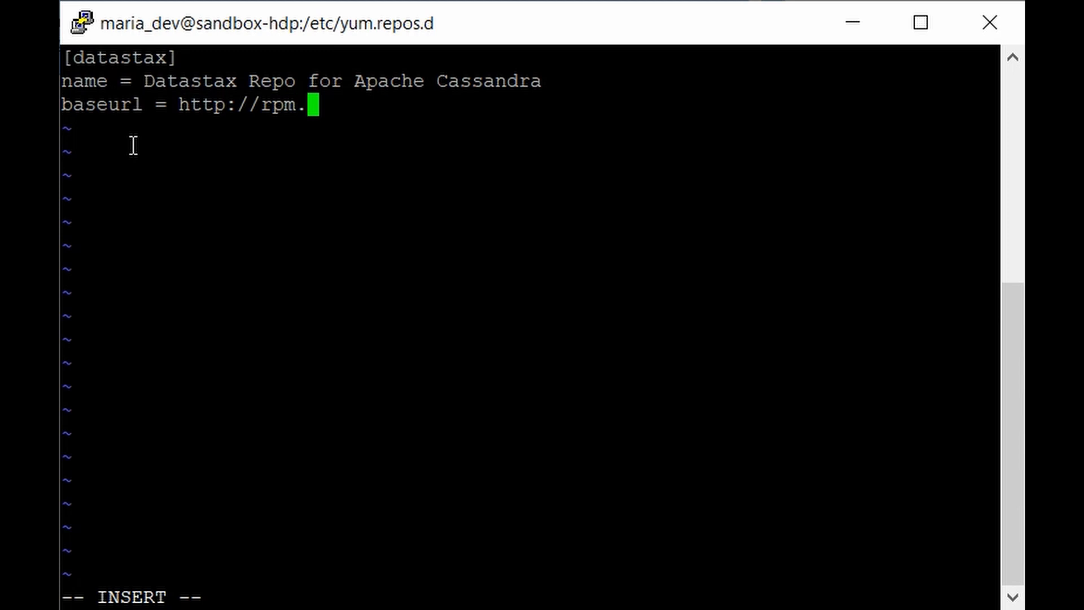
text(datastax)
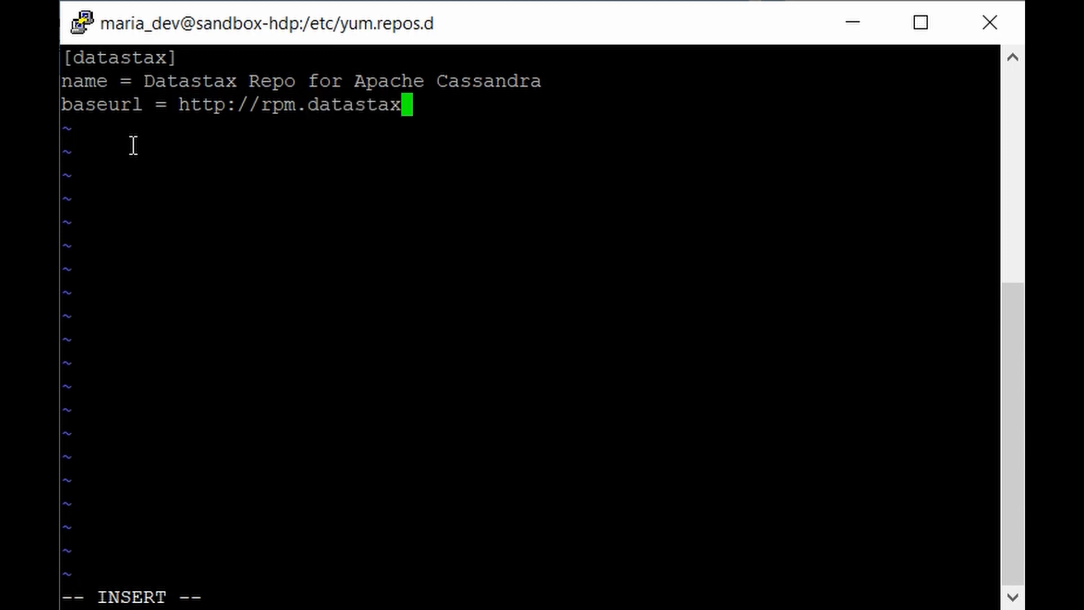
text(.com/)
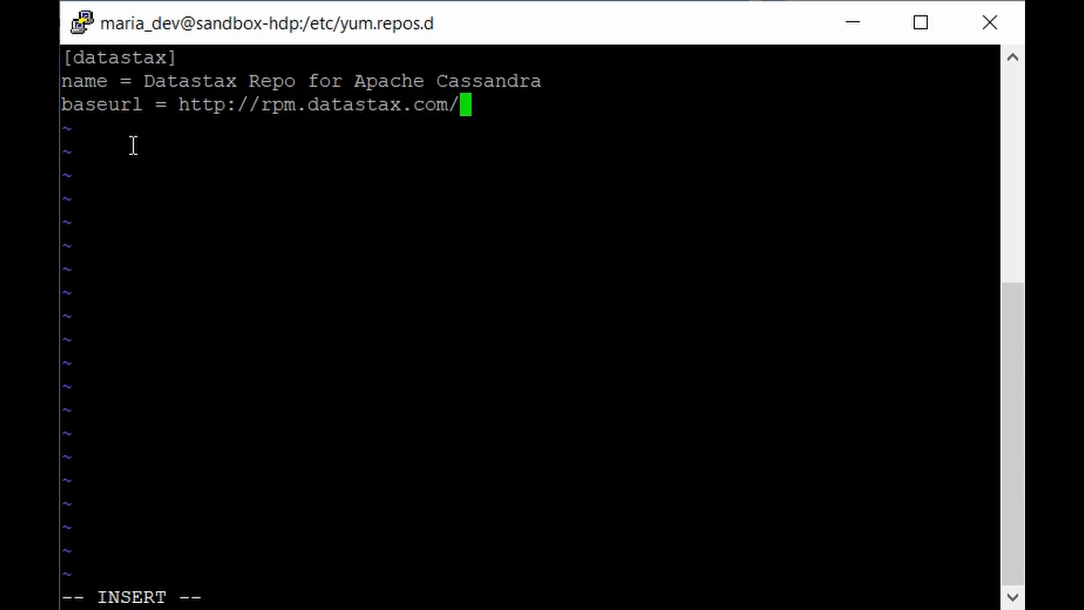
text(community)
text(en)
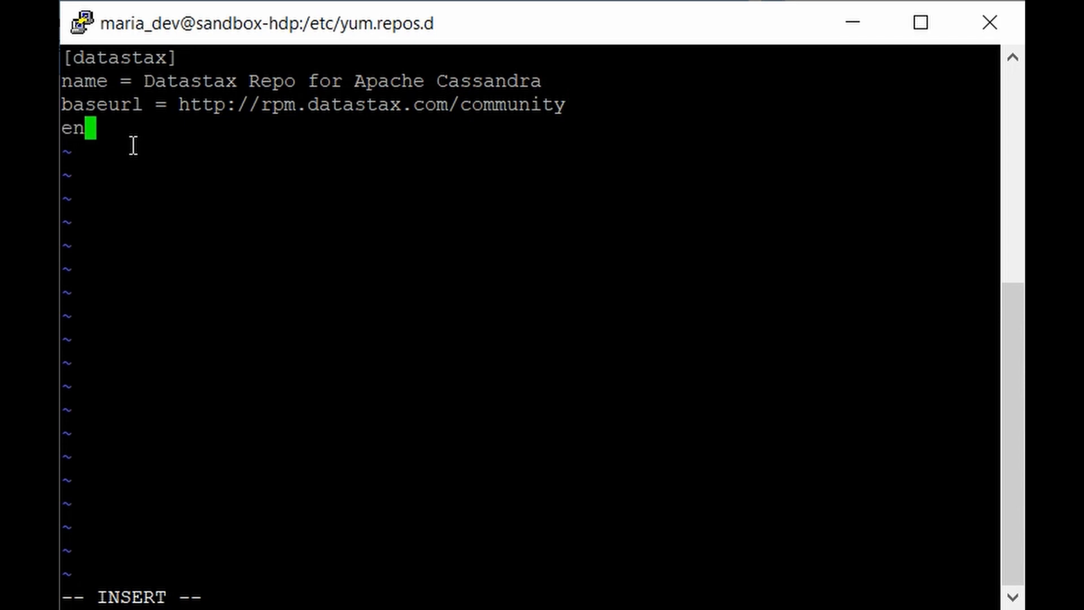
- Add enabled = 1 and gpgcheck = 0, then save and quit with :wq
text(abled = 1)
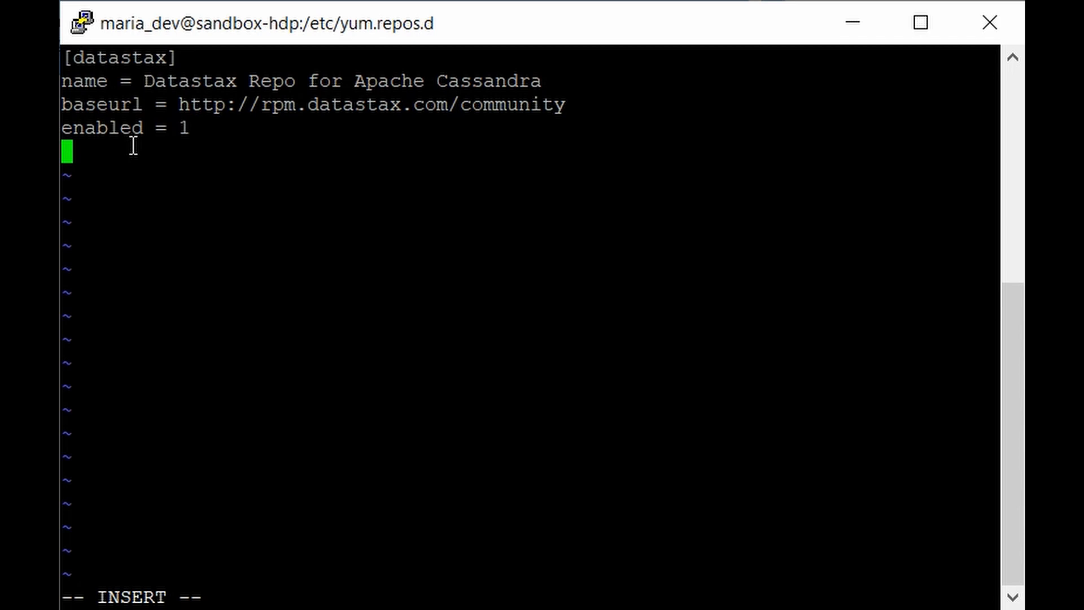
text(gp)
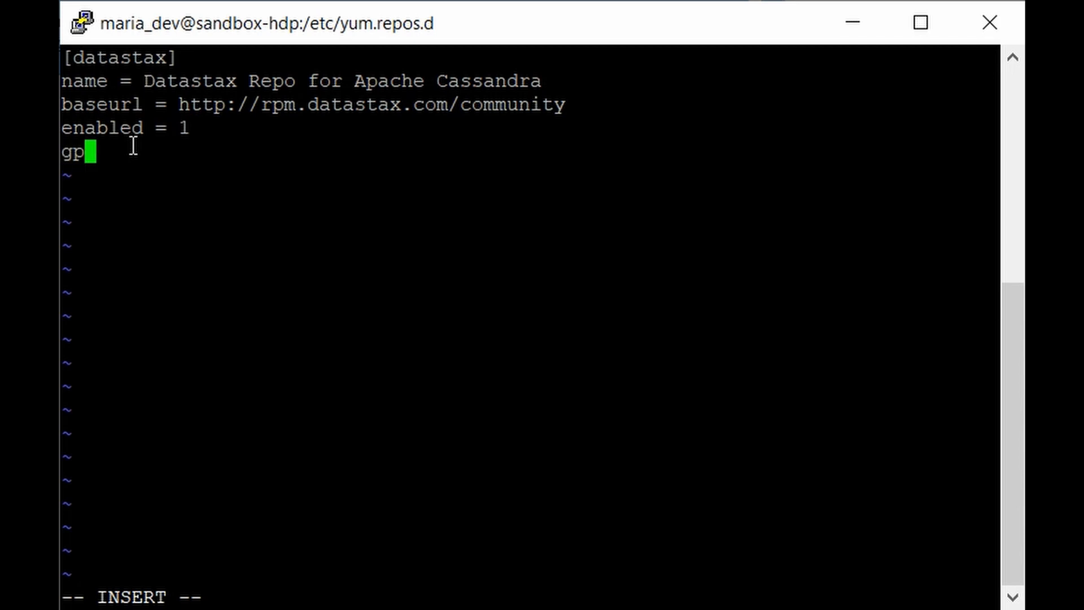
text(gcheck =)
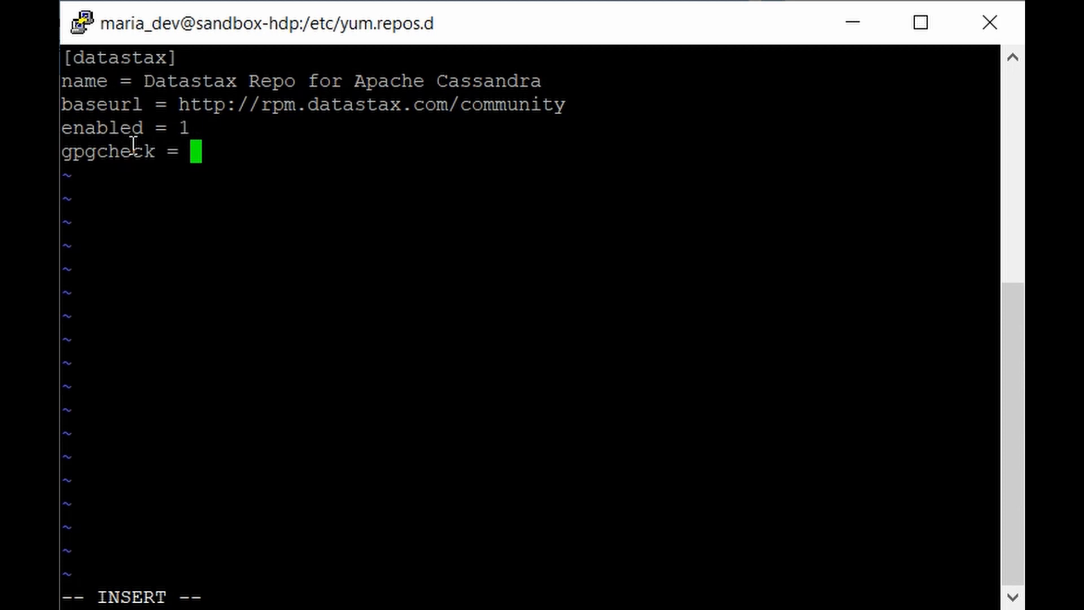
text(0)
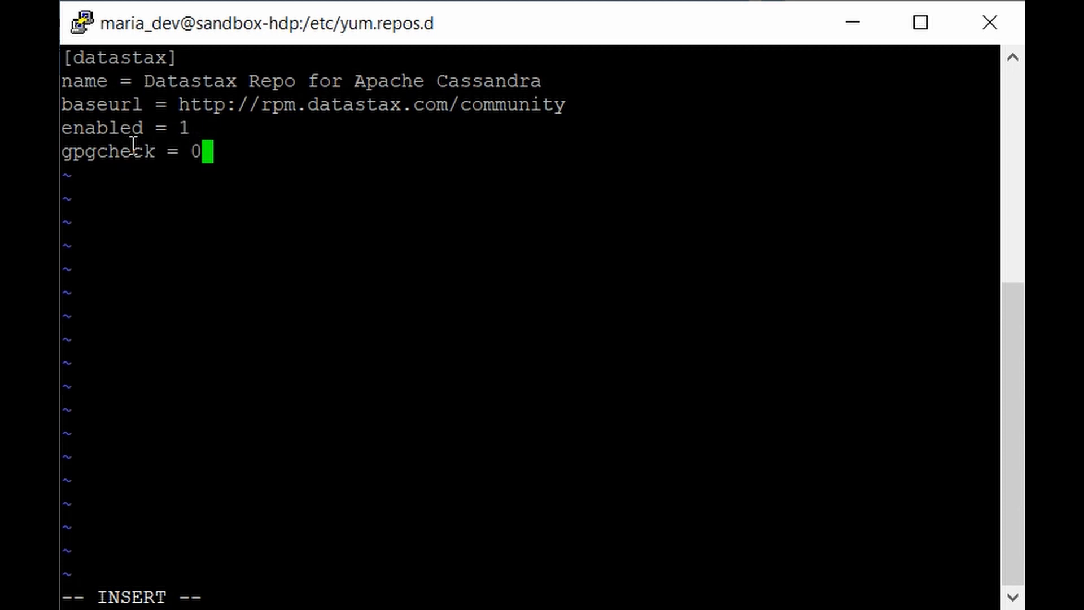
key(Escape)
text(:)
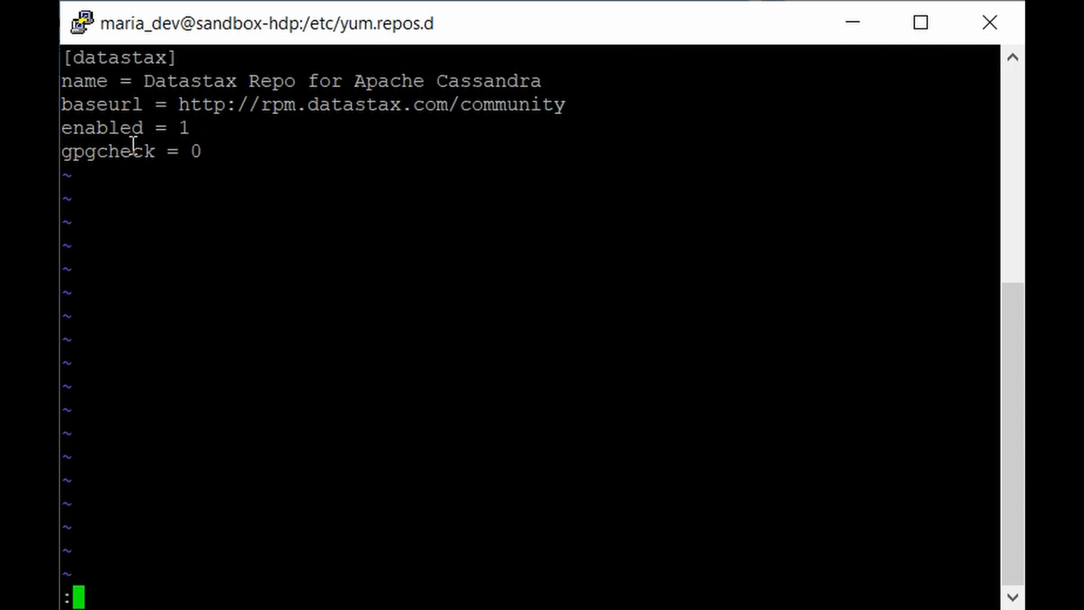
text(wq)
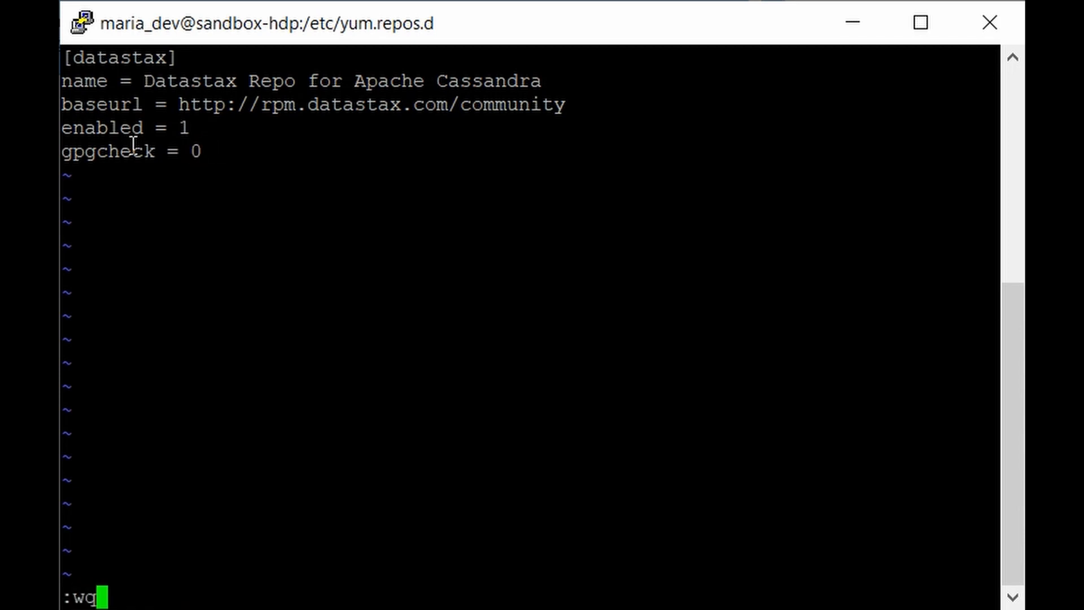
key(Return)
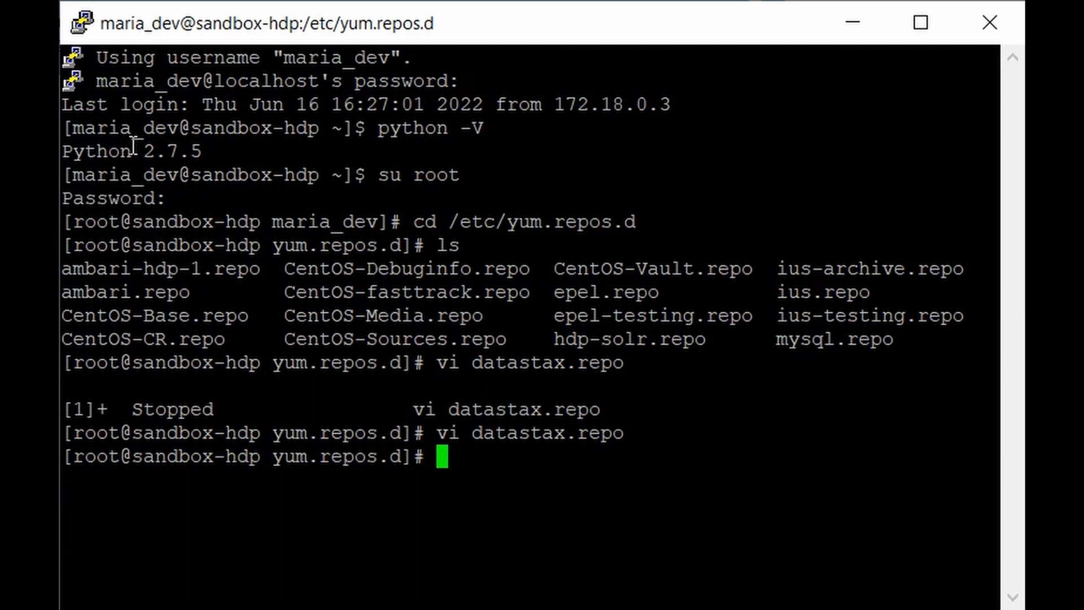
- Print datastax.repo with cat to verify the Cassandra repository settings
text(cat)
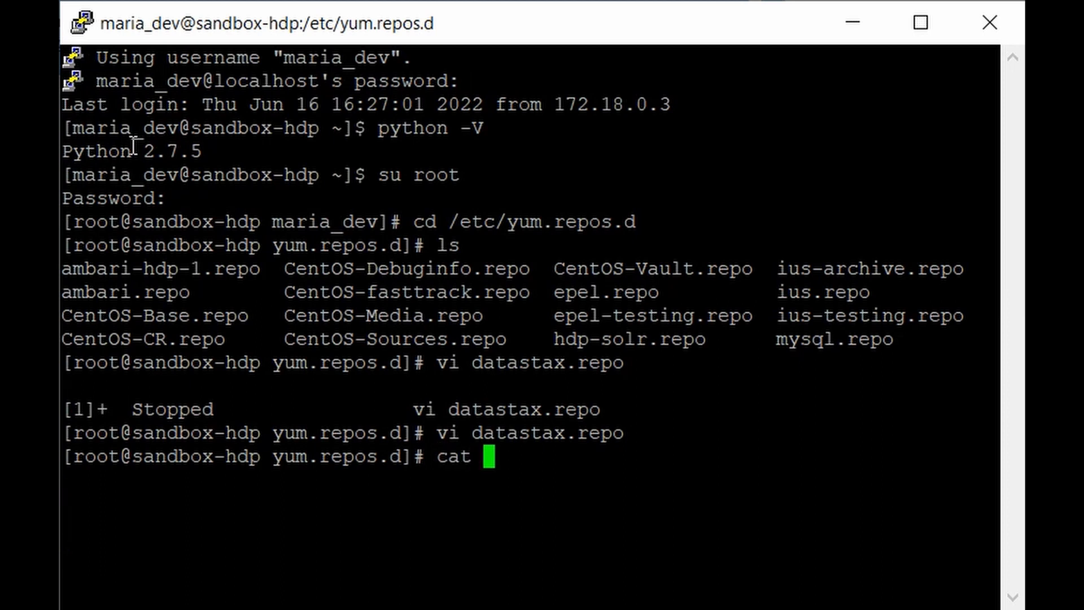
text(datastax.)
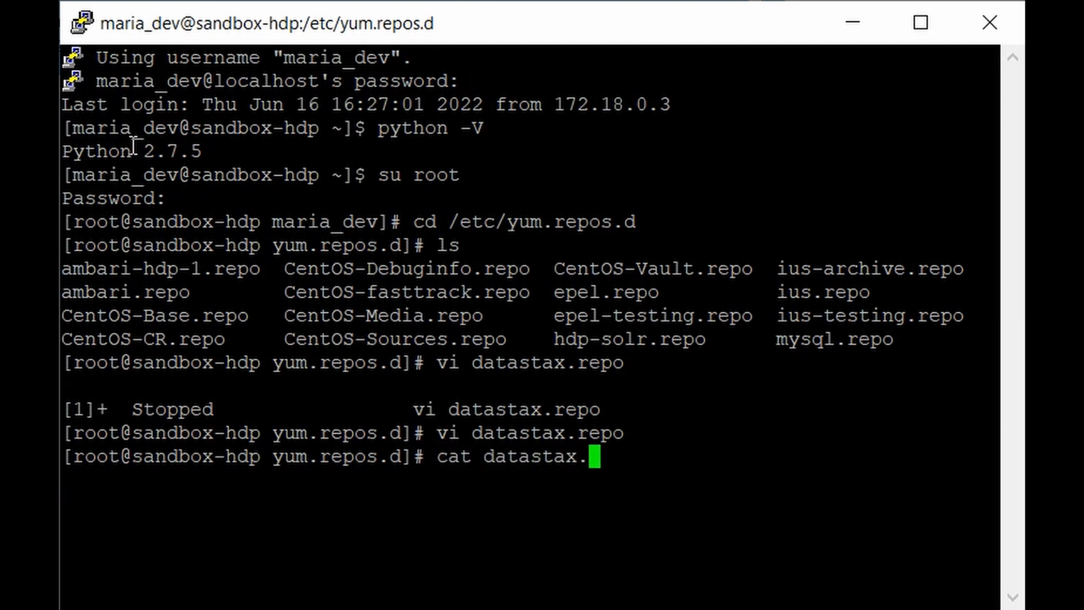
key(Return)
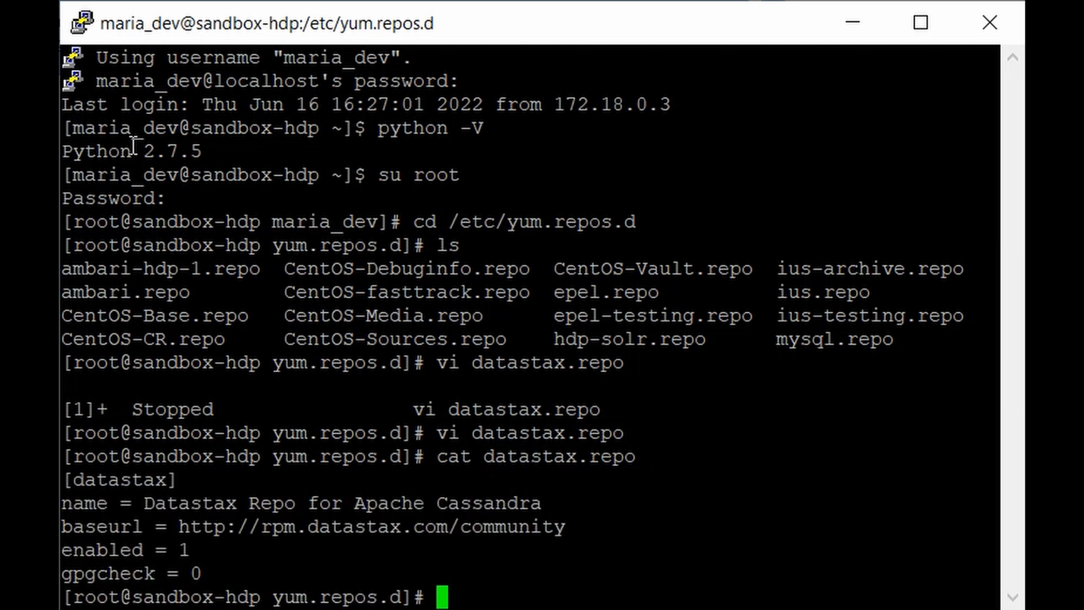
mouse_move(95, 487)
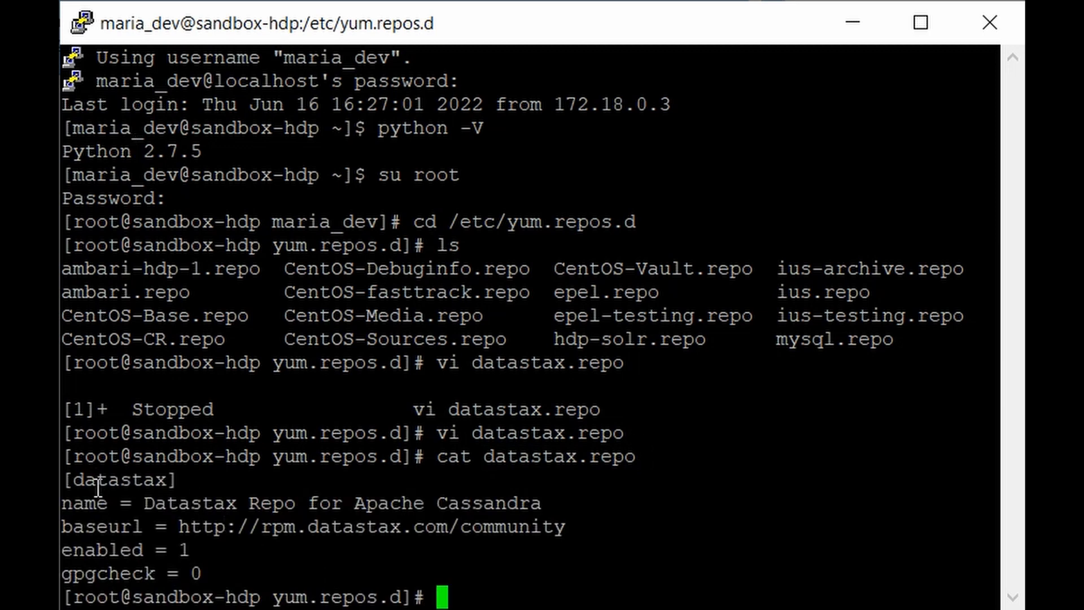
mouse_move(145, 498)
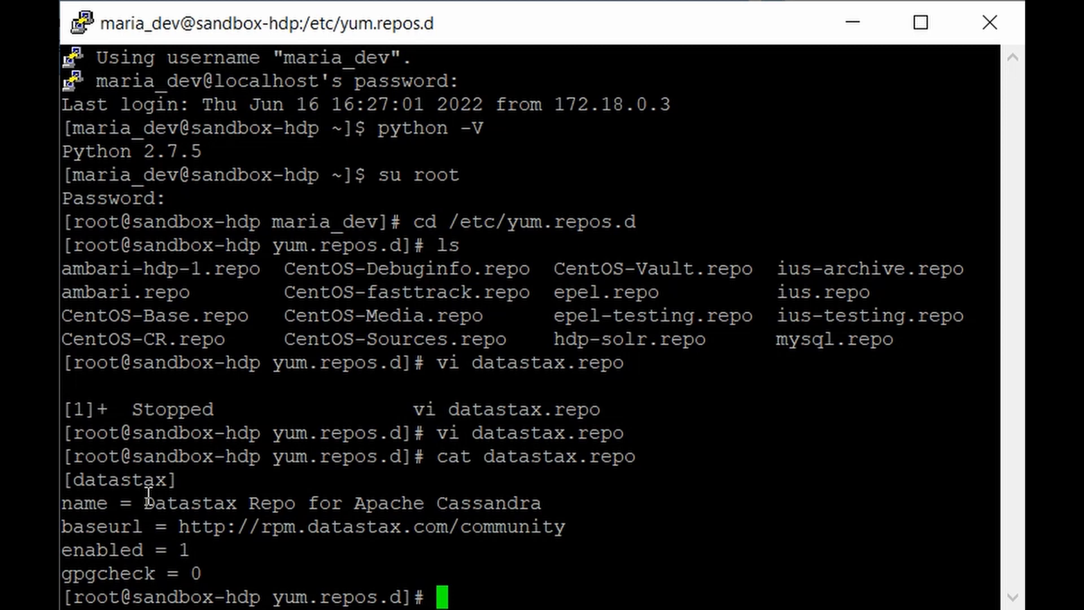
text(yum i)
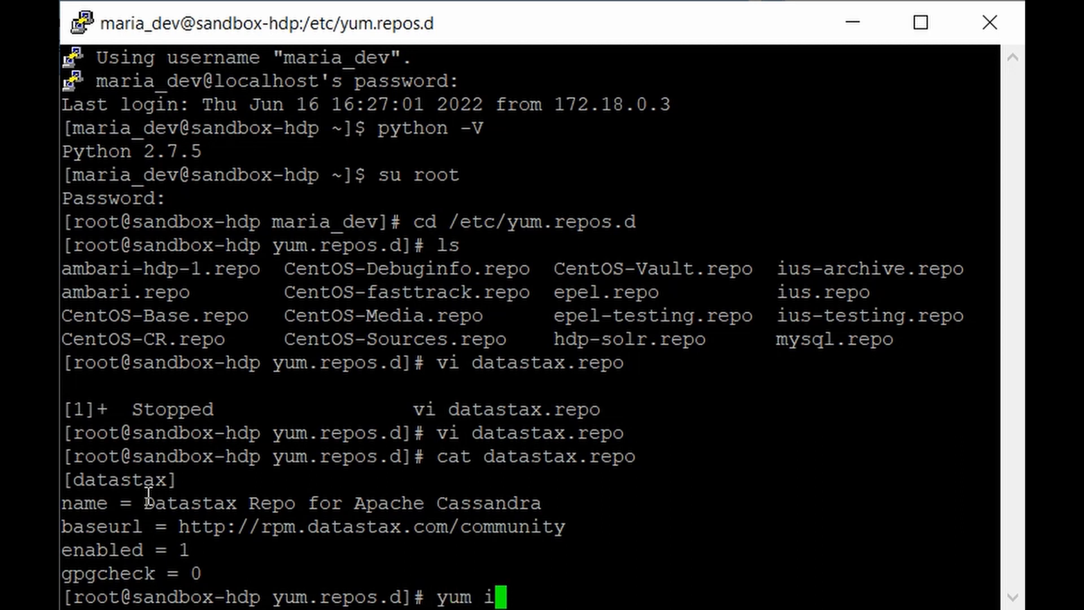
- Install dsc30 via yum, confirming with y to pull in cassandra30 3.0.9-1
text(nstall dsc)
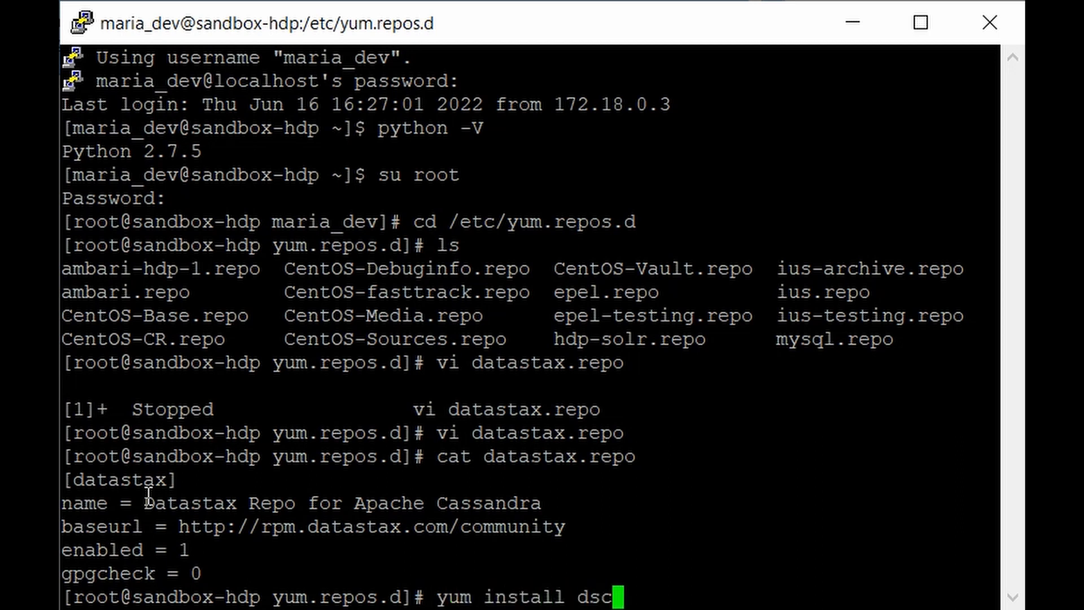
text(30)
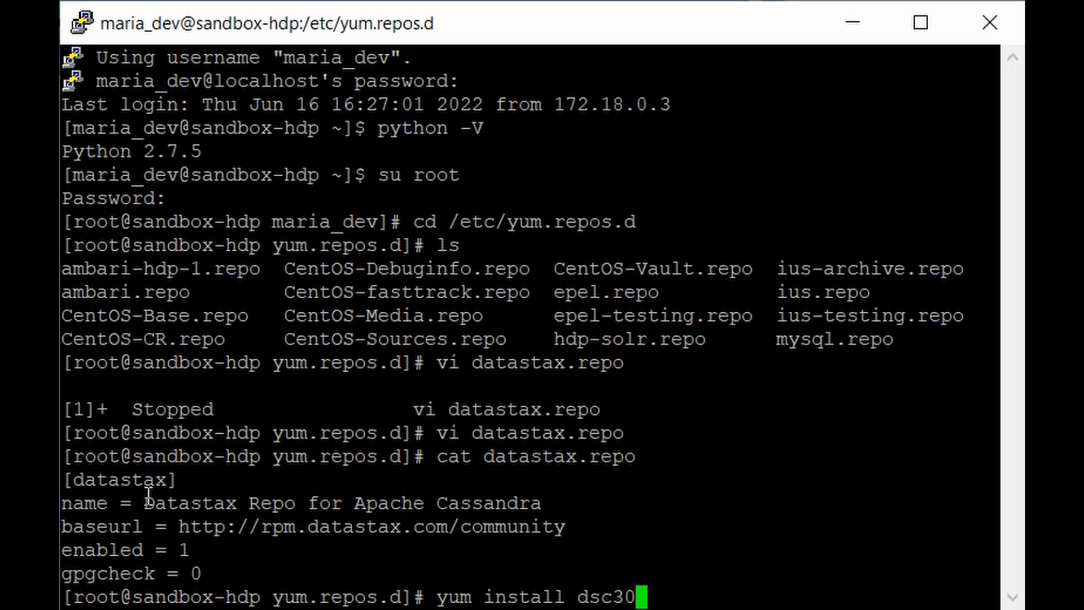
key(Return)
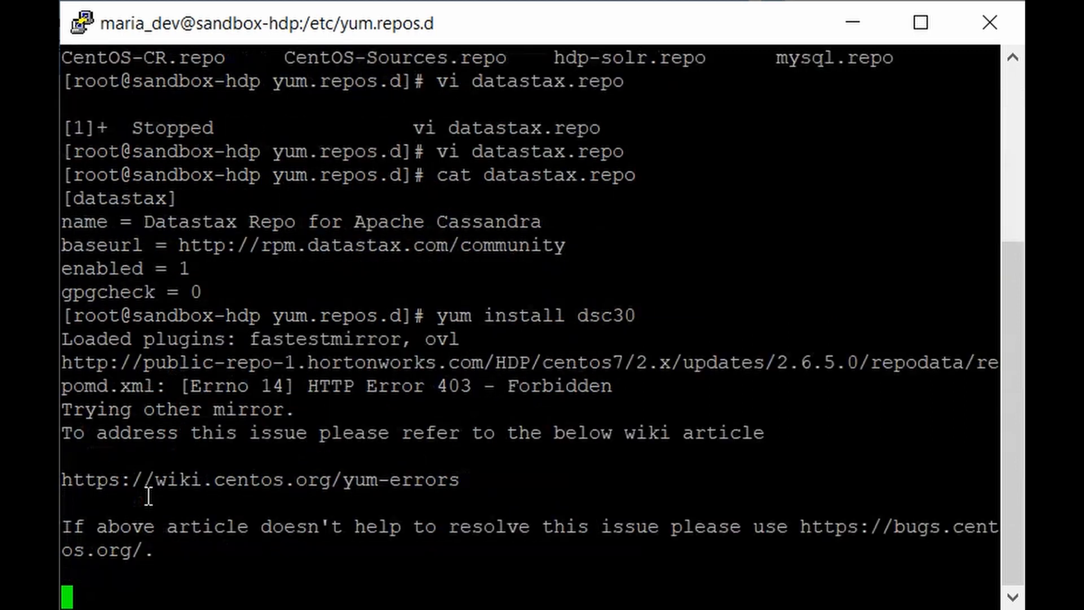
scroll(down, 3)
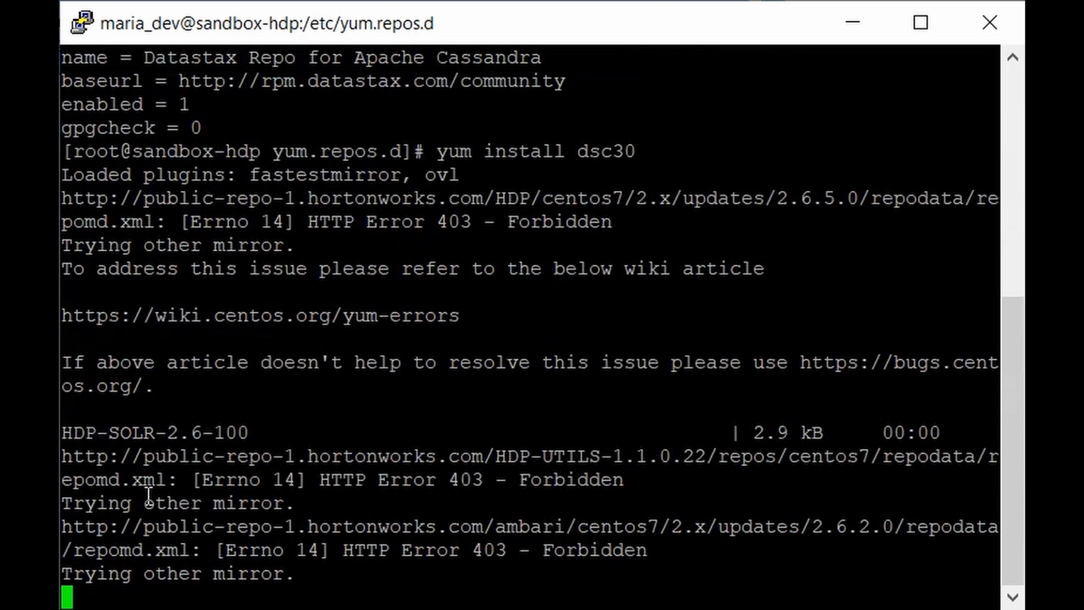
scroll(down, 3)
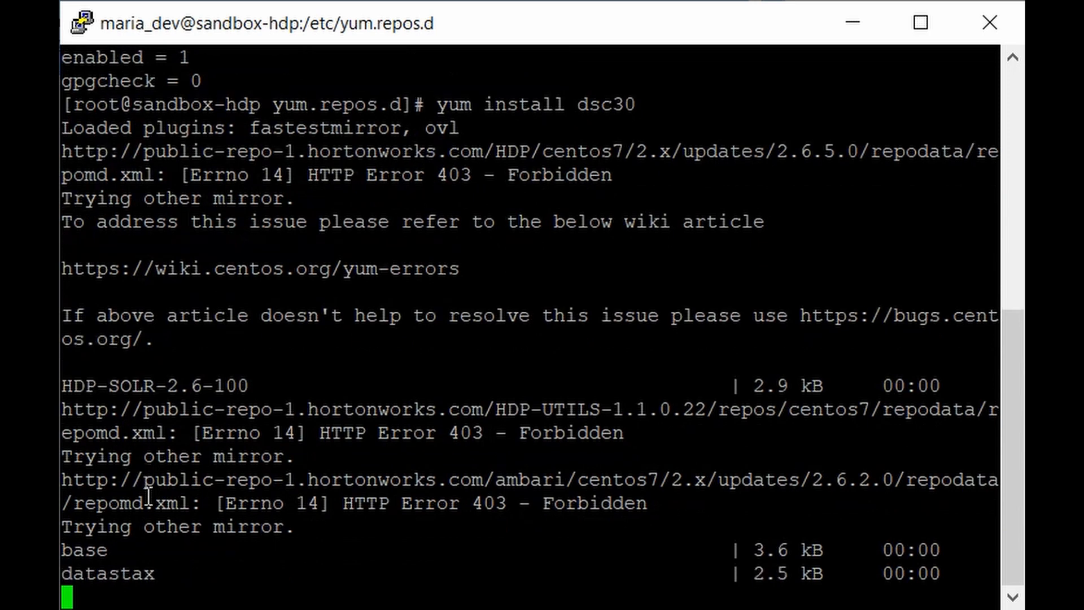
scroll(down, 3)
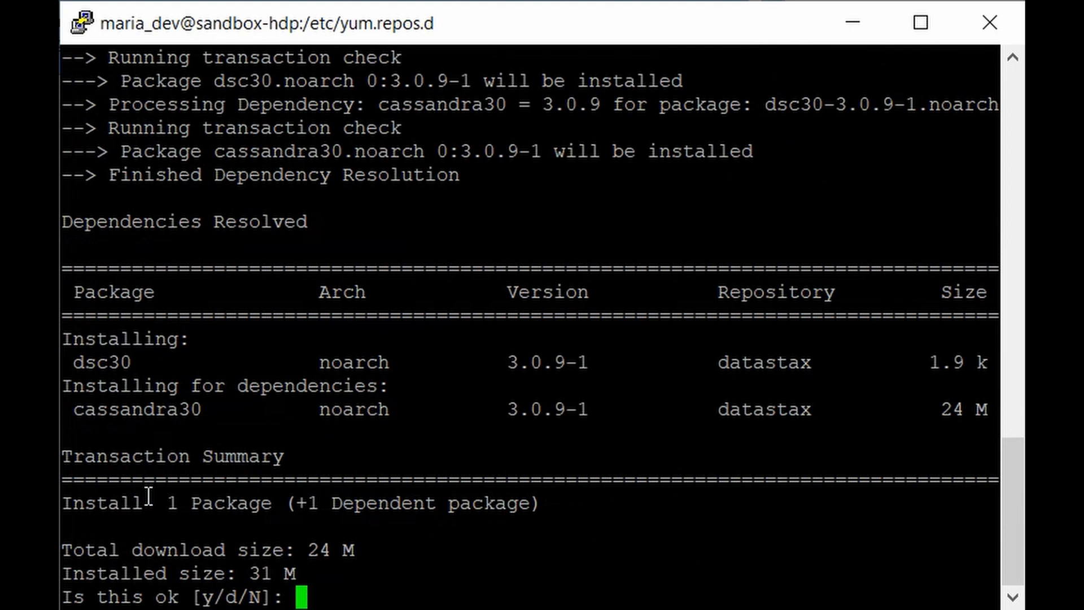
text(y)
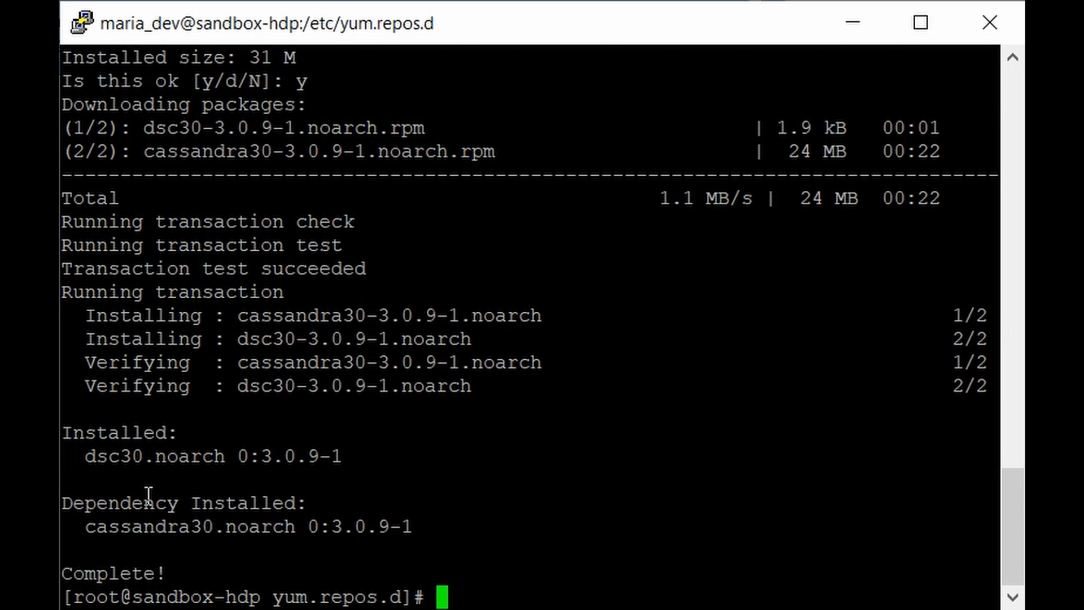
text(service)
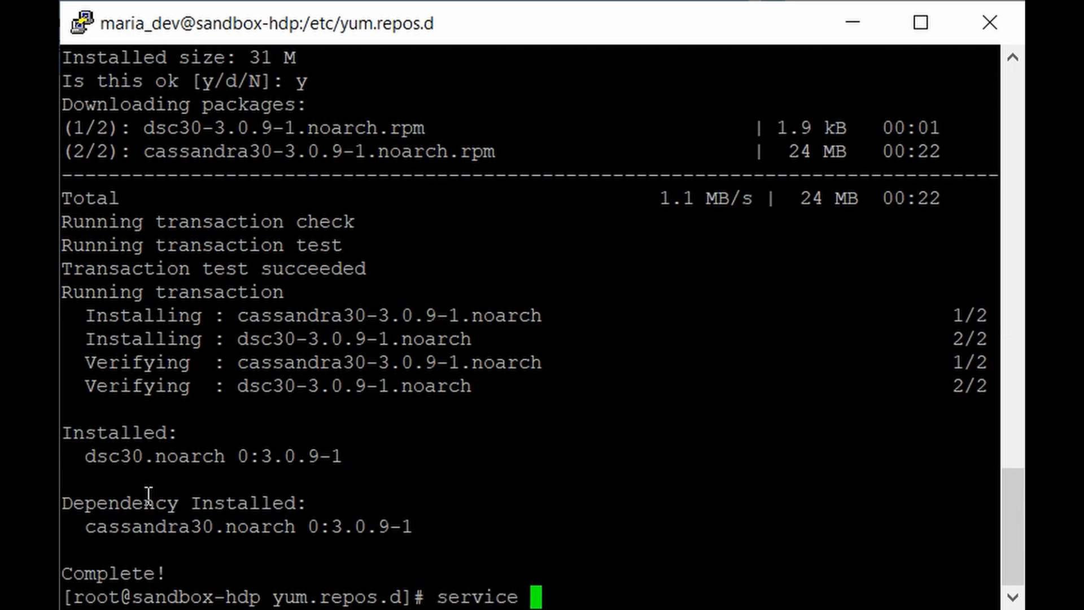
- Start Cassandra with service cassandra start, getting OK for reload and startup
text(cassandra start)
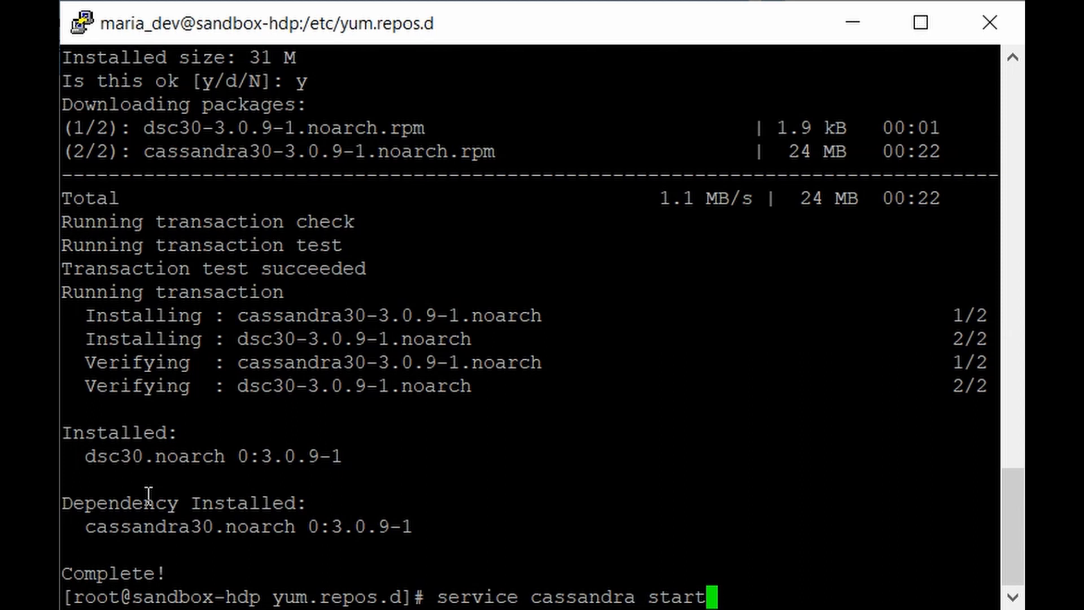
key(Return)
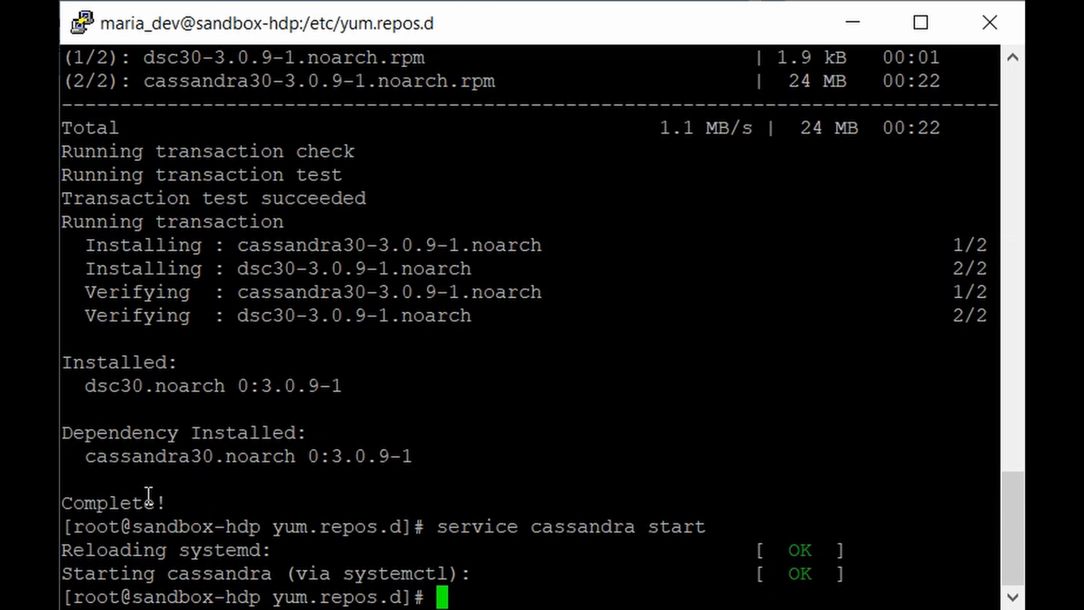
- Launch cqlsh, connecting to Test Cluster at 127.0.0.1:9042 on Cassandra 3.0.9
text(cqlsh)
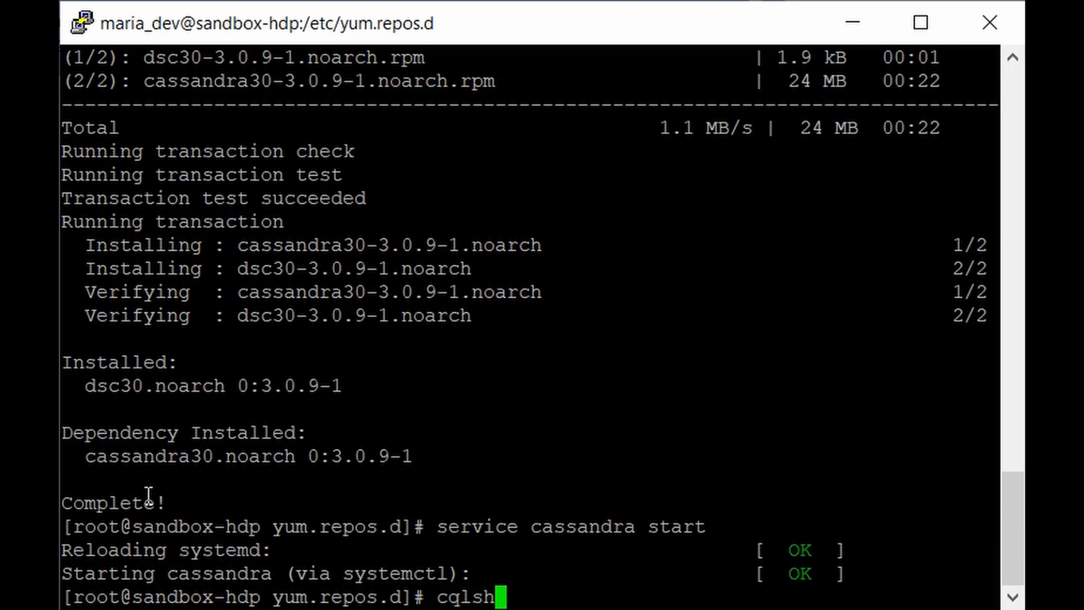
key(Return)
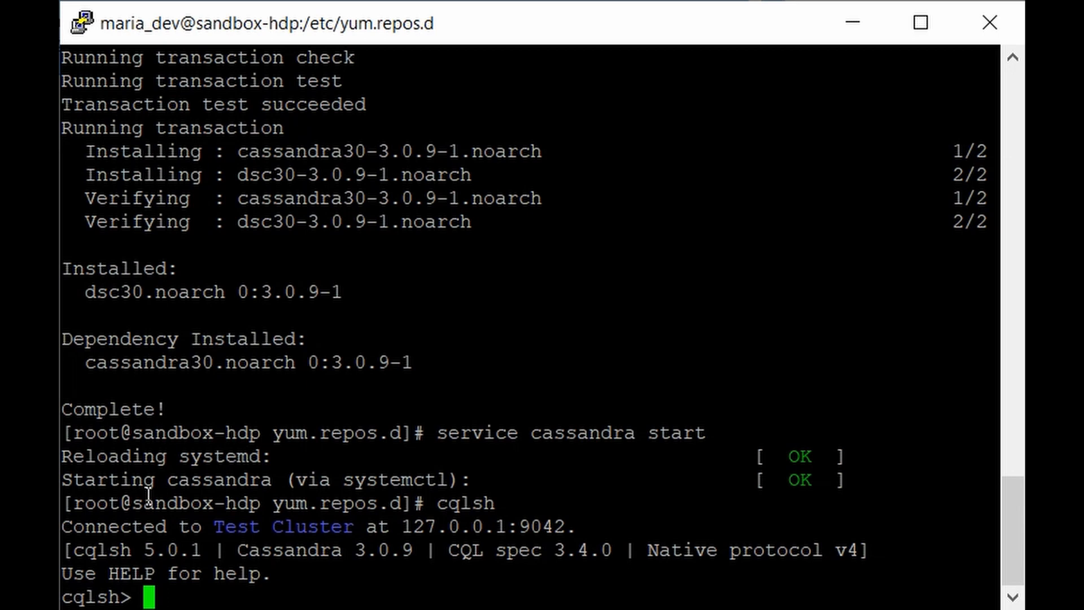
- Begin CREATE KEYSPACE moviesdata with replication class SimpleStrategy
text(CREATE KEYSPACE)
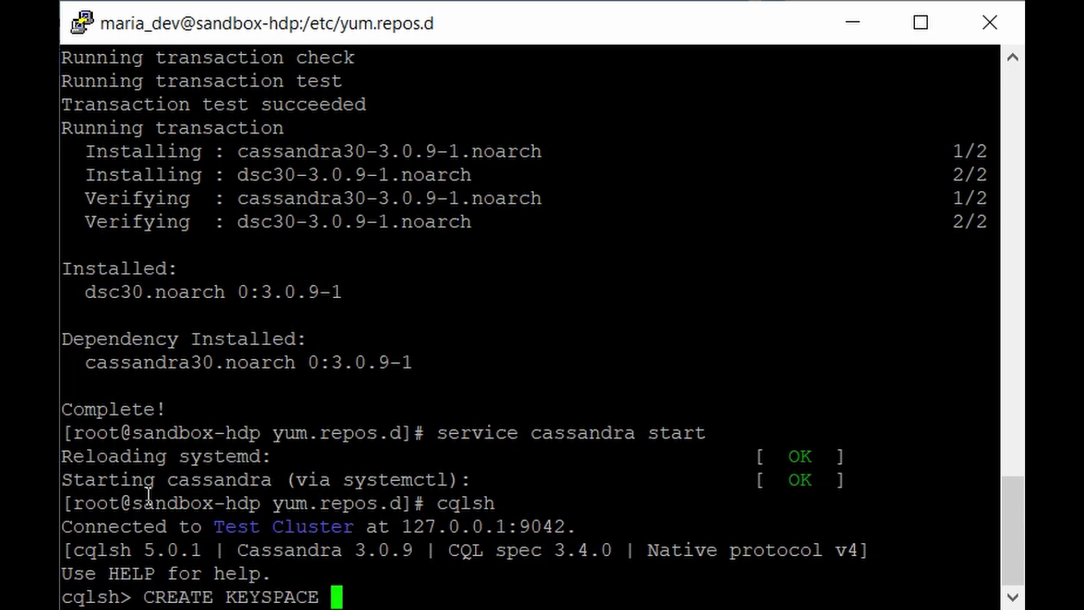
text(m)
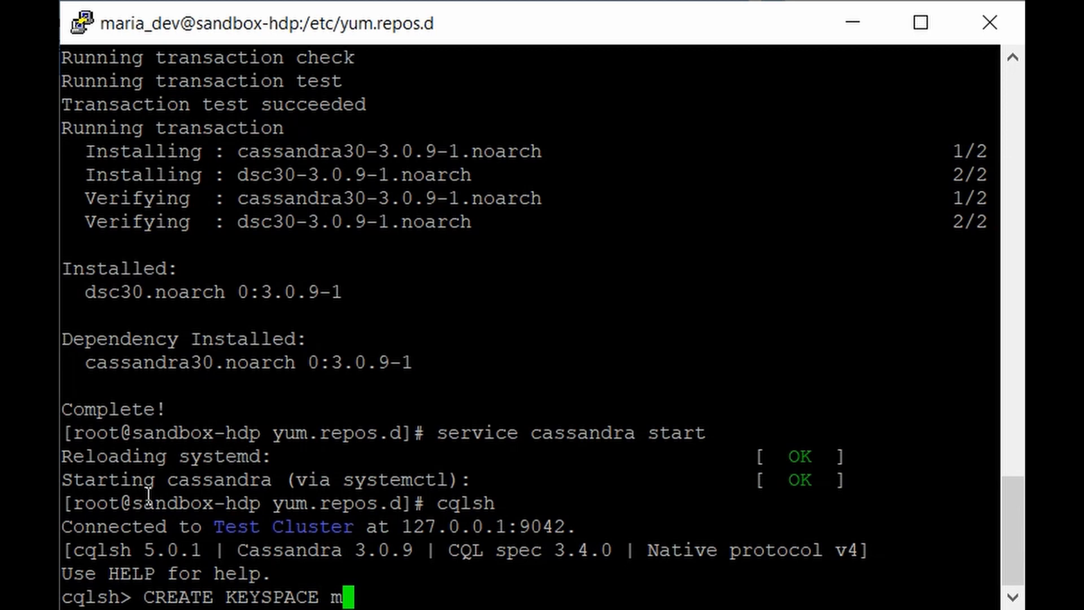
text(oviesd)
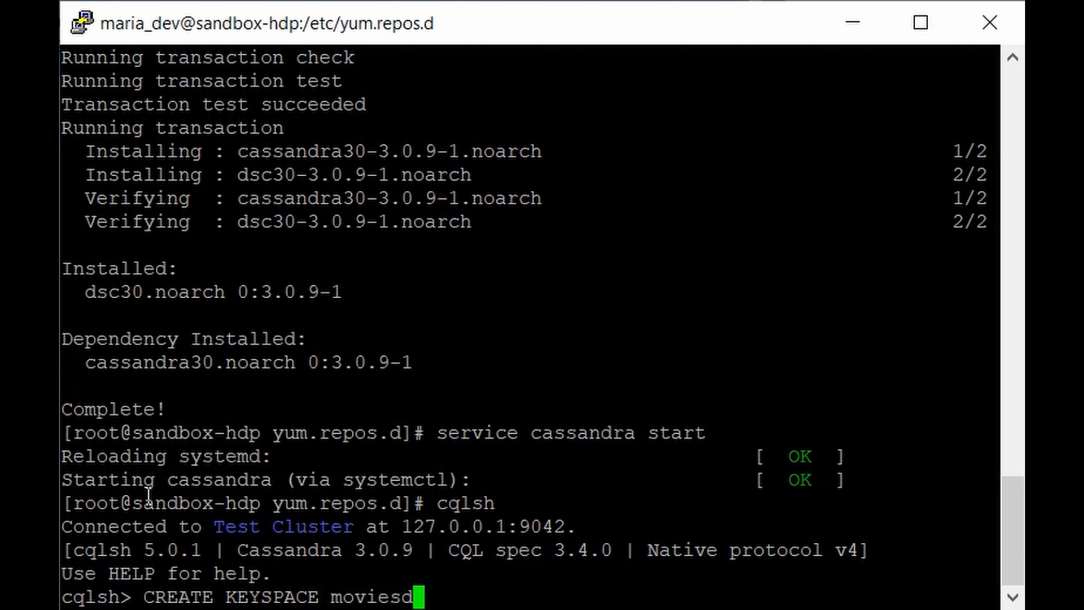
text(ata)
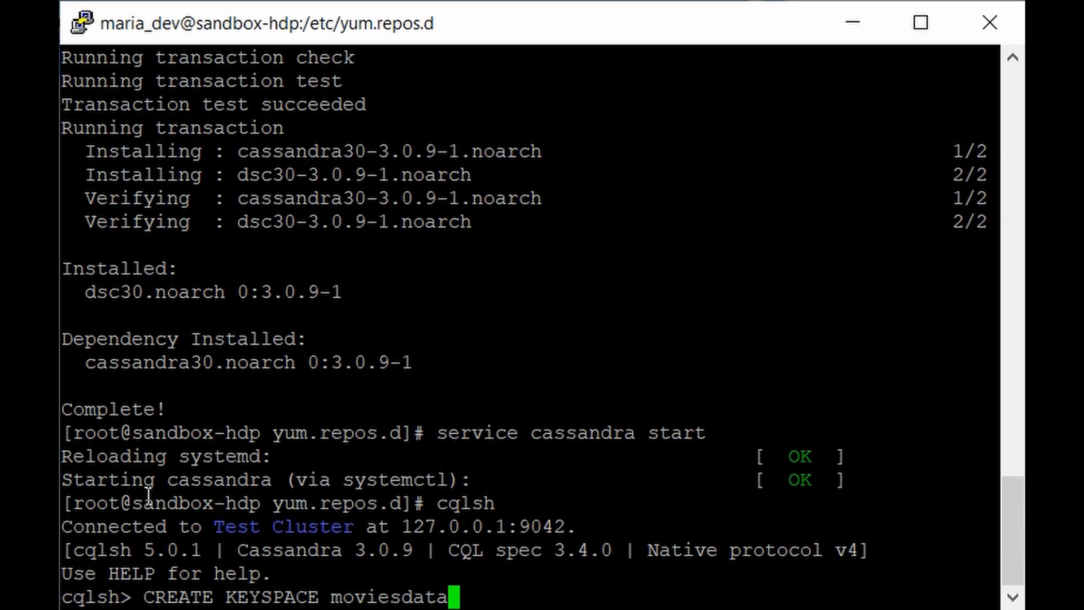
text(WITH)
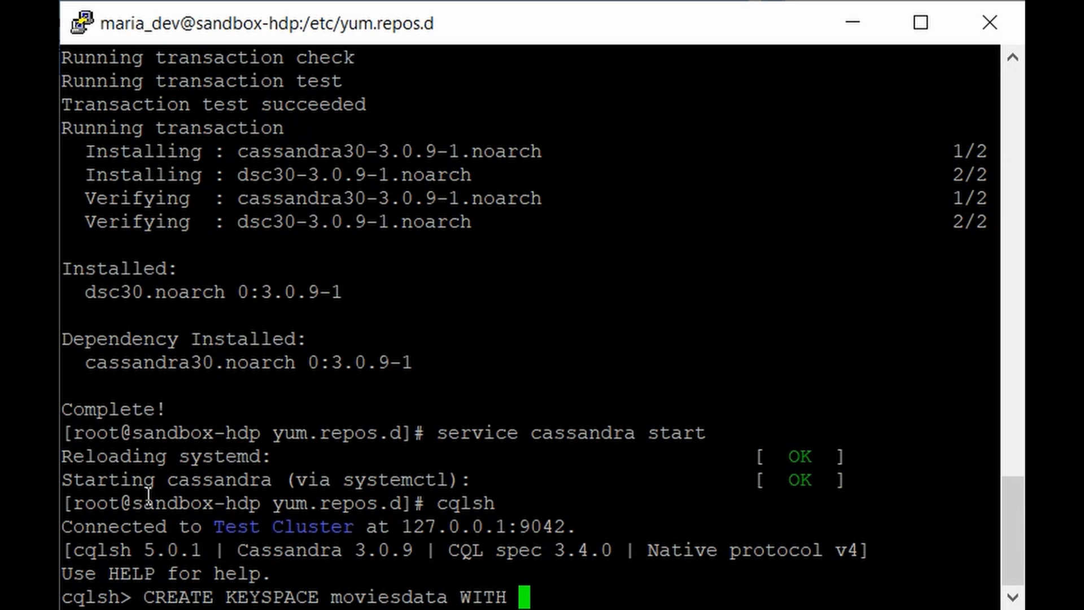
text(replication =)
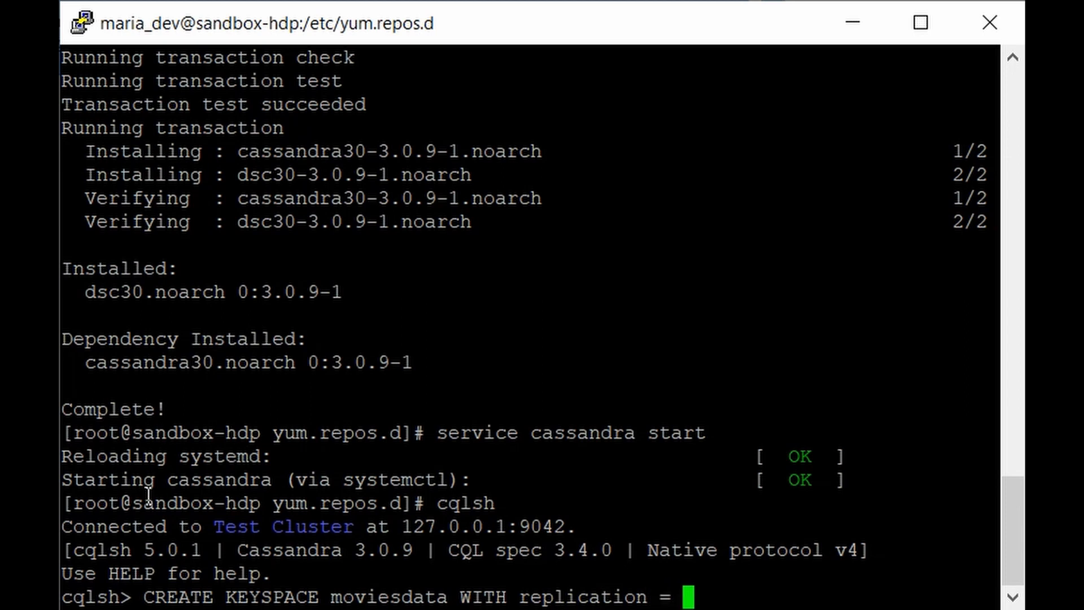
text({'')
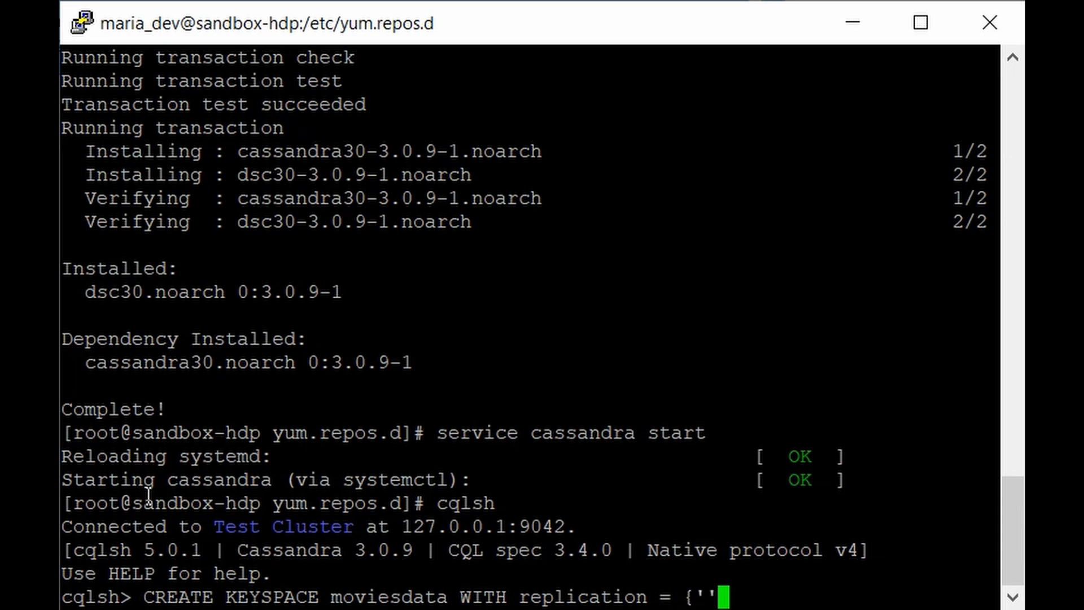
text(class':)
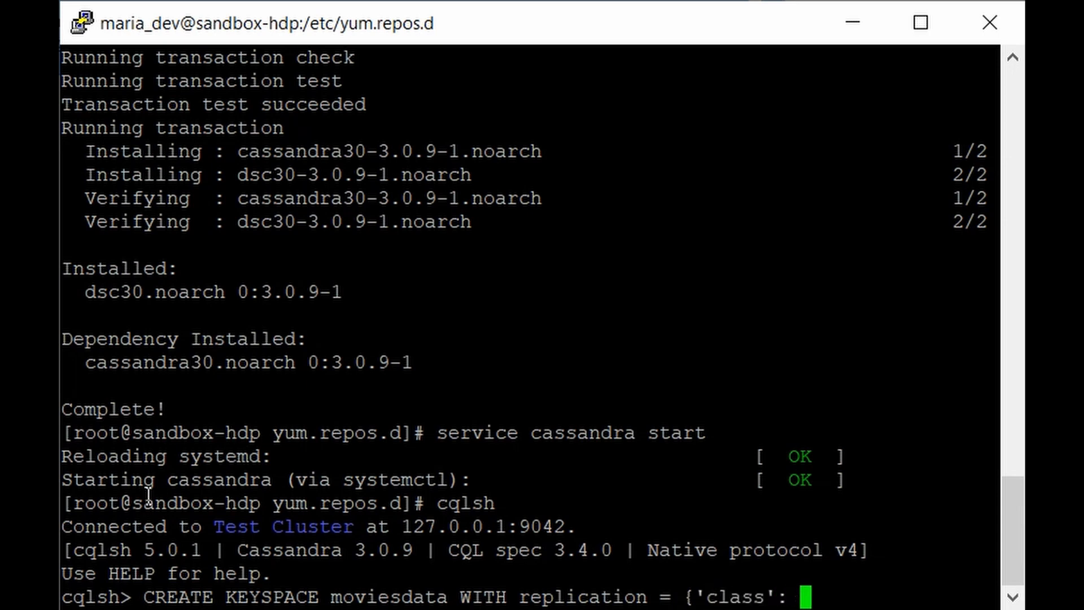
text('')
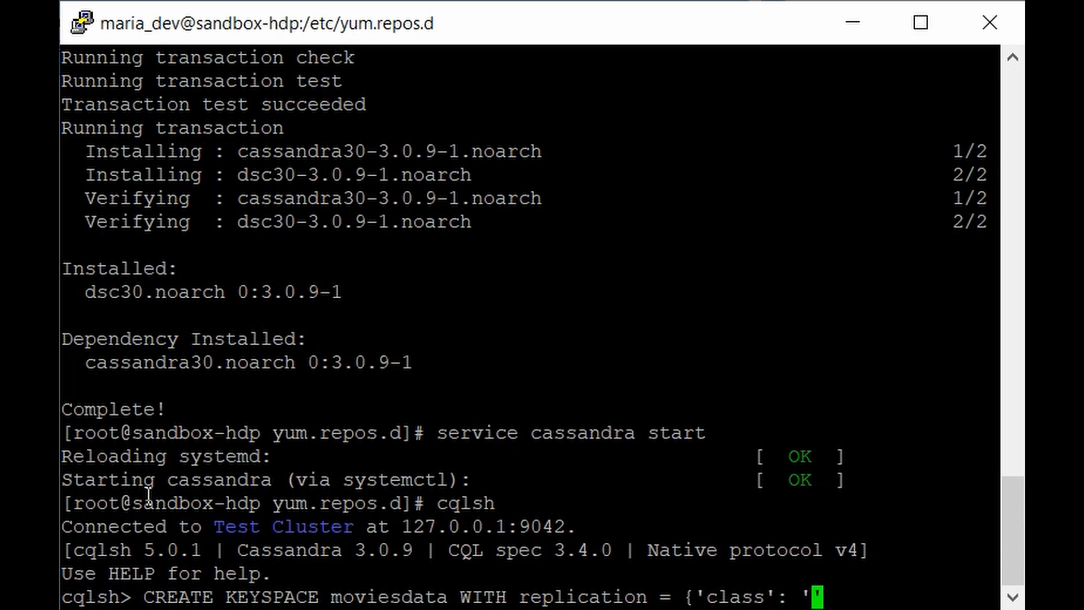
text(SimpleStragey)
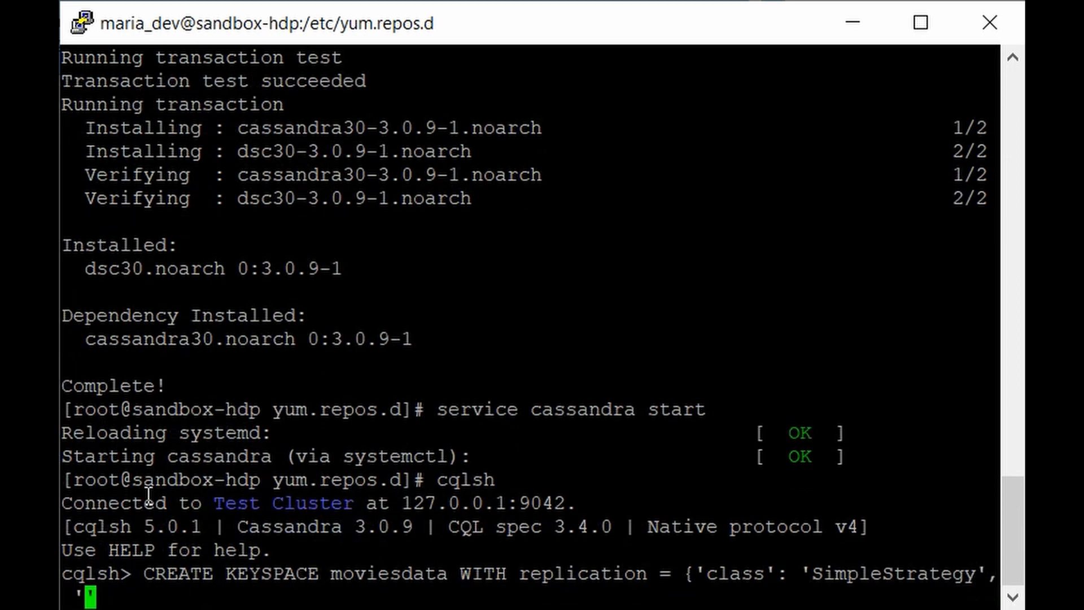
- Finish the keyspace statement with replication_factor 1 and durable_writes = true, and run it
text(replication)
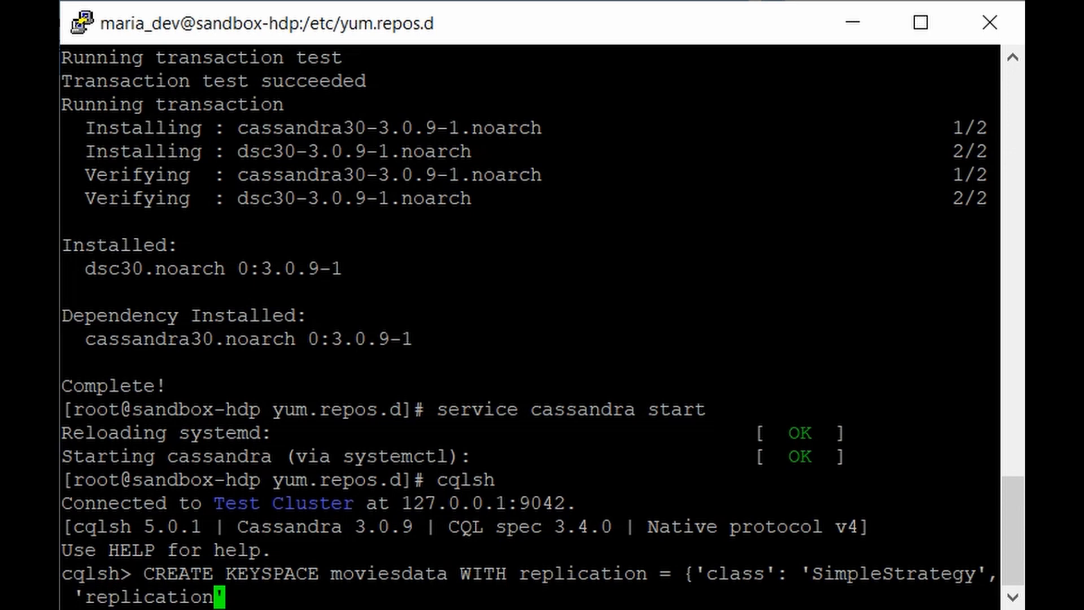
text(_)
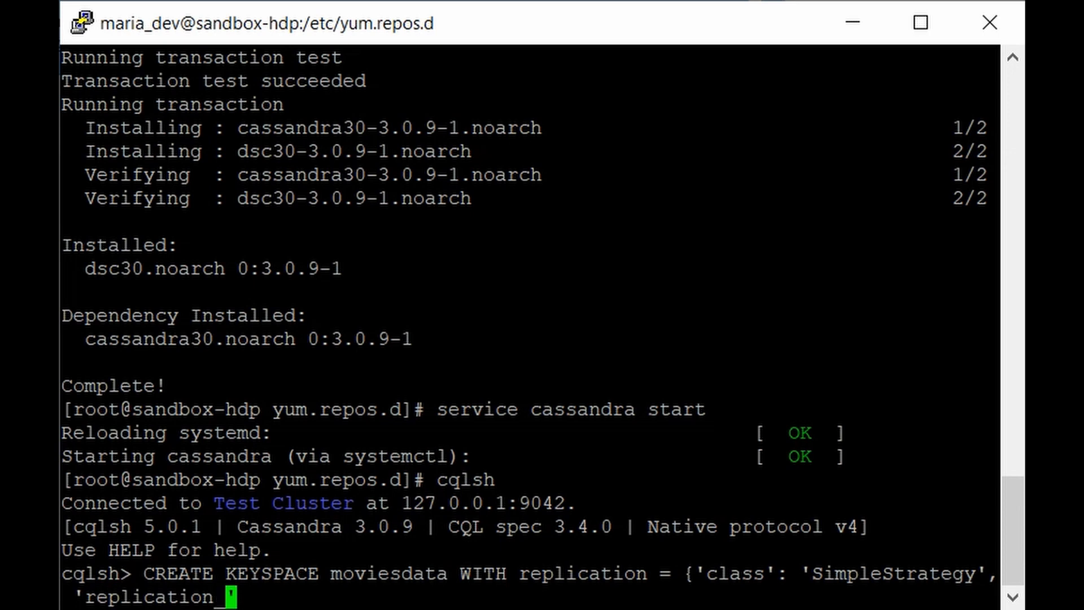
text(factor')
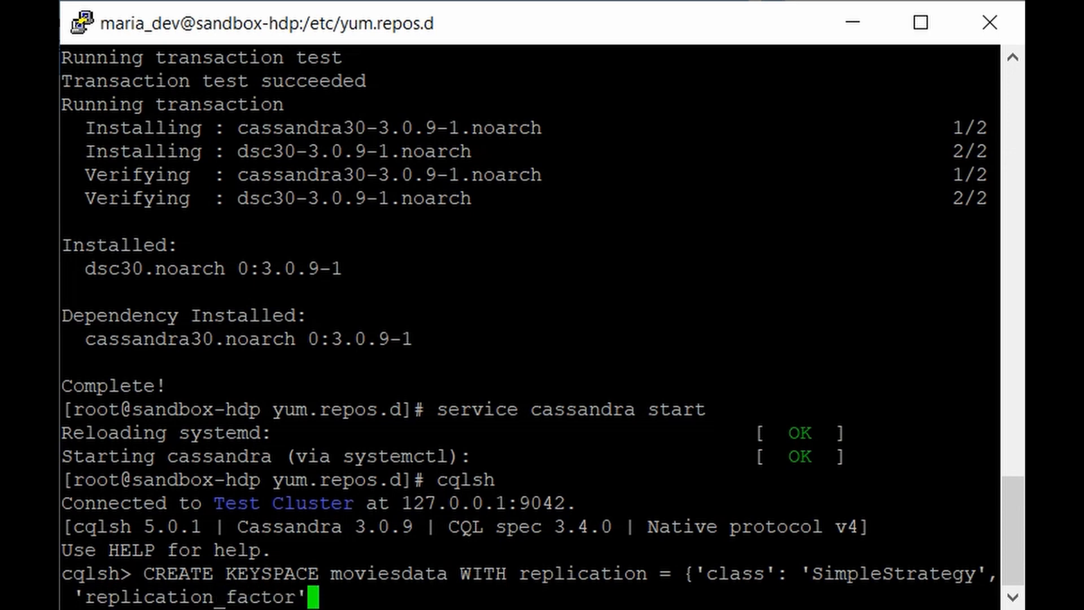
text(:)
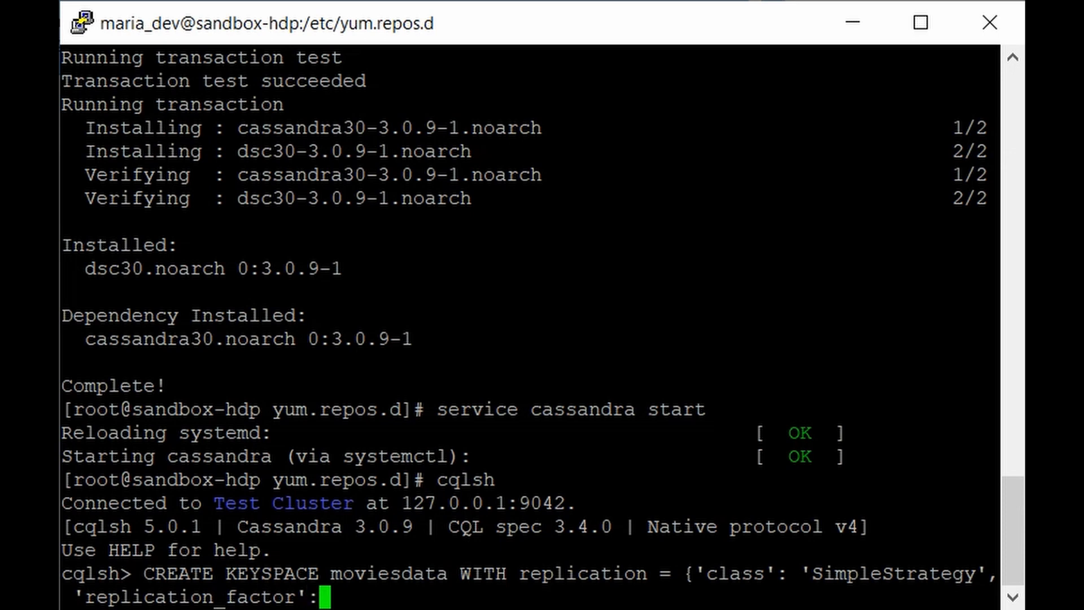
text('')
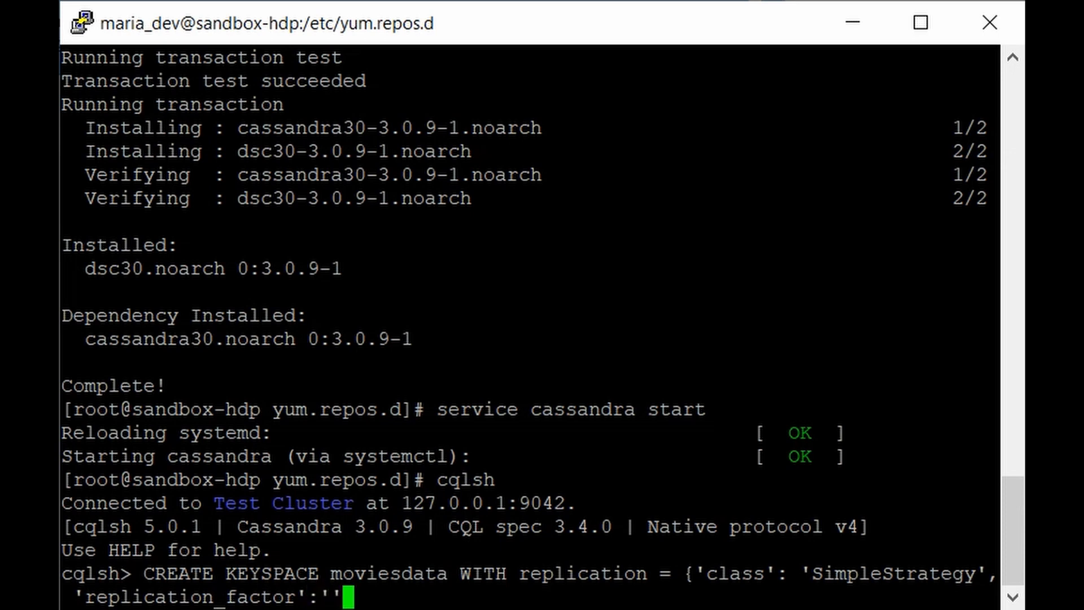
text(1)
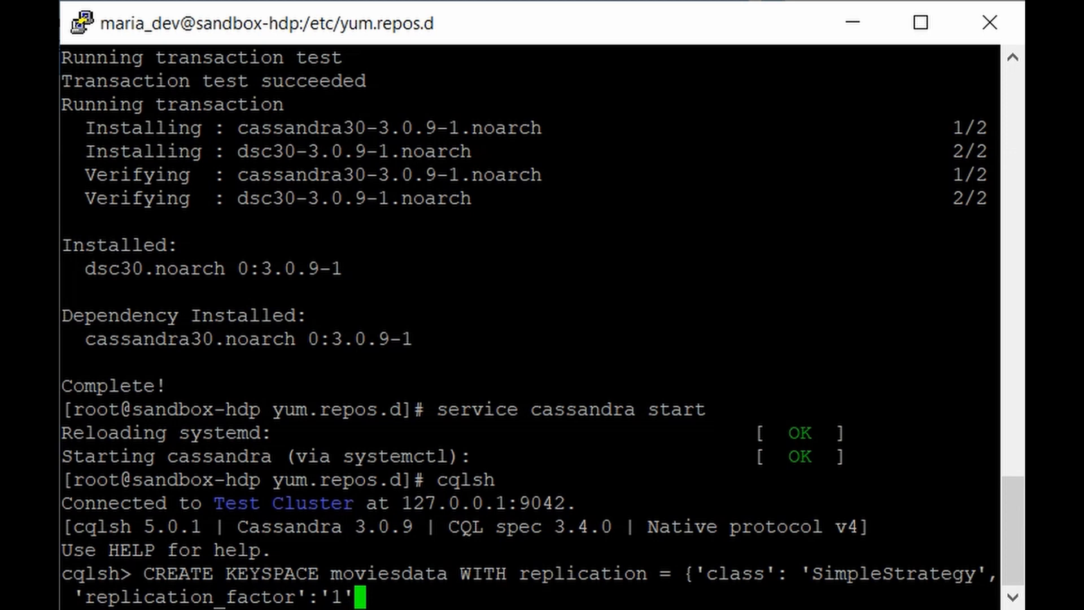
text(})
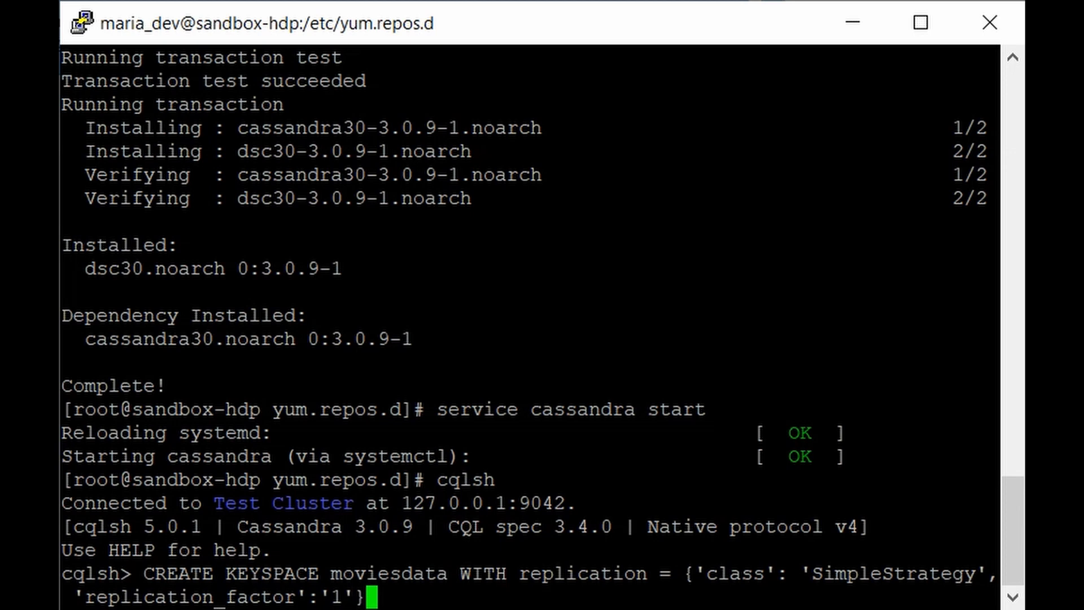
text(AND)
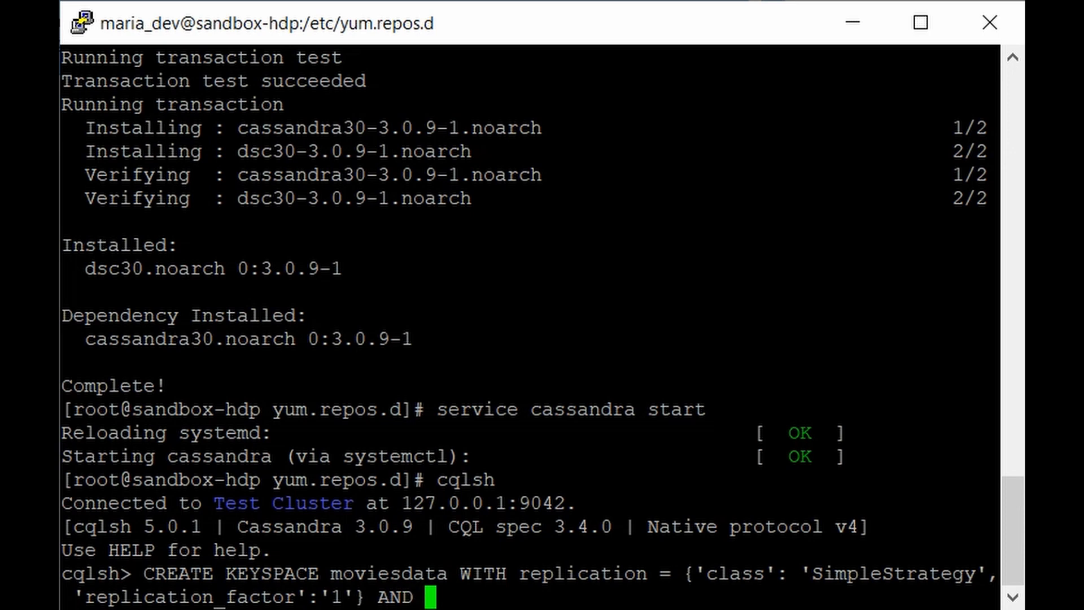
text(durable_writes)
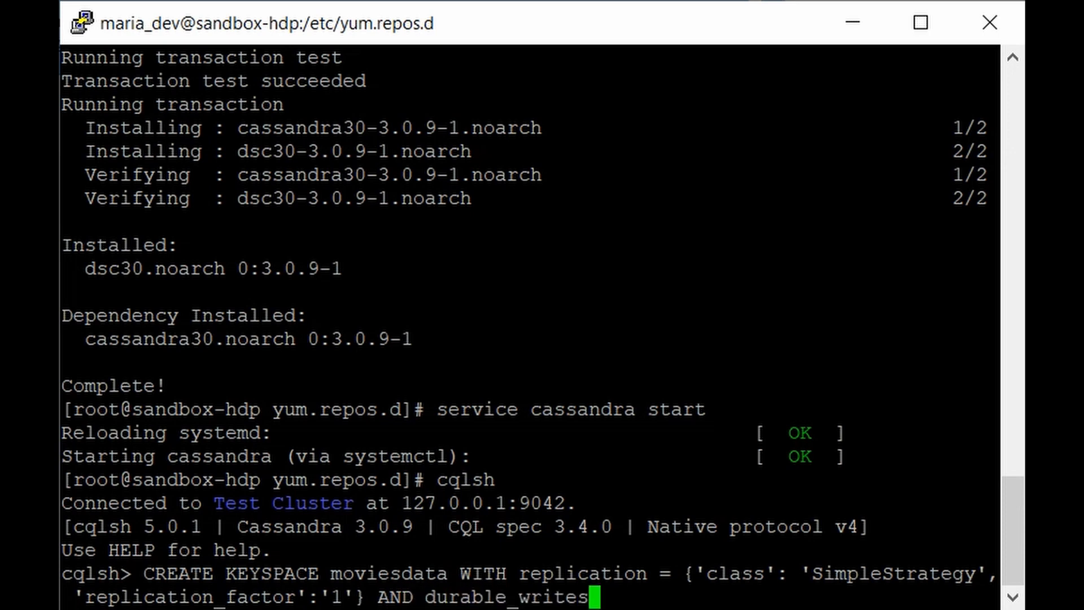
text(= true)
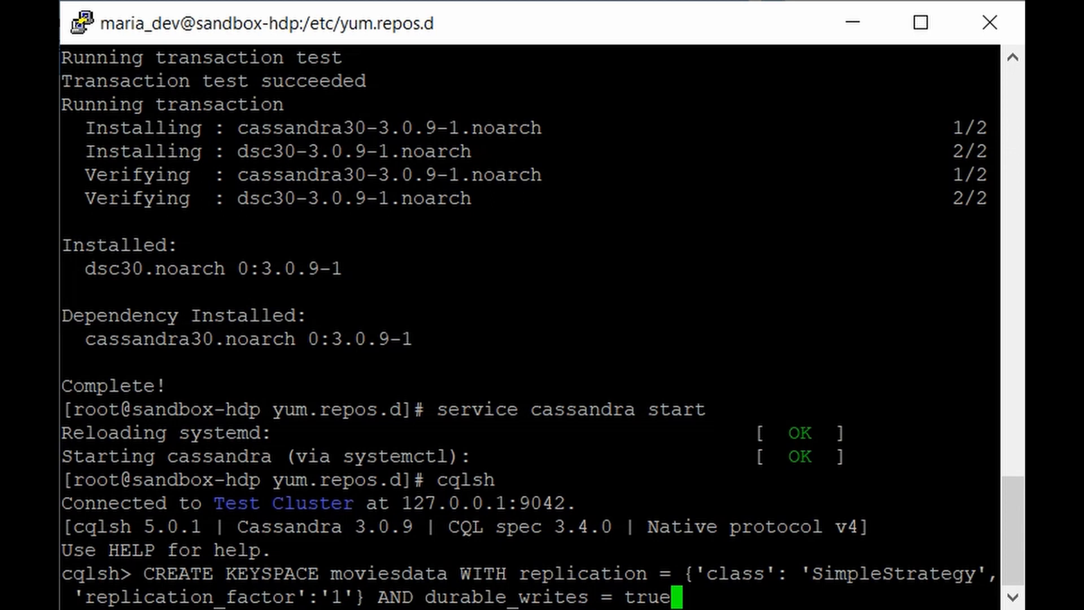
key(Return)
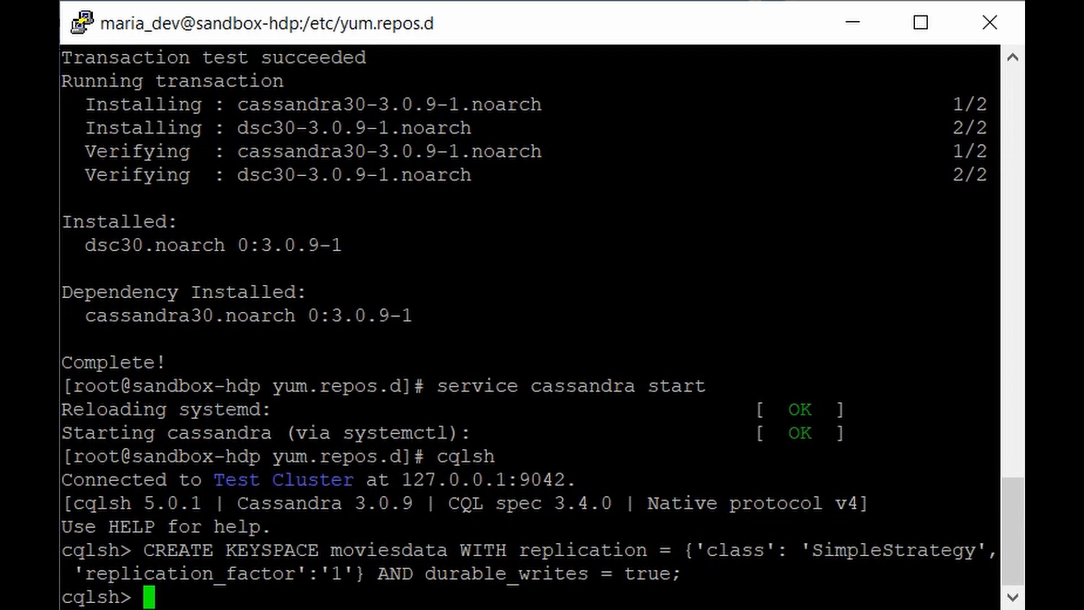
text(CREATE C)
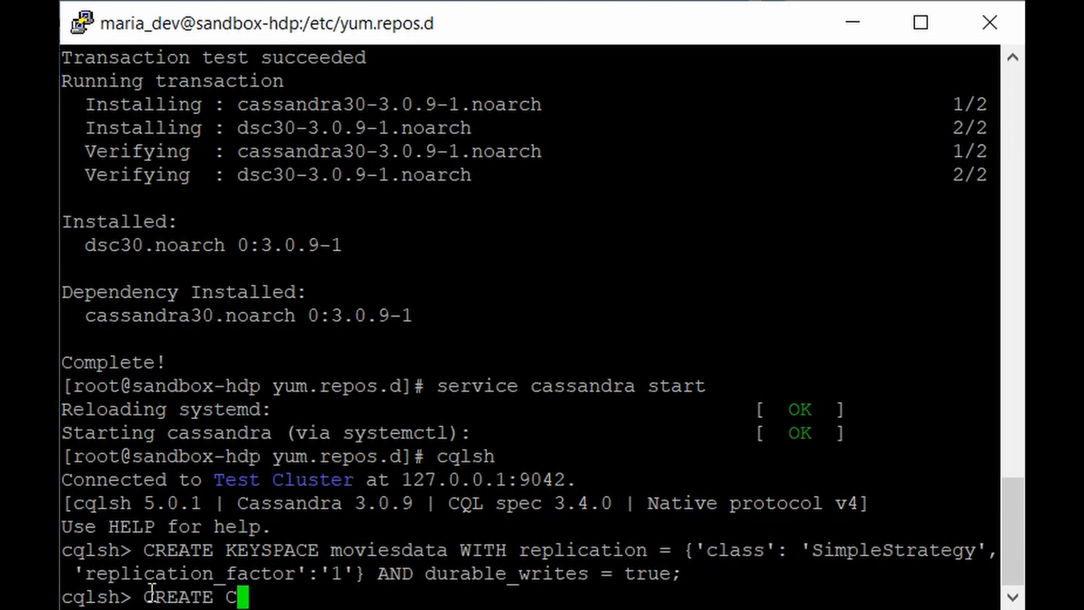
- Run CREATE TABLE users with user_id, age, gender, occupation, zip columns and PRIMARY KEY (user_id)
text(ABLE)
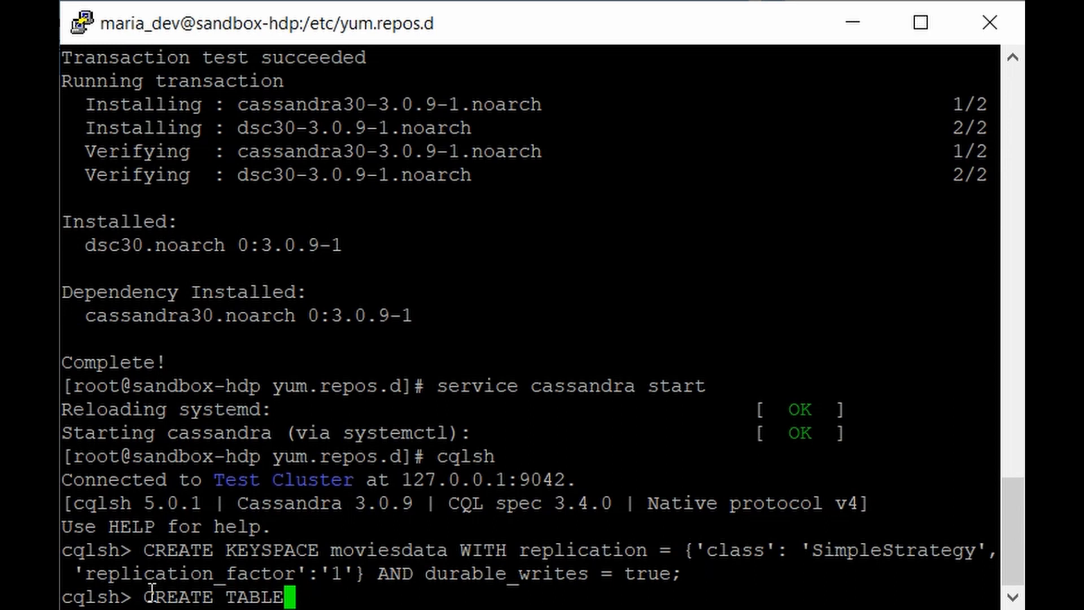
text(users)
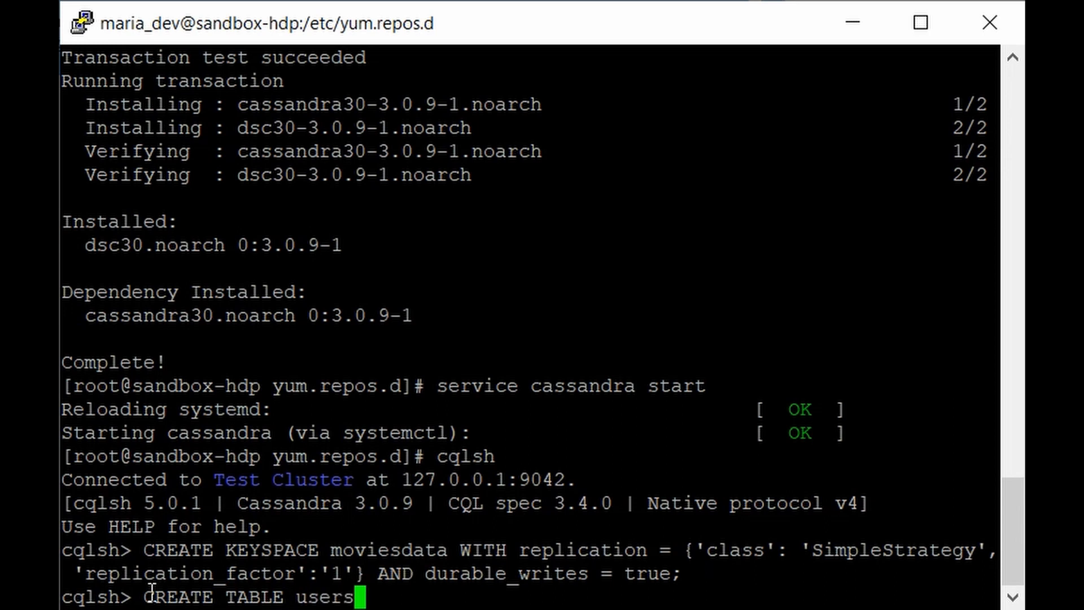
text(())
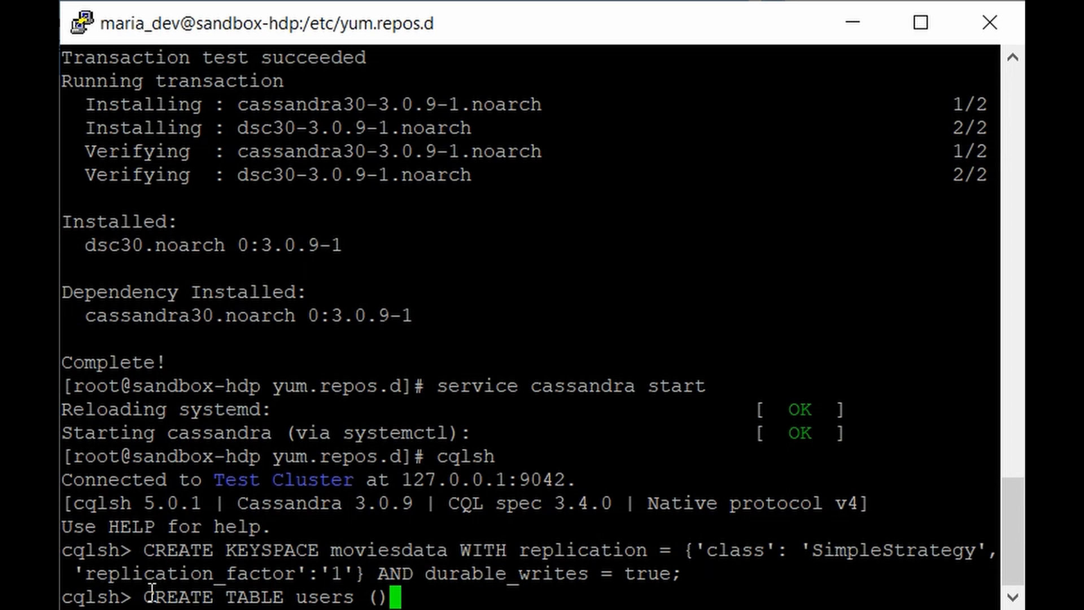
text(user_id)
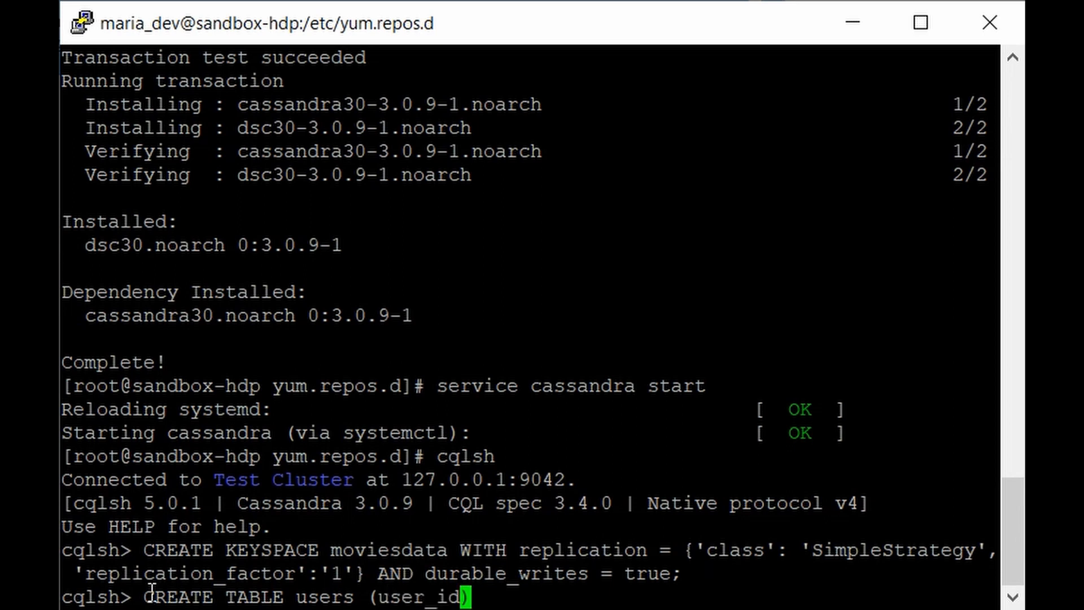
text(int, age i)
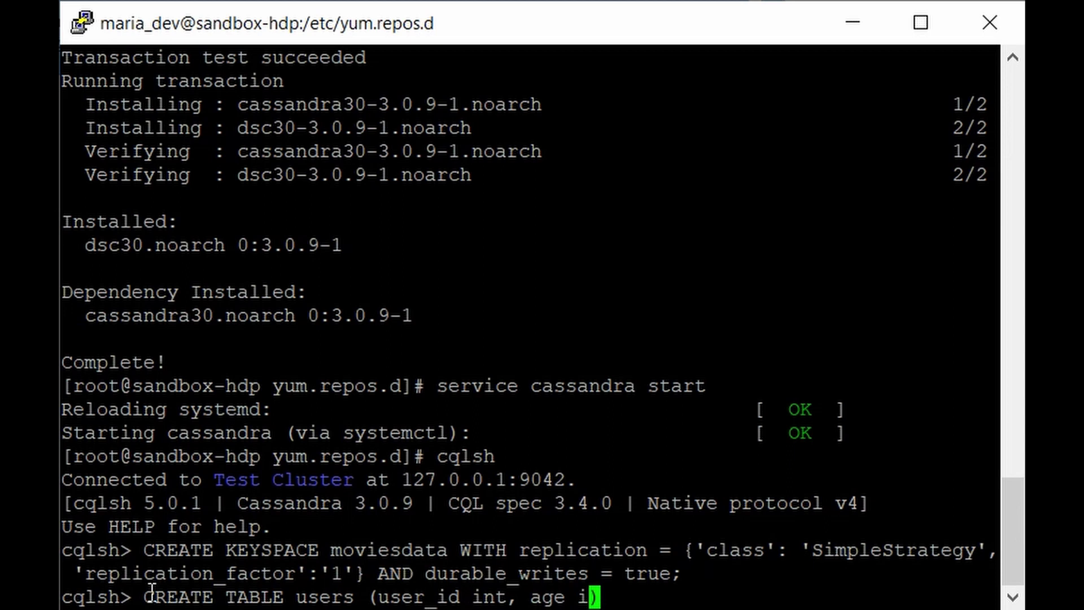
text(t,)
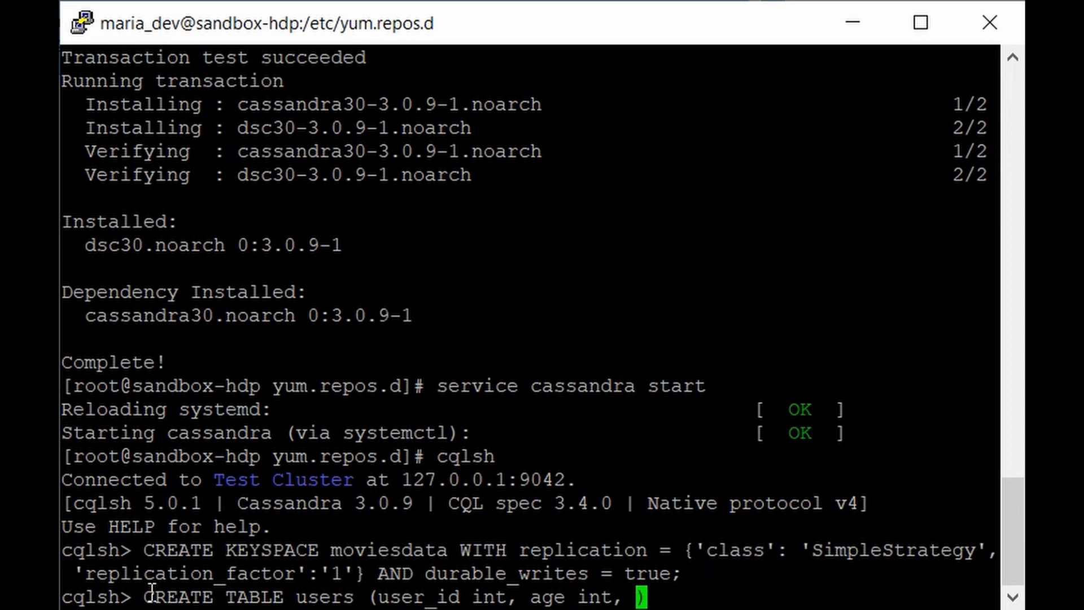
text(gender)
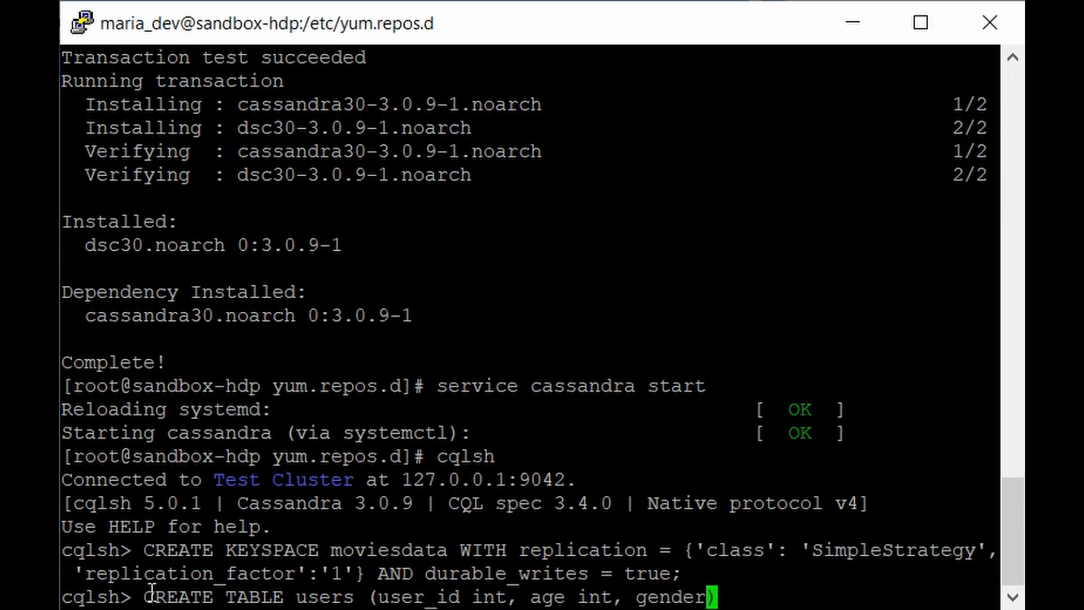
text(text,)
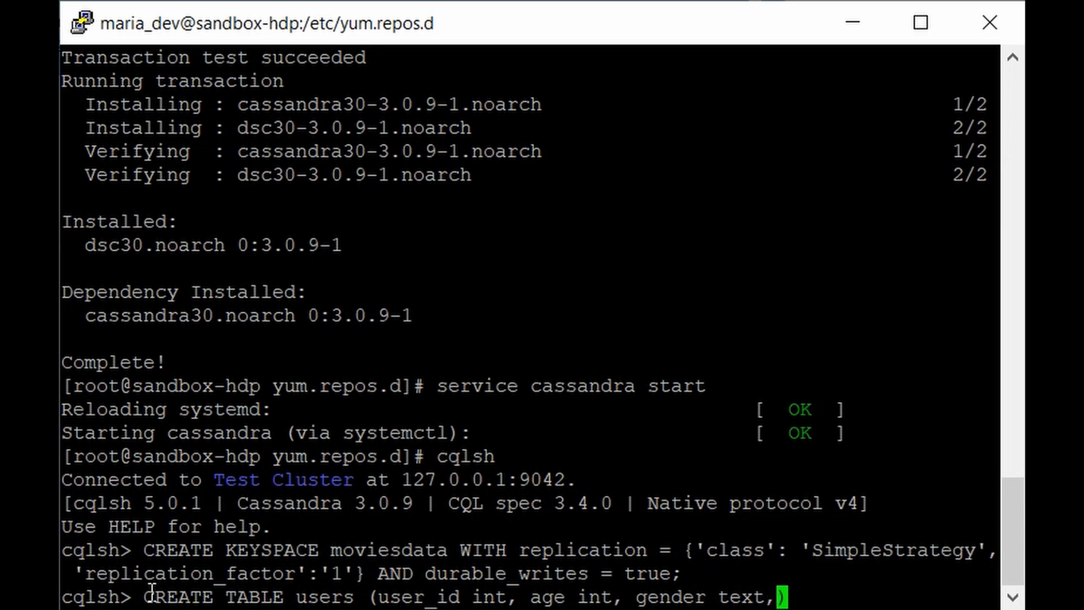
text(occupat)
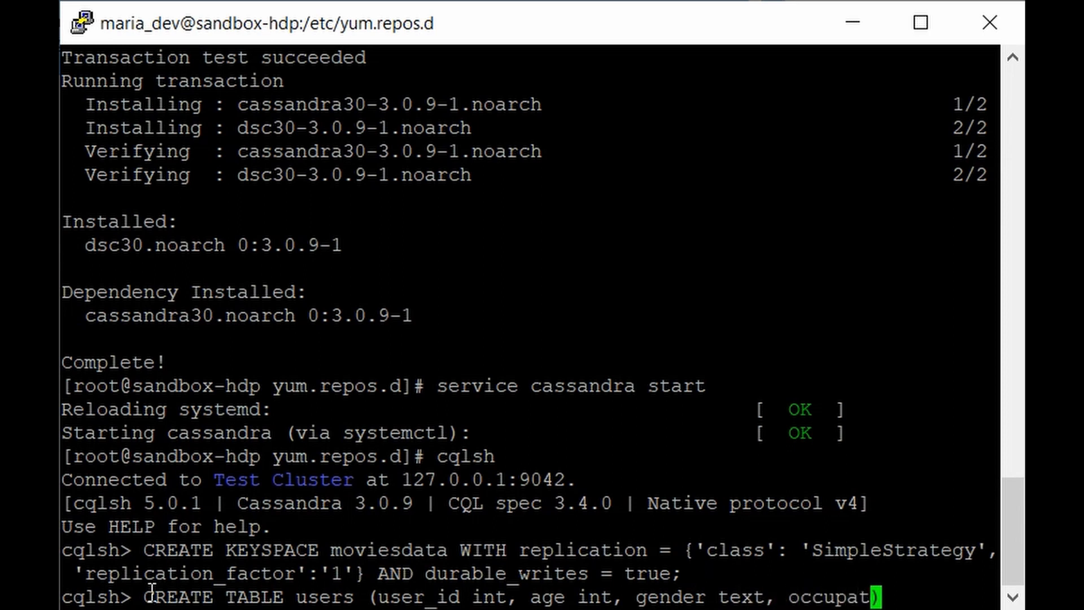
text(ion text, zi)
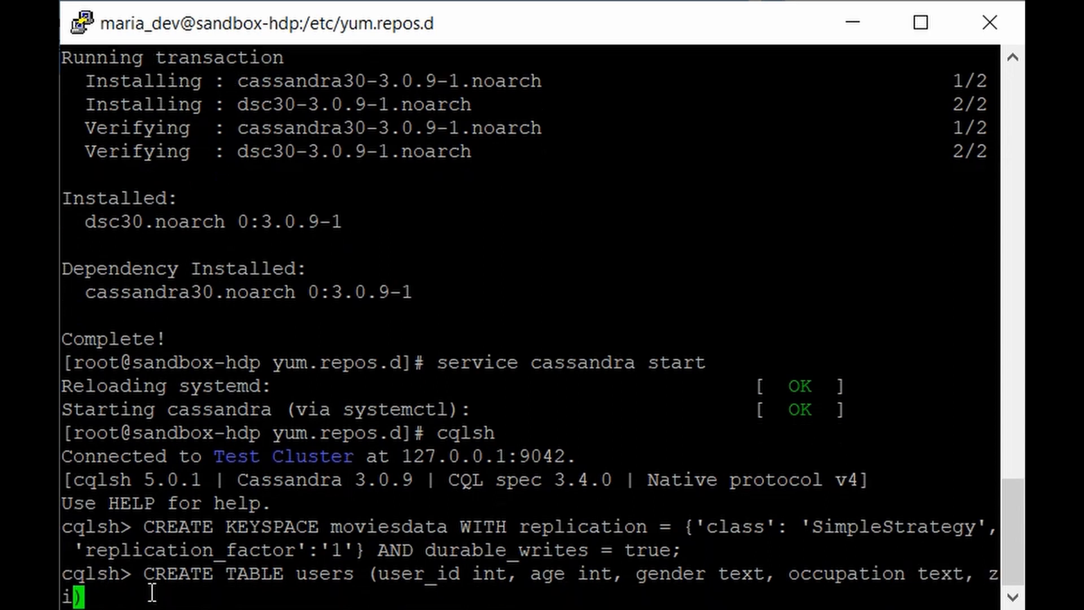
text(p)
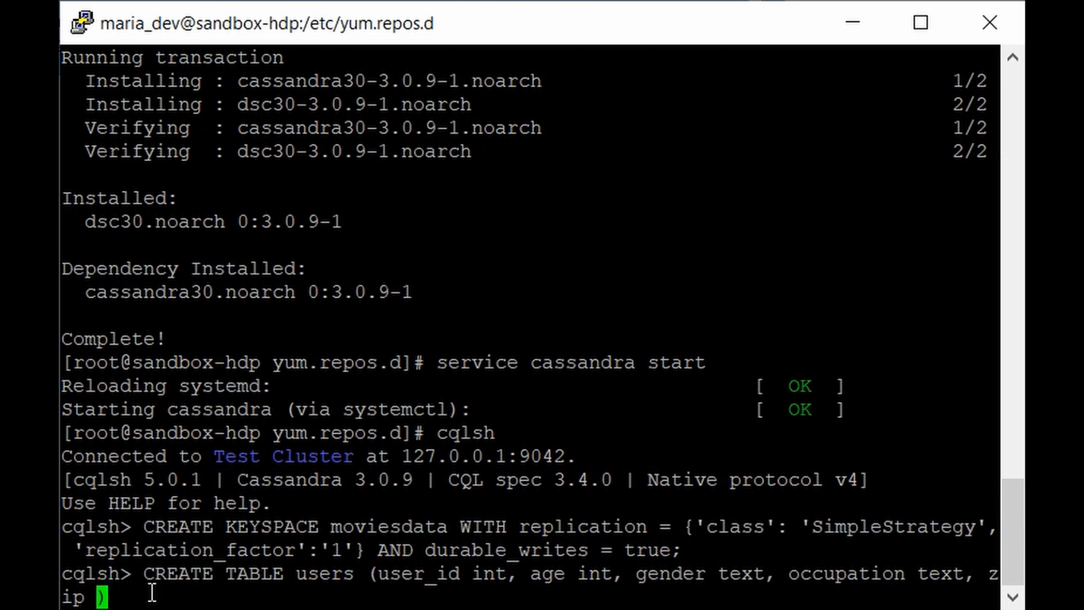
text(text,)
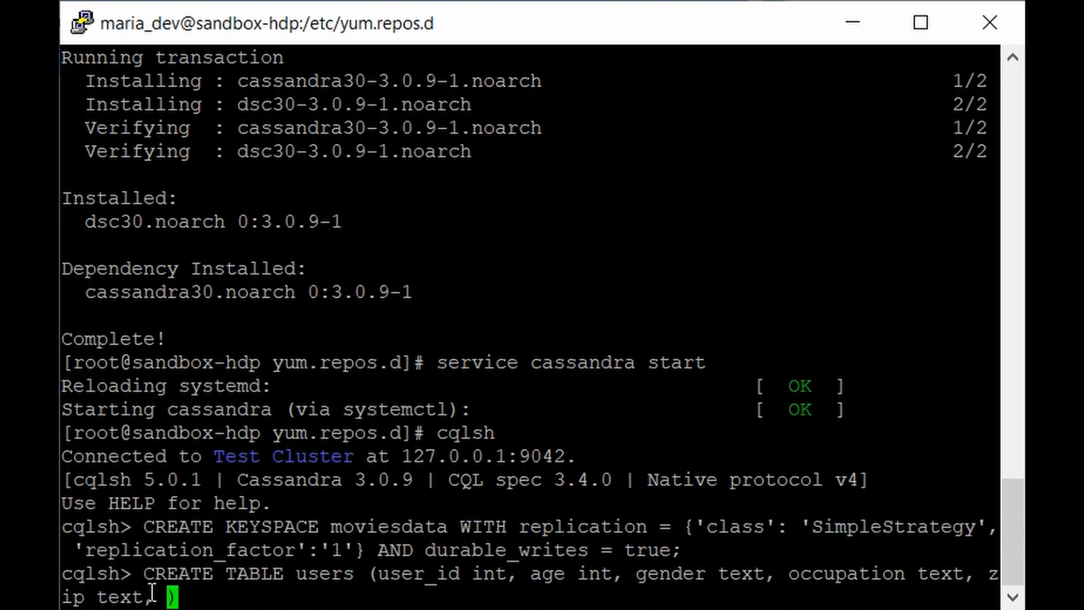
text(PRIM)
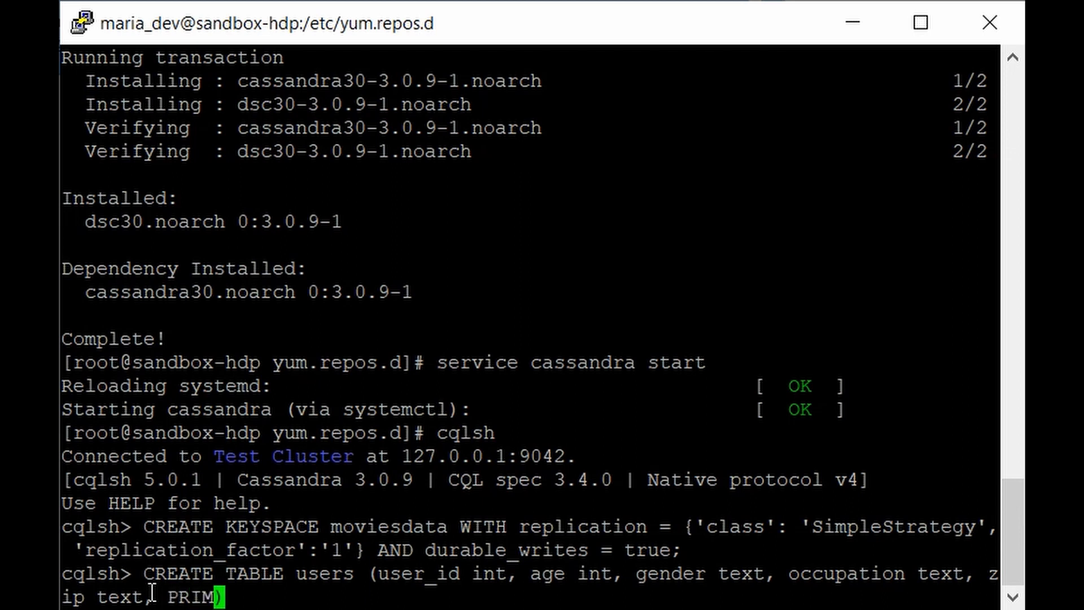
text(ARY)
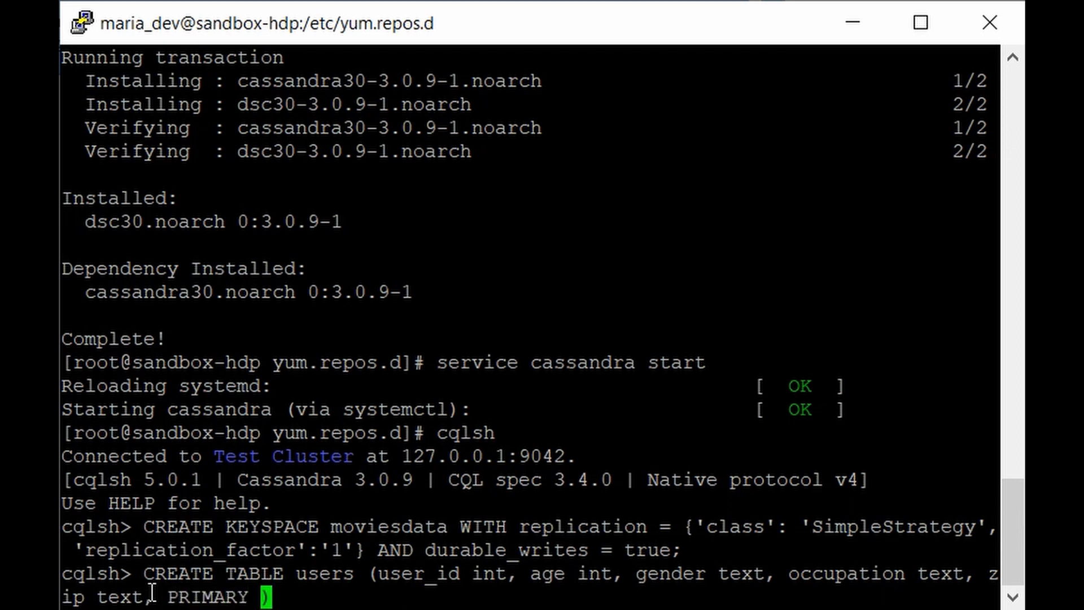
text(KEY ()
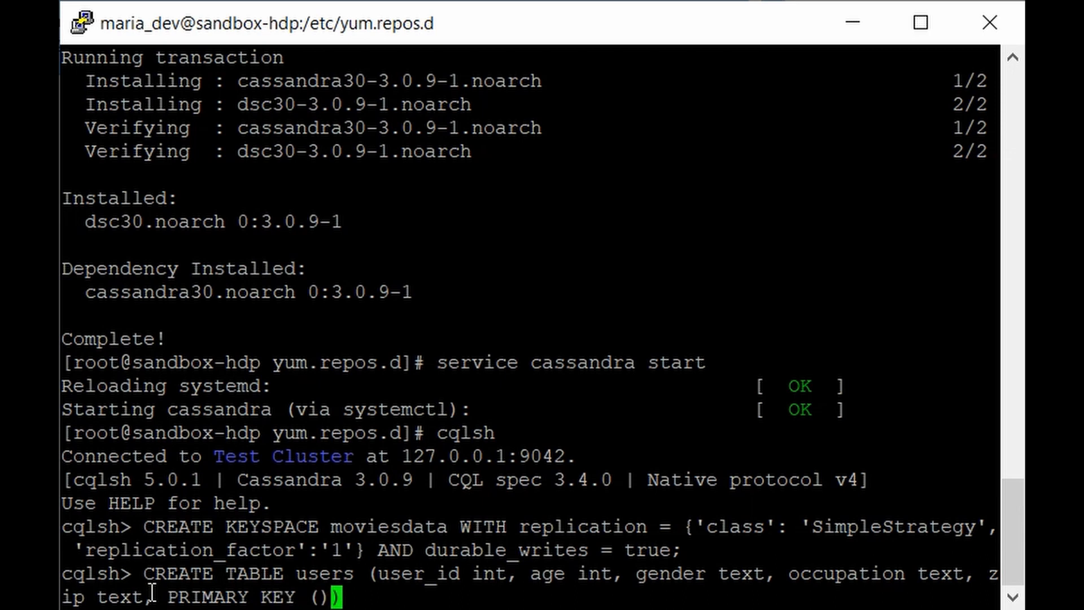
text(user)
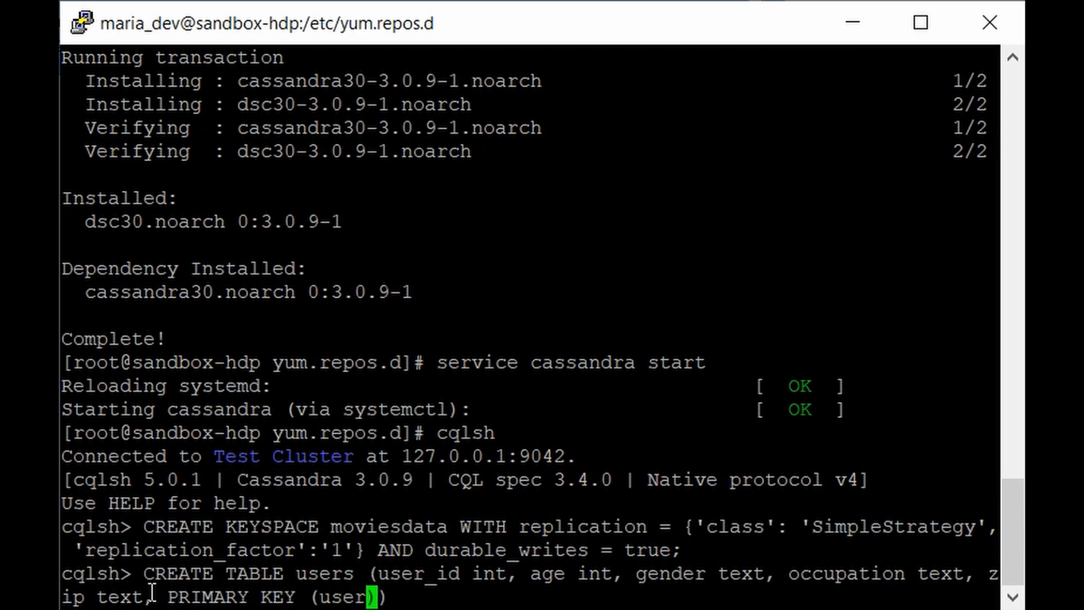
text(_id)
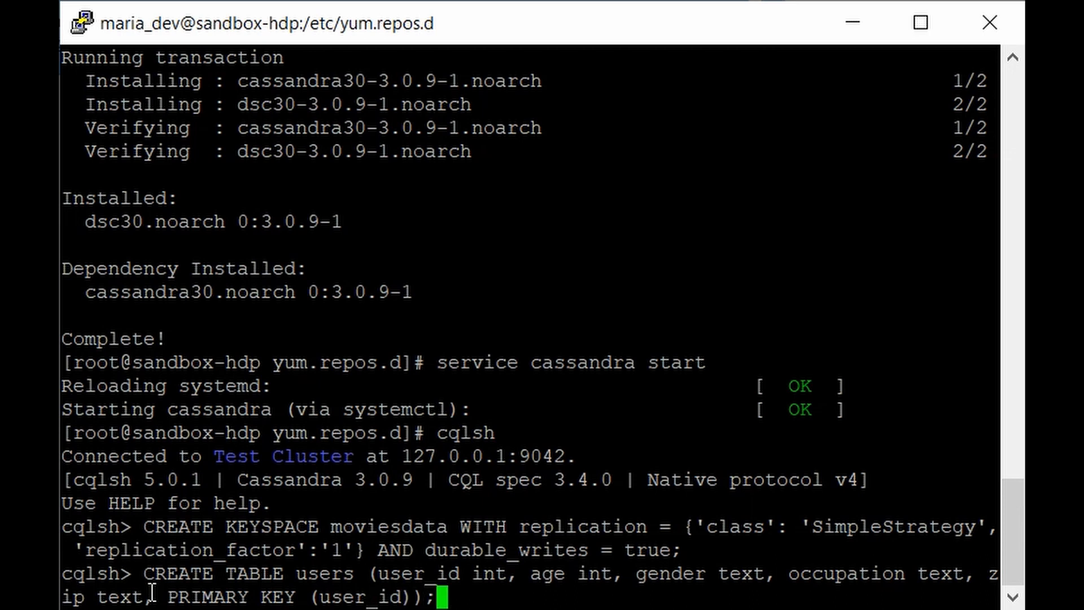
key(Return)
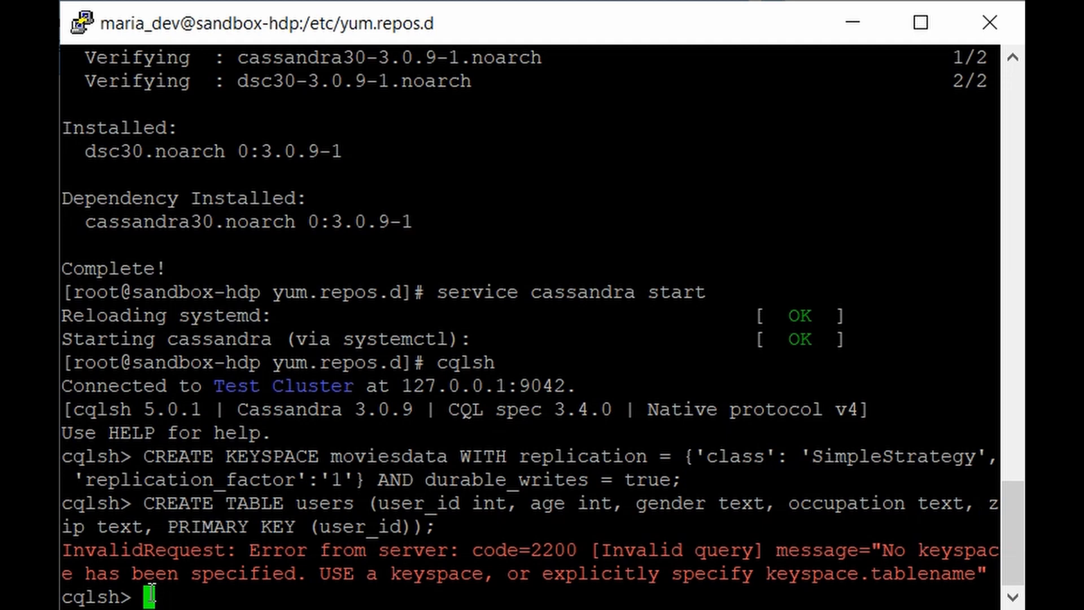
- Switch to the moviesdata keyspace with USE moviesdata; and rerun the users table creation
text(USE)
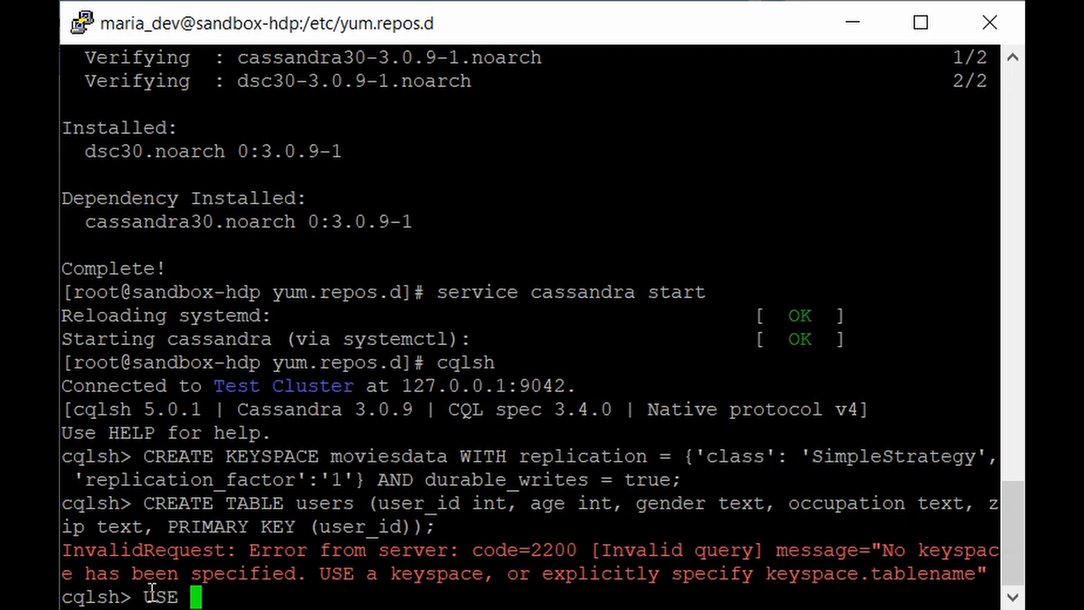
text(moviesdata)
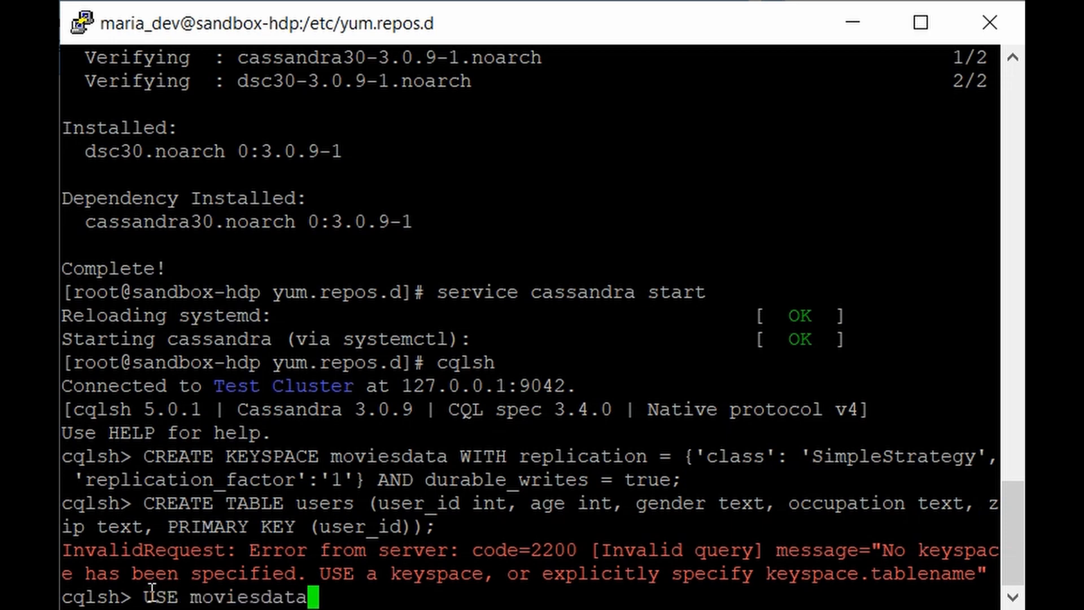
text(;)
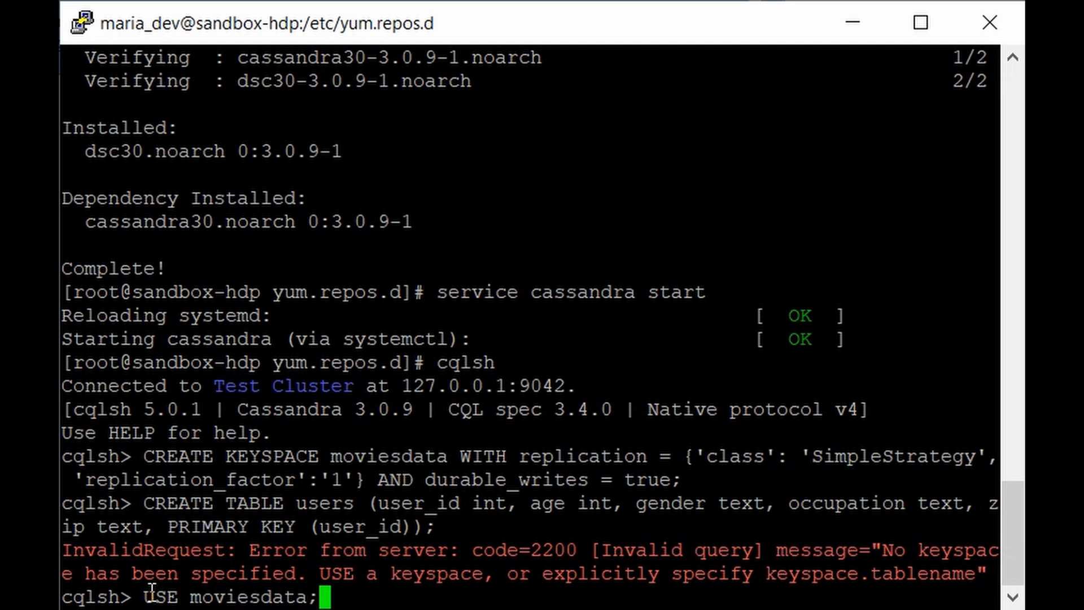
key(Return)
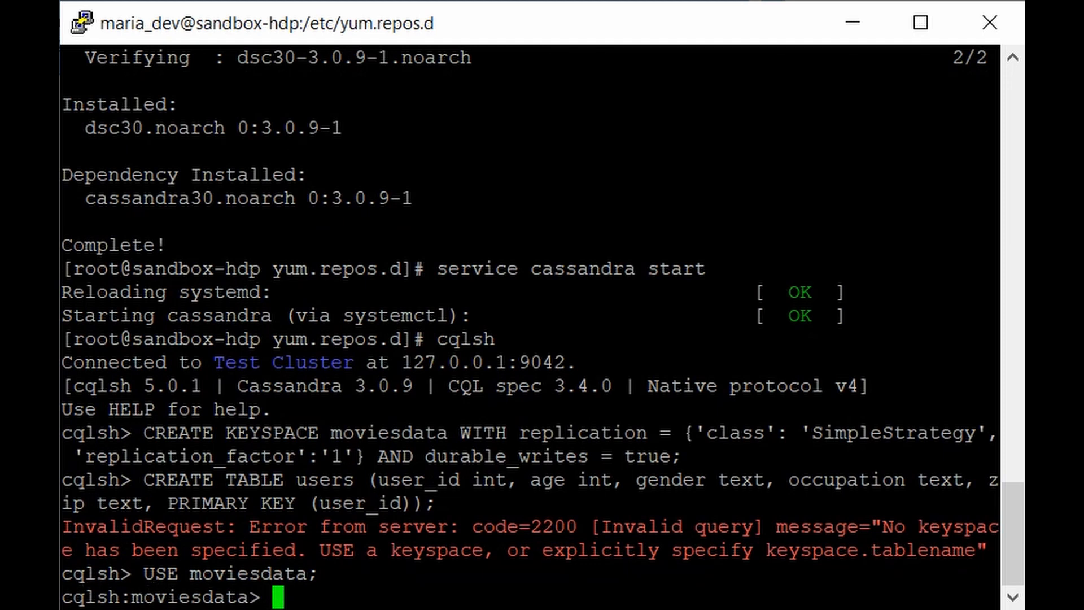
mouse_move(287, 597)
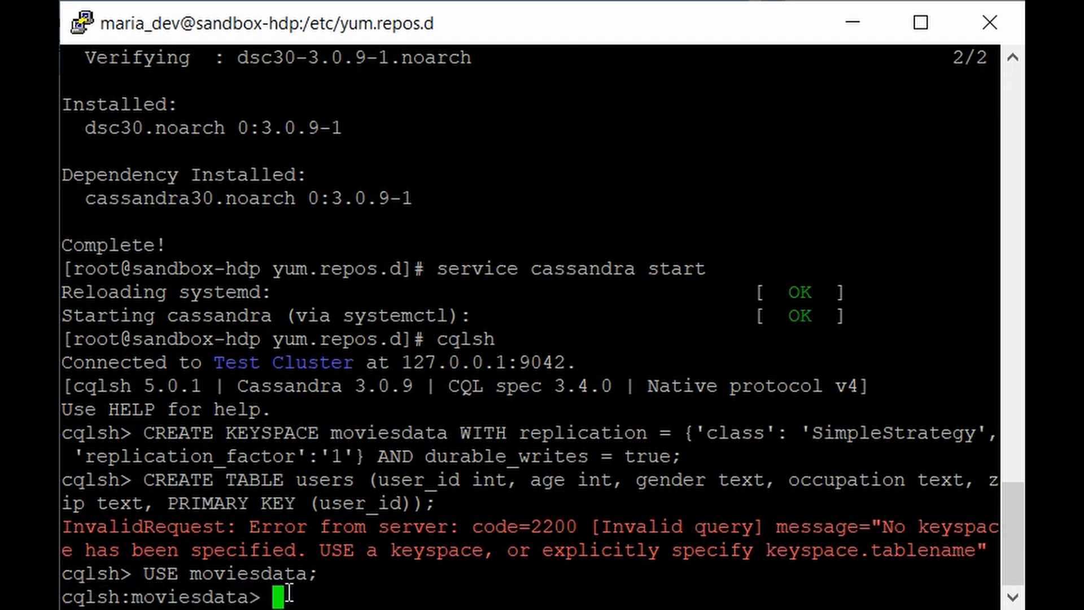
text(USE moviesdata;)
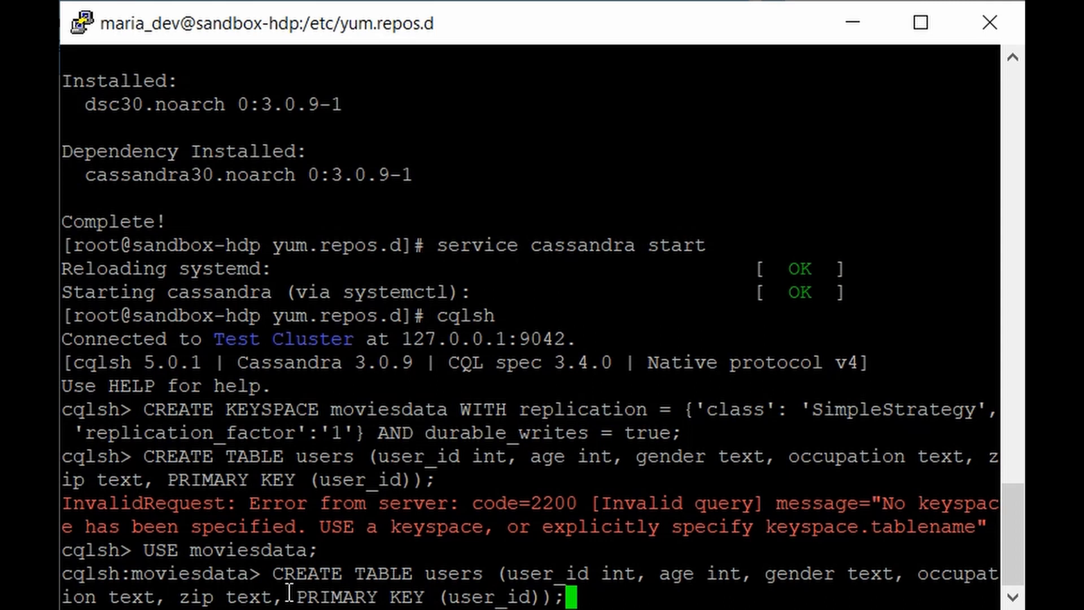
key(Return)
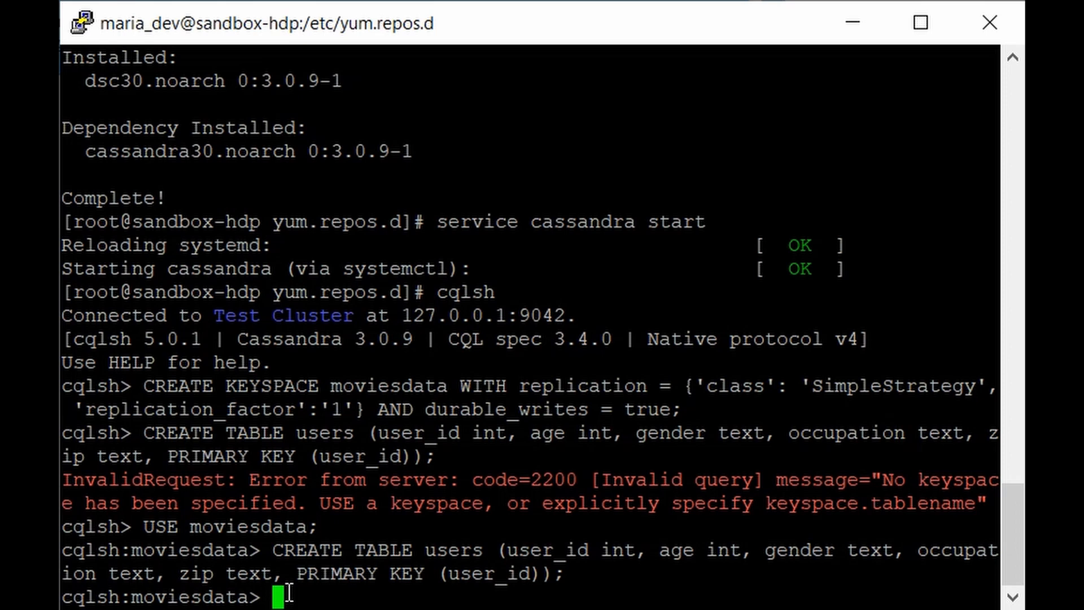
- Run DESCRIBE TABLE users to list the moviesdata.users columns and table options
text(DESCR)
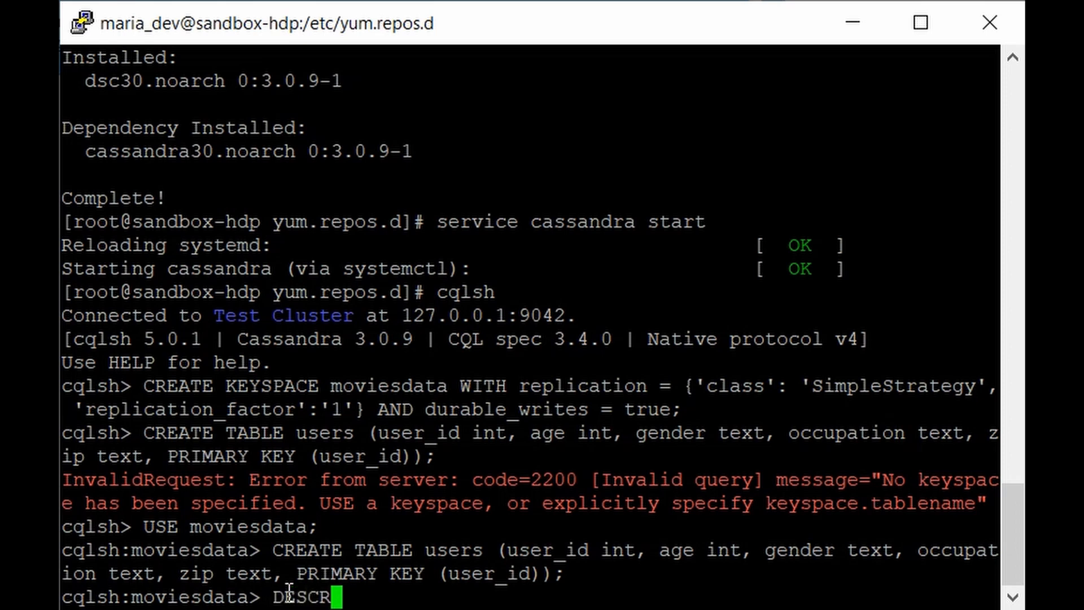
text(IBE)
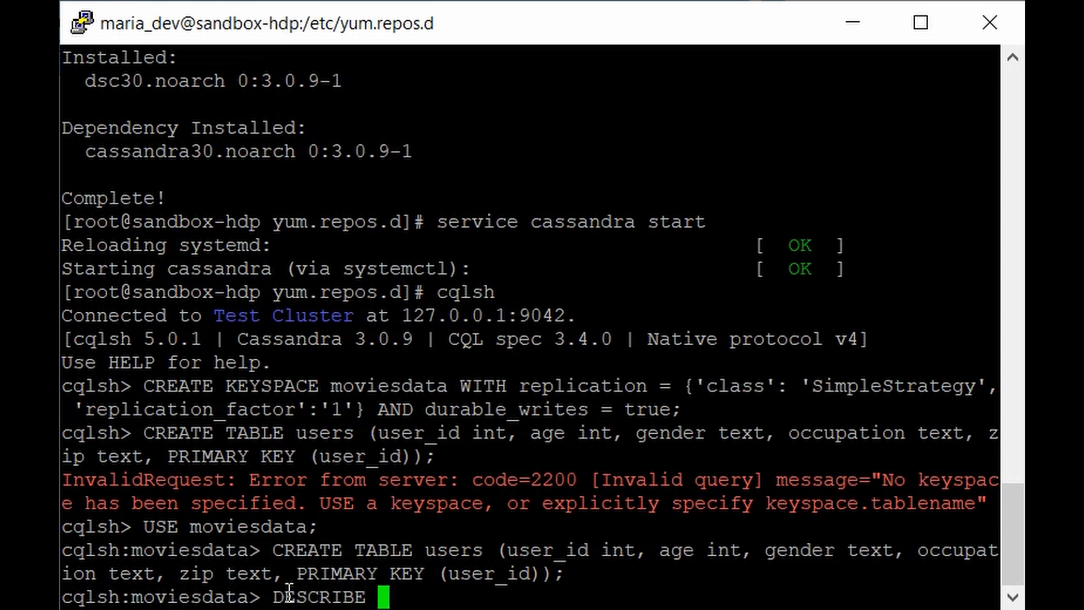
text(TABLE u)
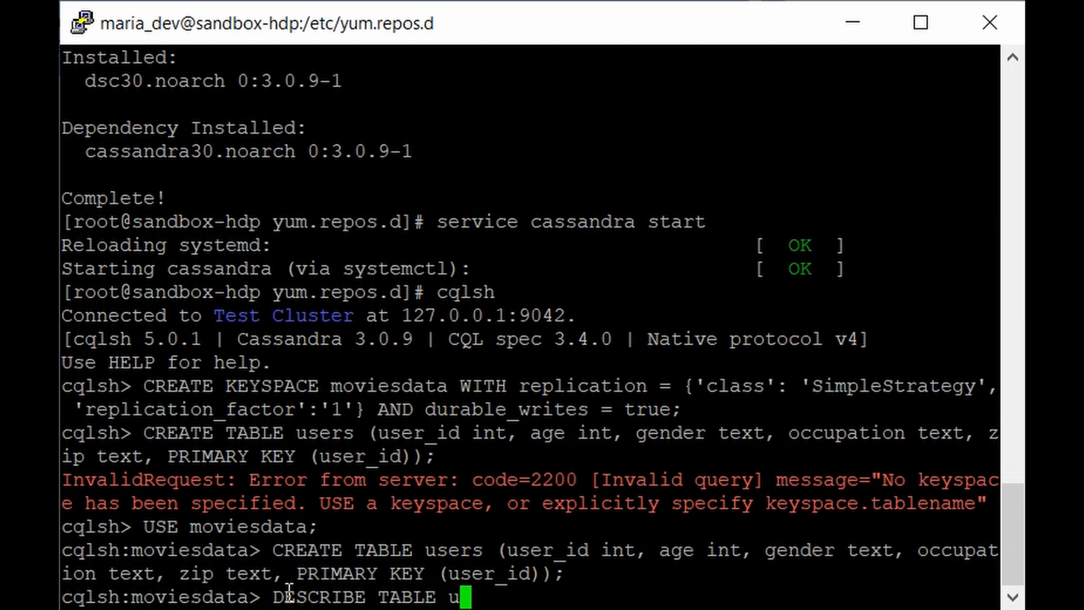
key(Return)
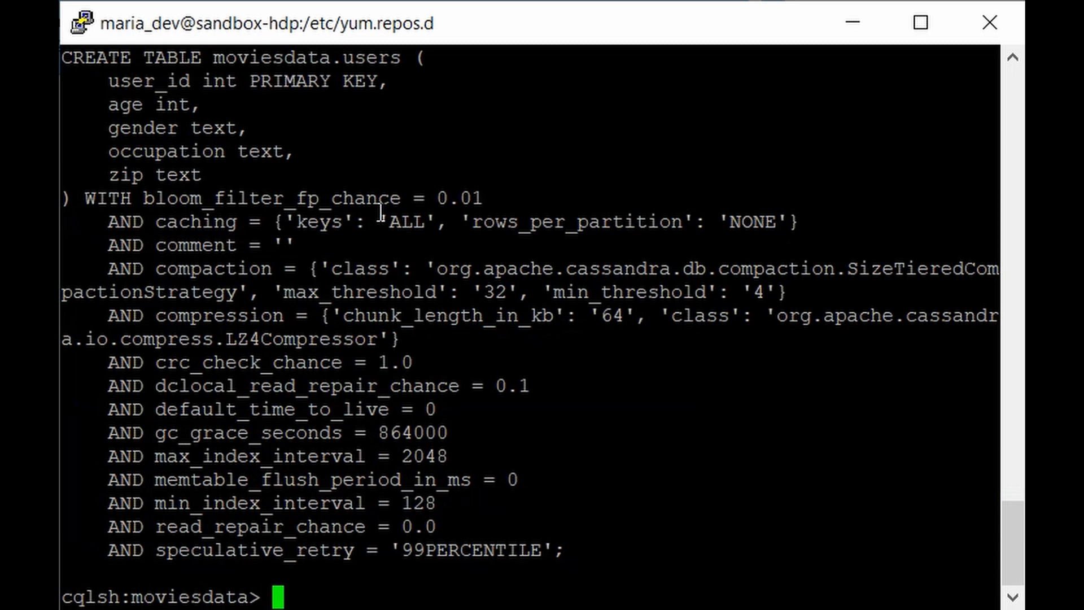
mouse_move(339, 379)
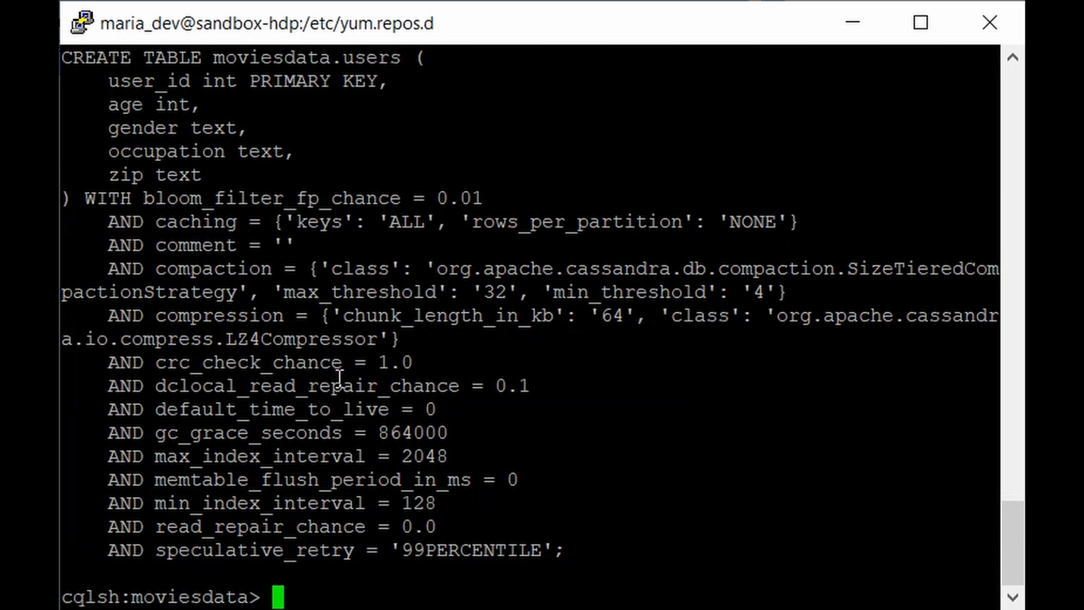
mouse_move(339, 433)
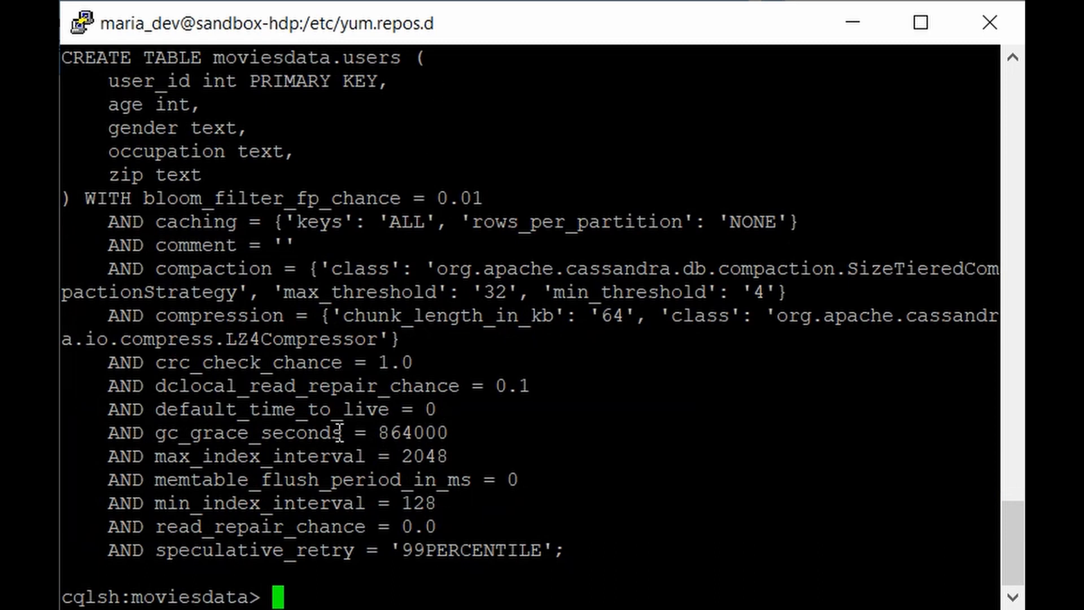
mouse_move(329, 386)
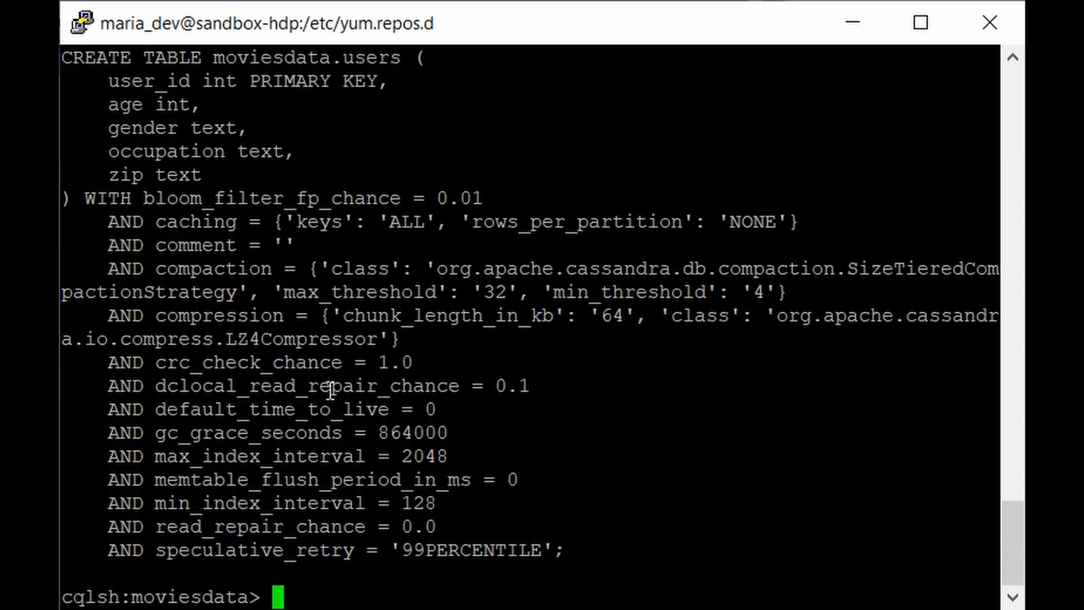
- Query SELECT * FROM users; to confirm the table returns 0 rows
text(SELECT)
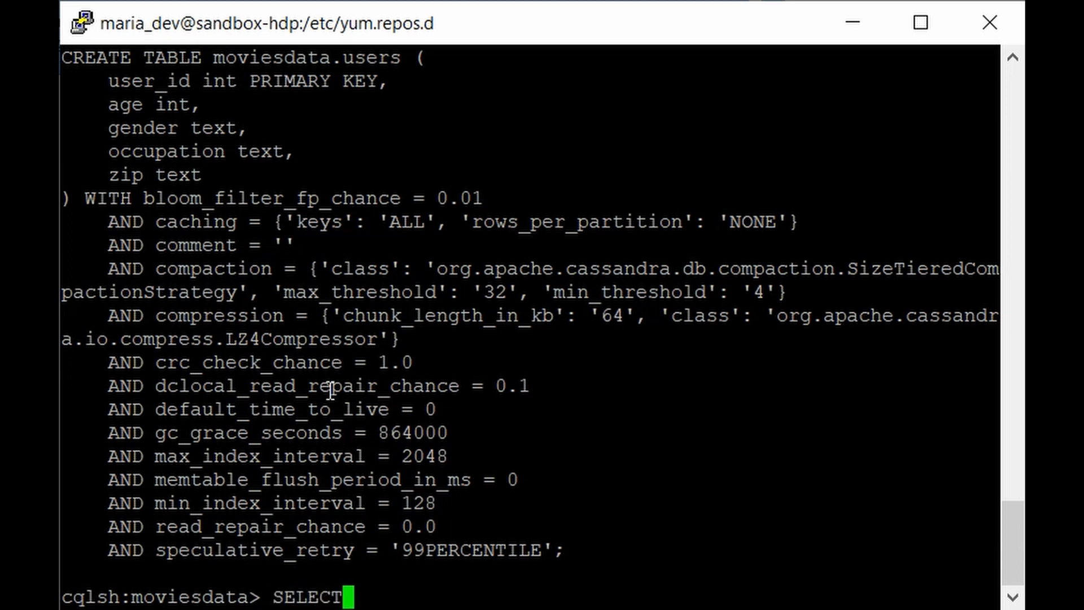
text(* FROM)
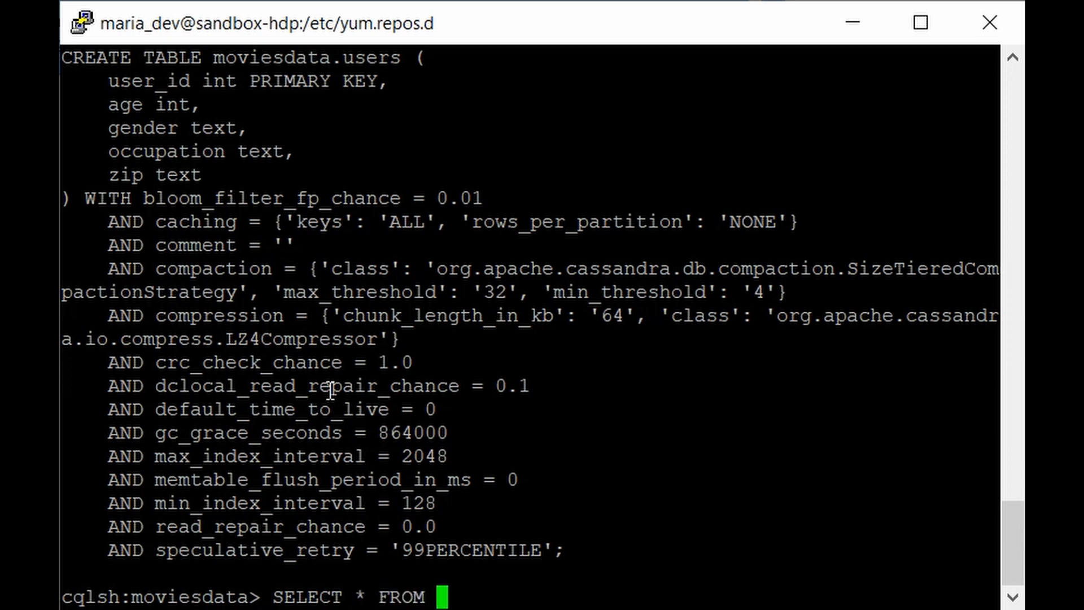
text(users;)
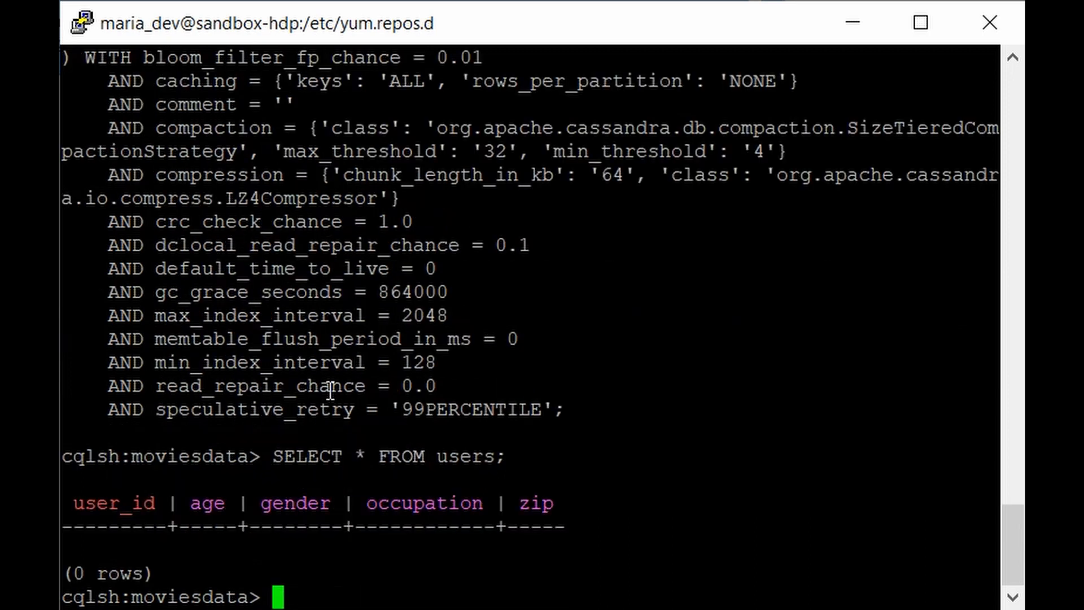
mouse_move(268, 494)
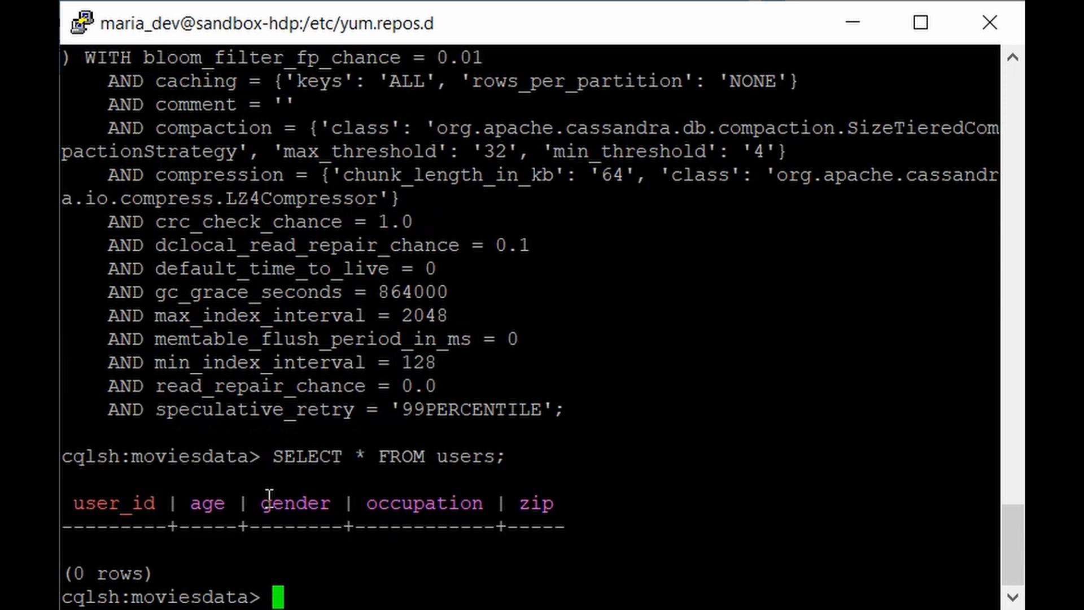